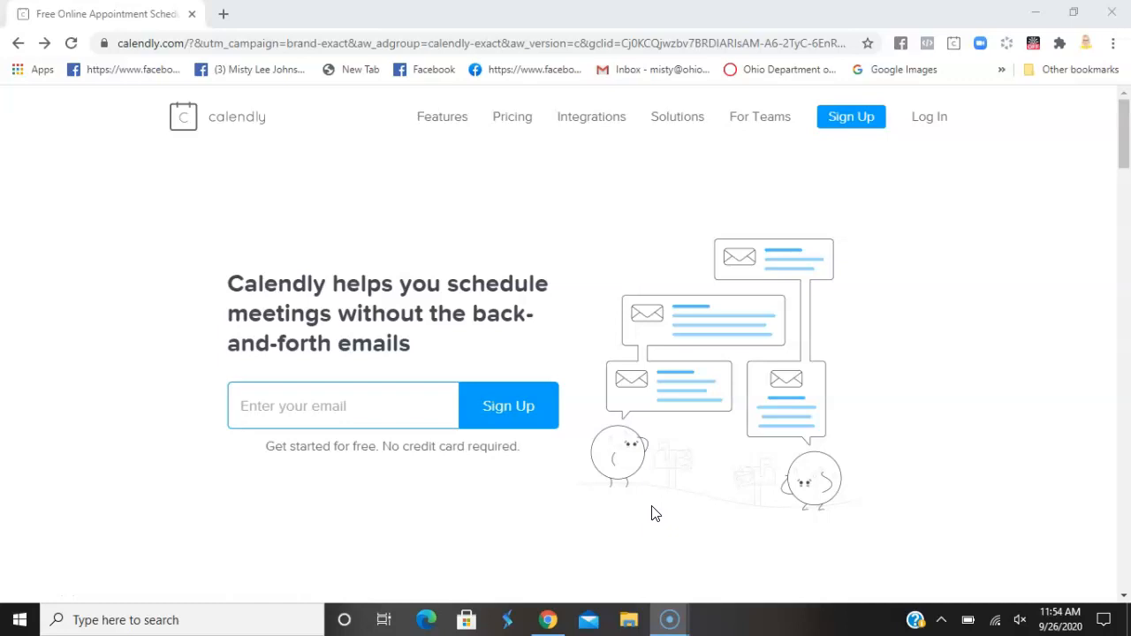
pyautogui.moveTo(668, 500)
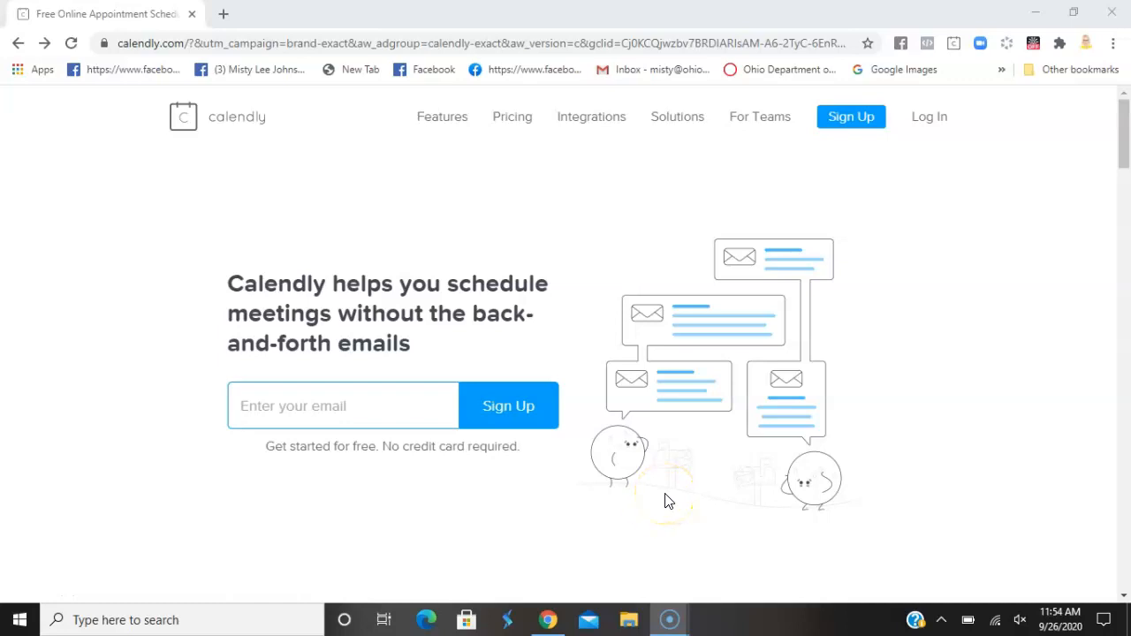
pyautogui.moveTo(666, 504)
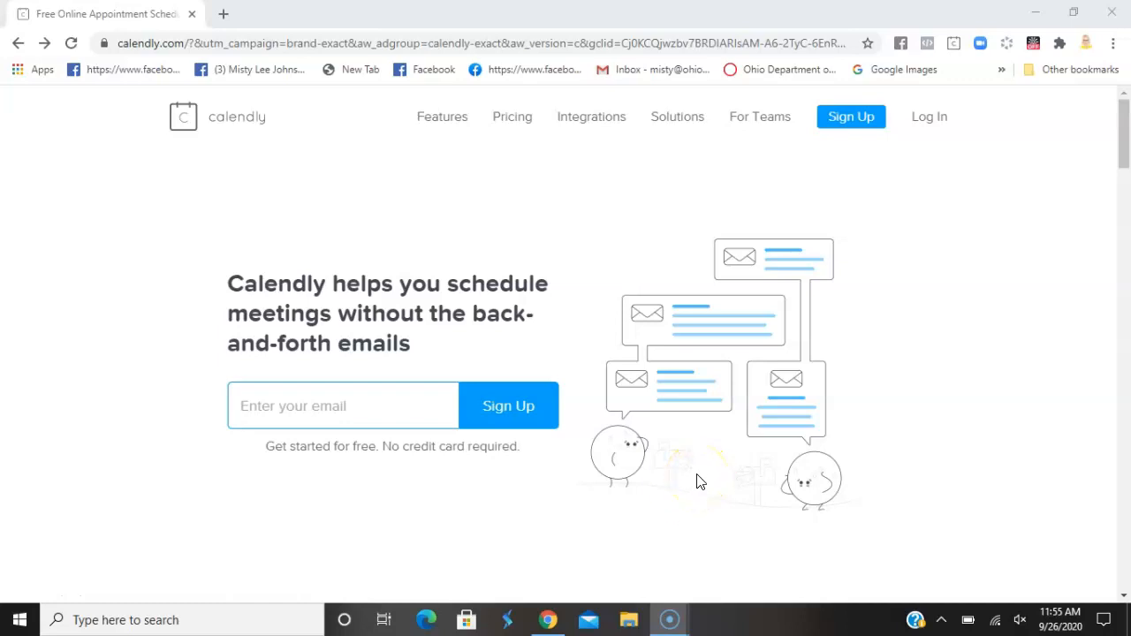
pyautogui.moveTo(225, 130)
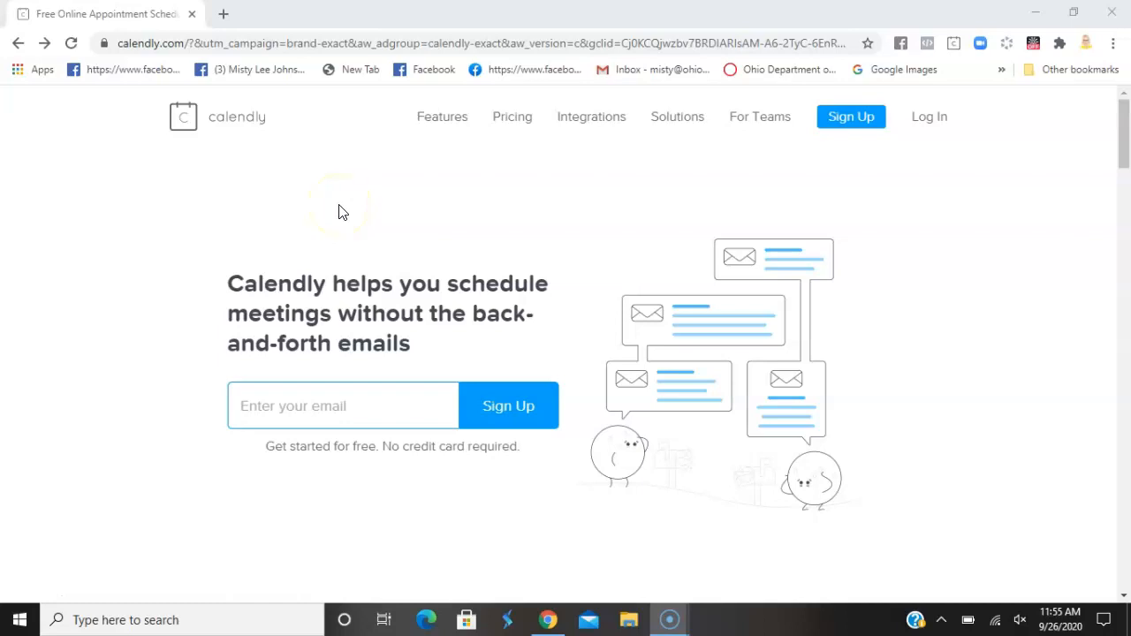
pyautogui.moveTo(246, 69)
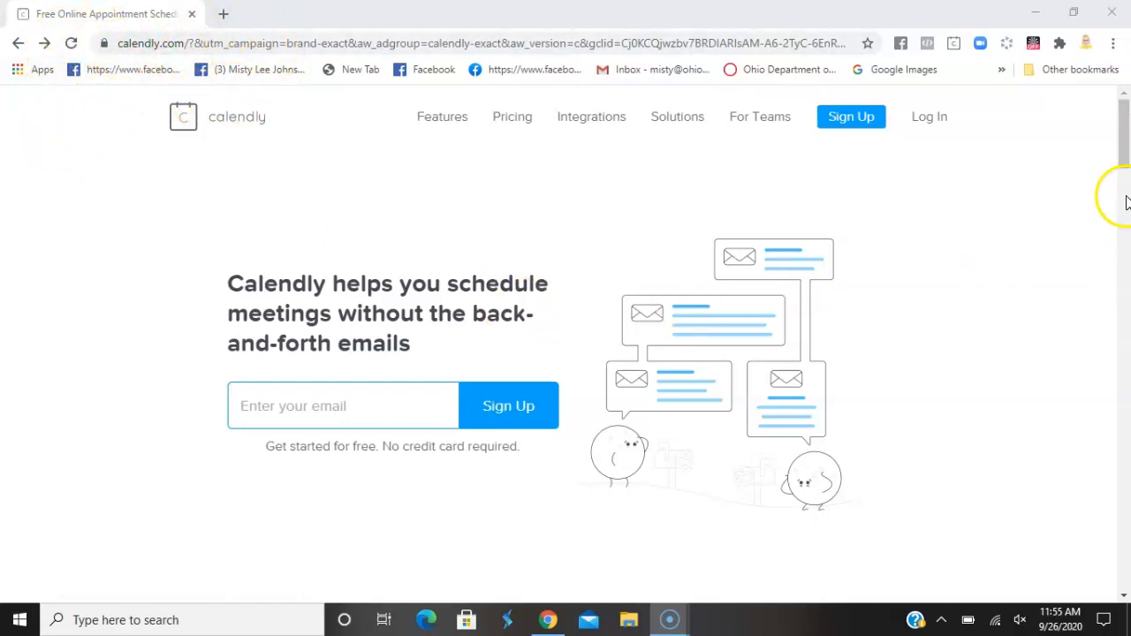
# Sign up for Calendly with email, full name and a password, and submit the form
pyautogui.click(851, 116)
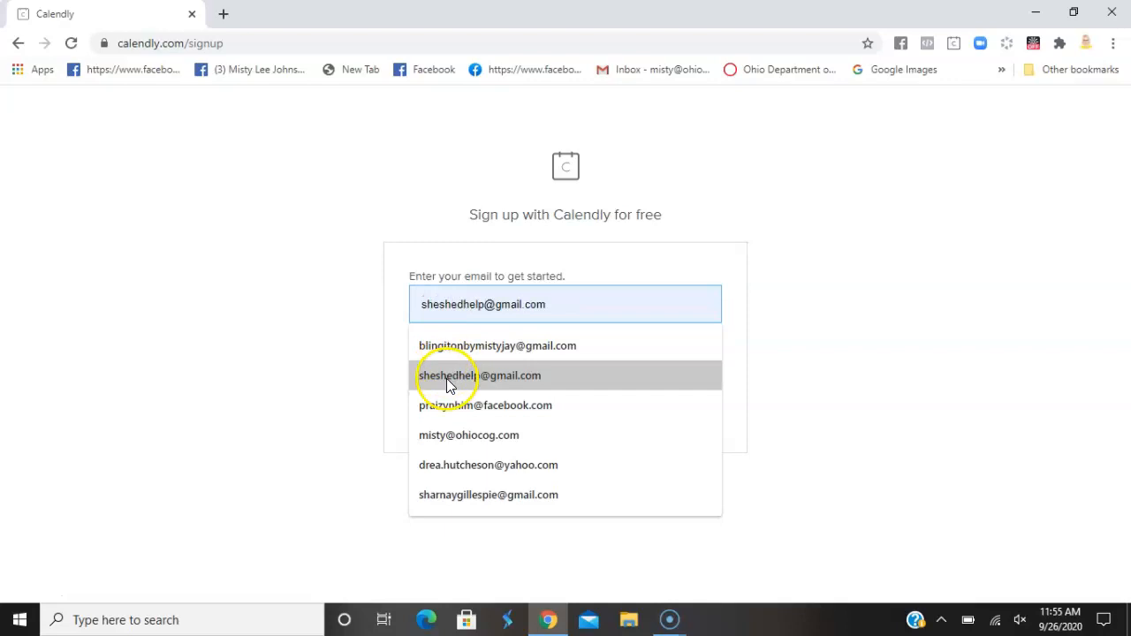
pyautogui.click(453, 375)
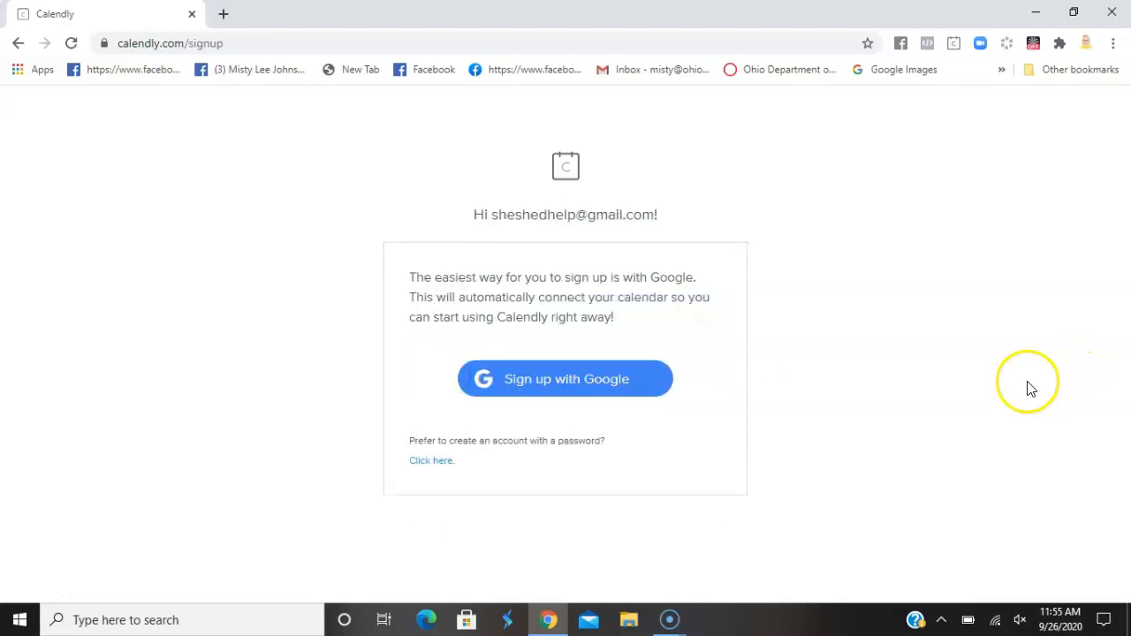
pyautogui.moveTo(576, 413)
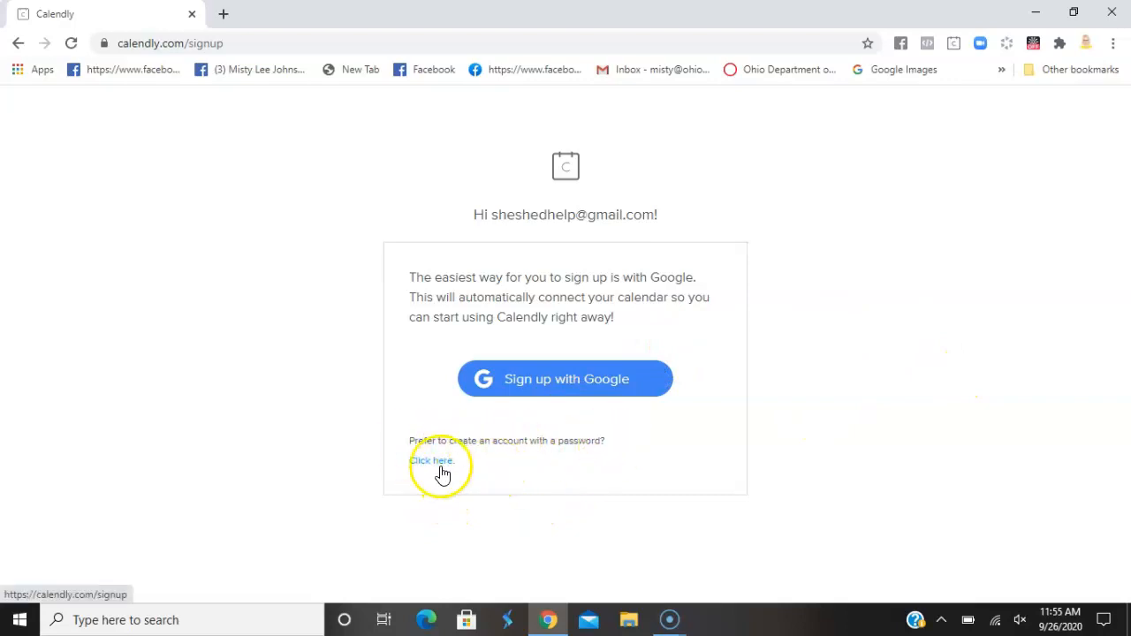
pyautogui.click(433, 460)
pyautogui.write('M')
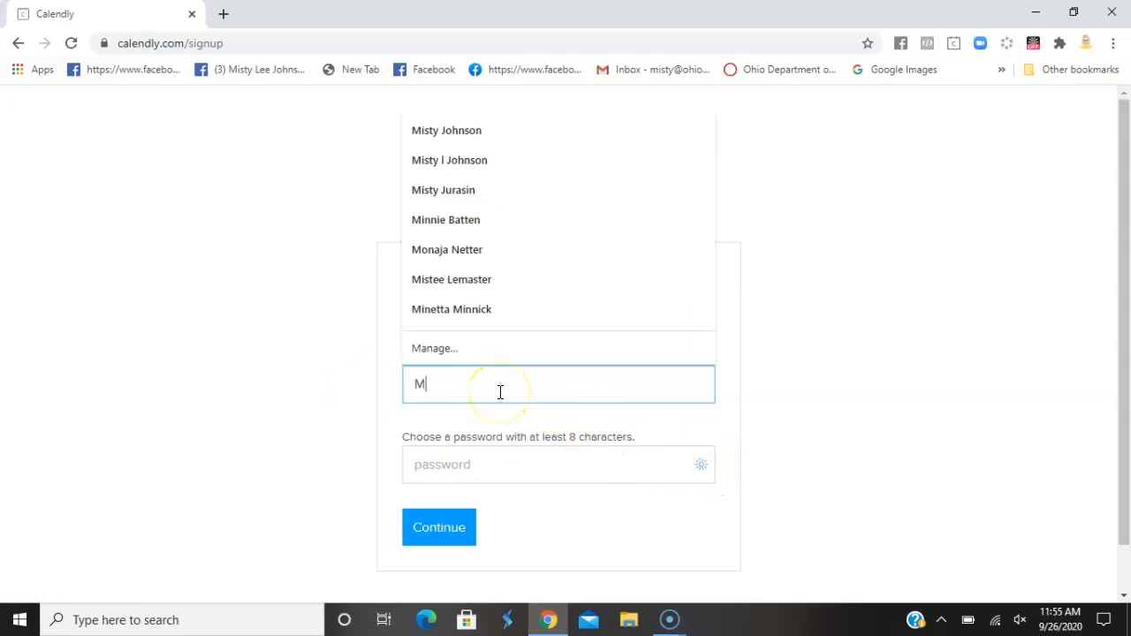
pyautogui.click(446, 130)
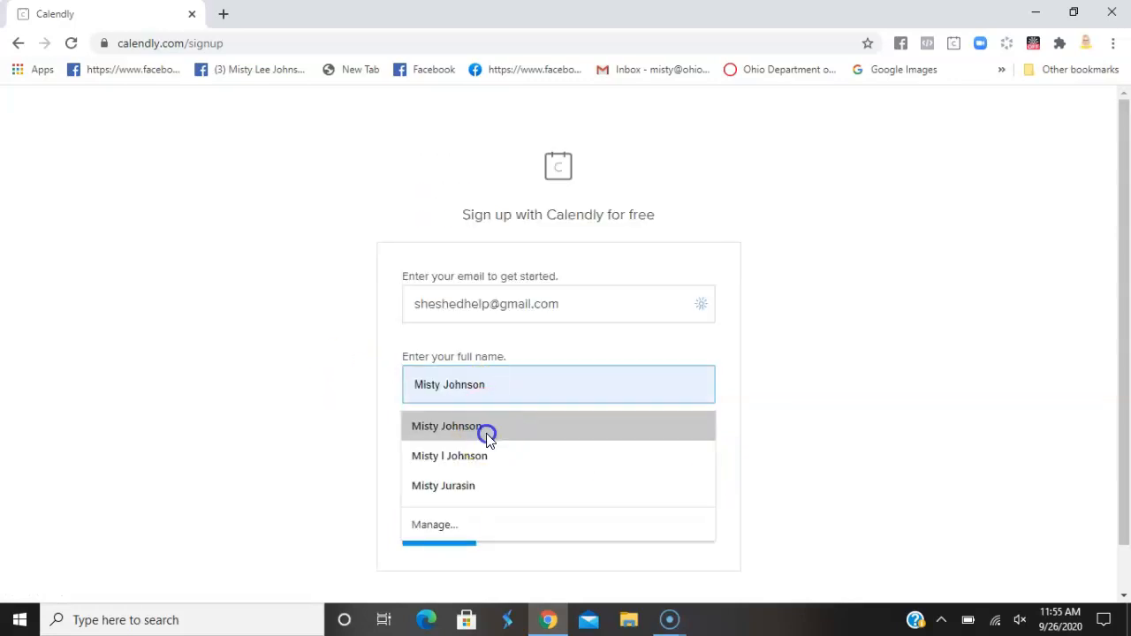
pyautogui.click(476, 431)
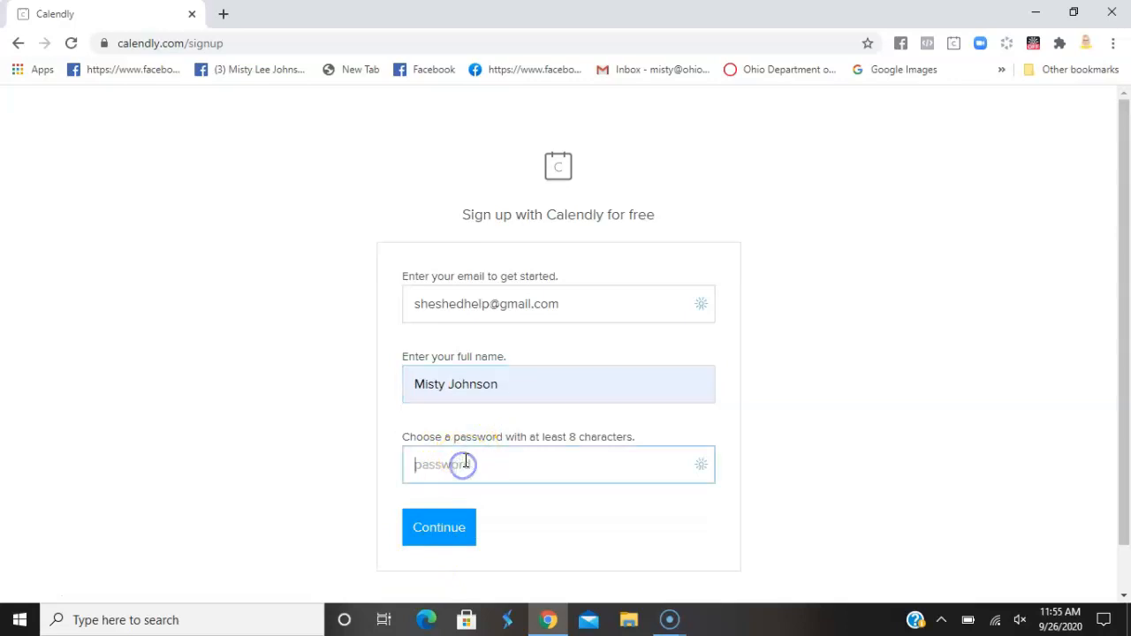
pyautogui.write('•••••')
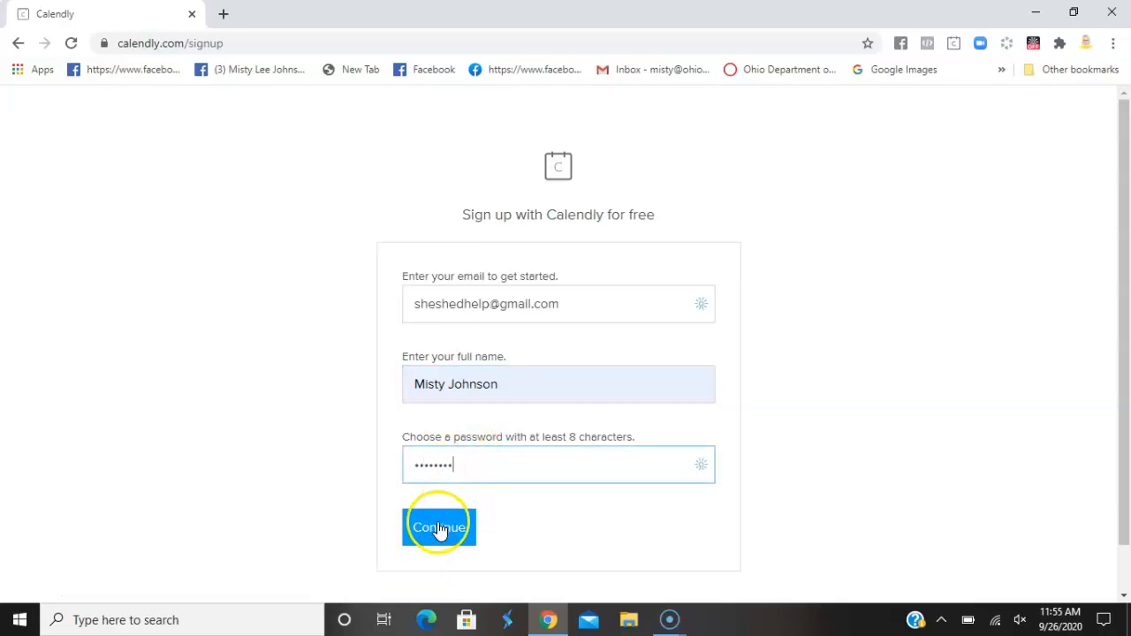
pyautogui.click(438, 525)
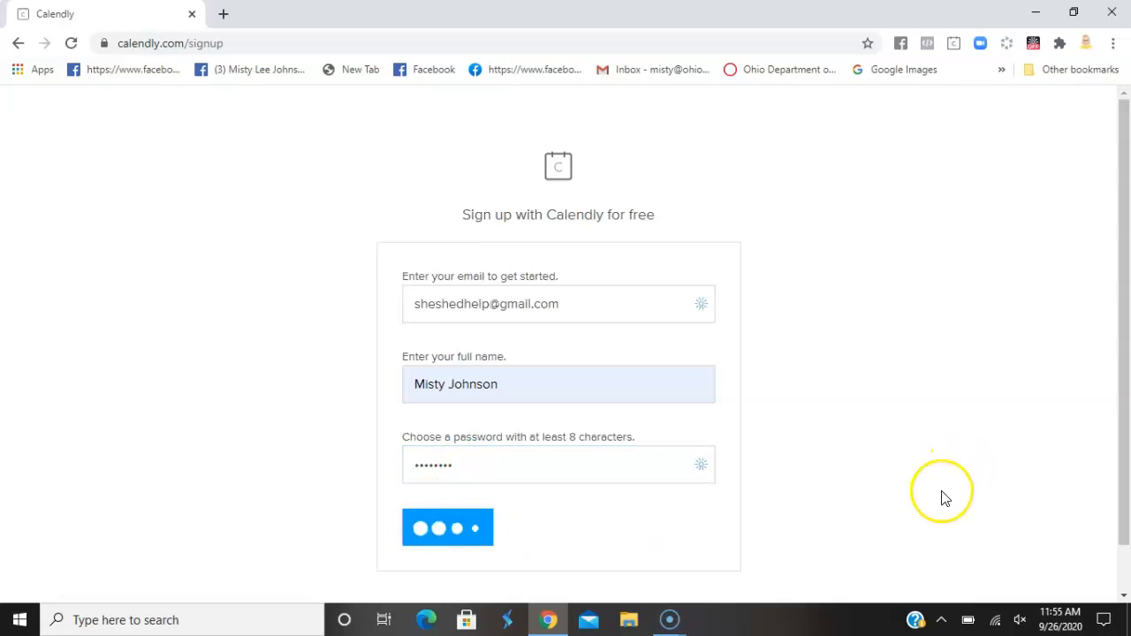
pyautogui.click(447, 527)
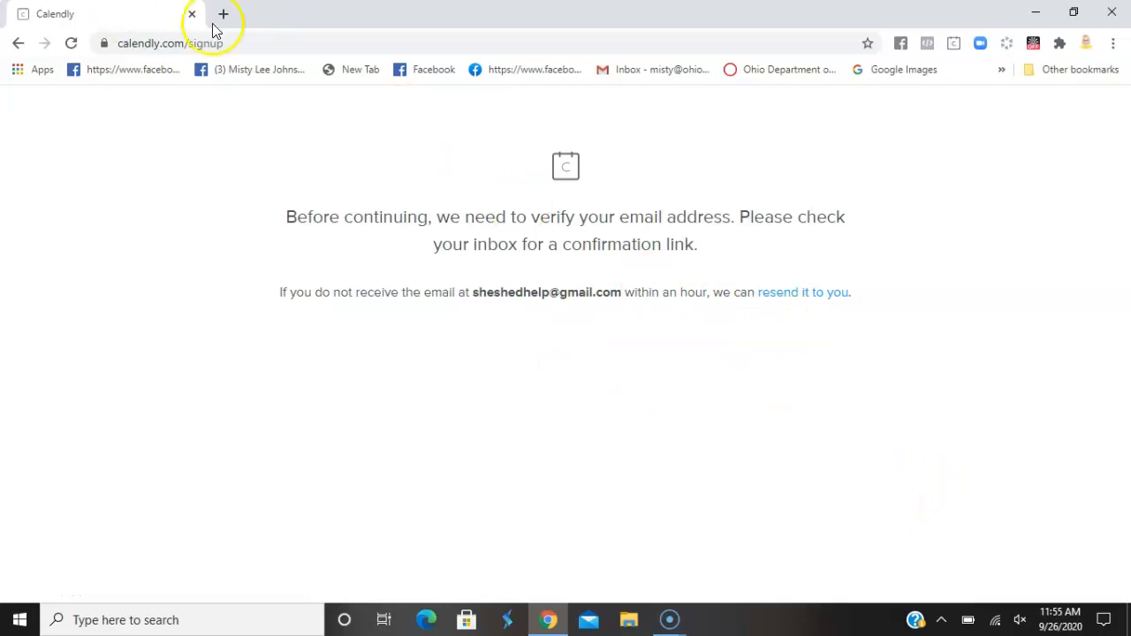
# Open Gmail in a new tab, switch to the sign-up account, and confirm the Calendly email
pyautogui.click(228, 14)
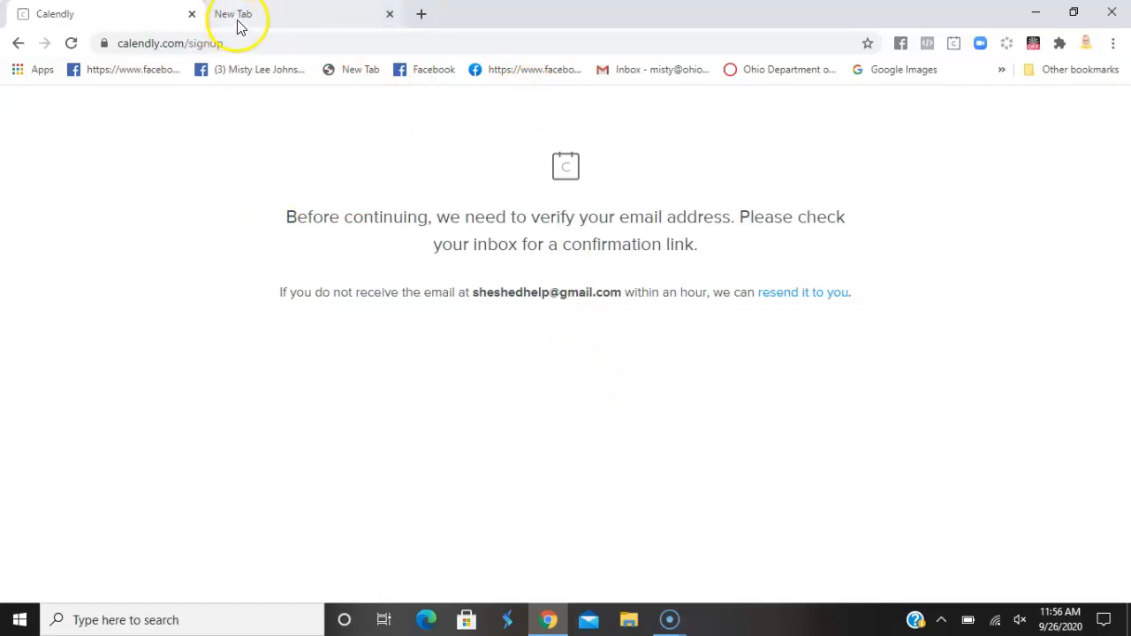
pyautogui.click(619, 69)
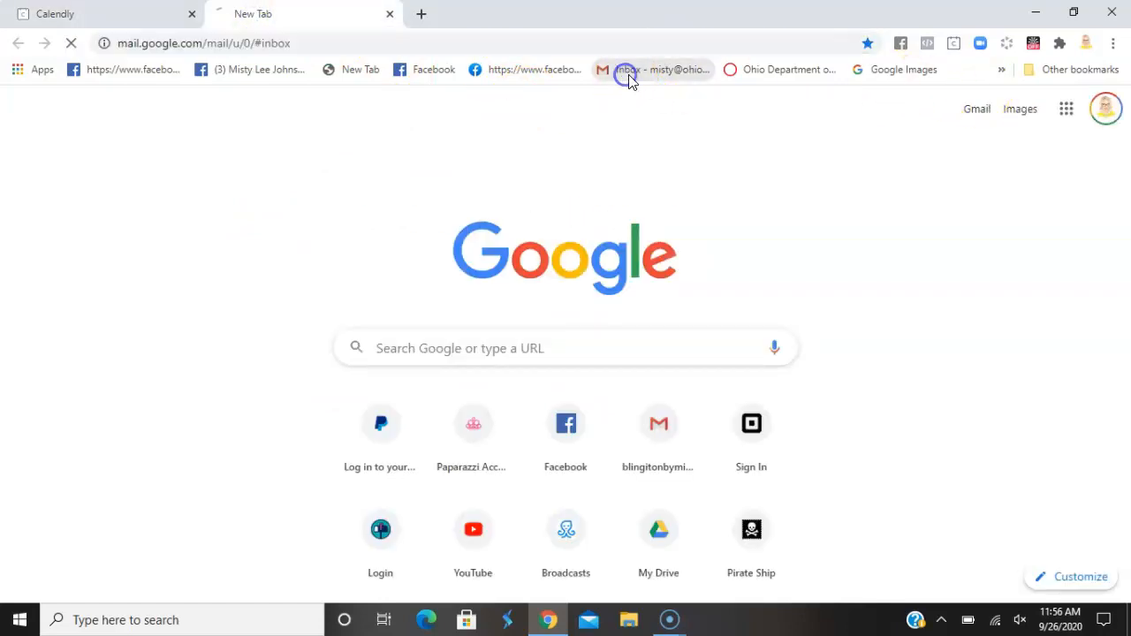
pyautogui.click(623, 69)
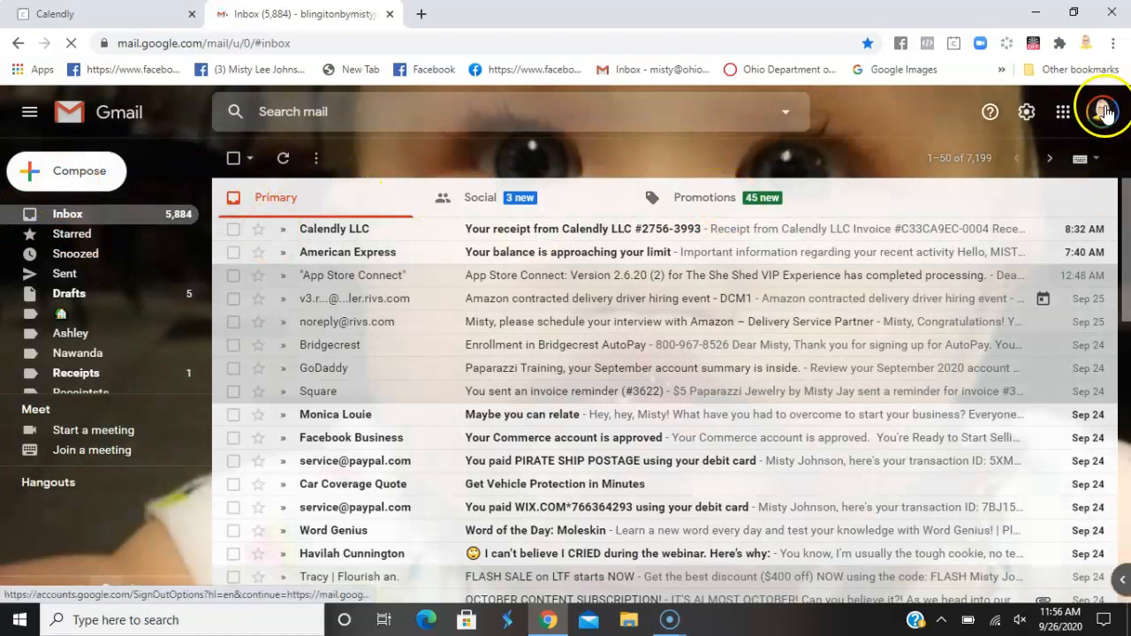
pyautogui.click(1103, 112)
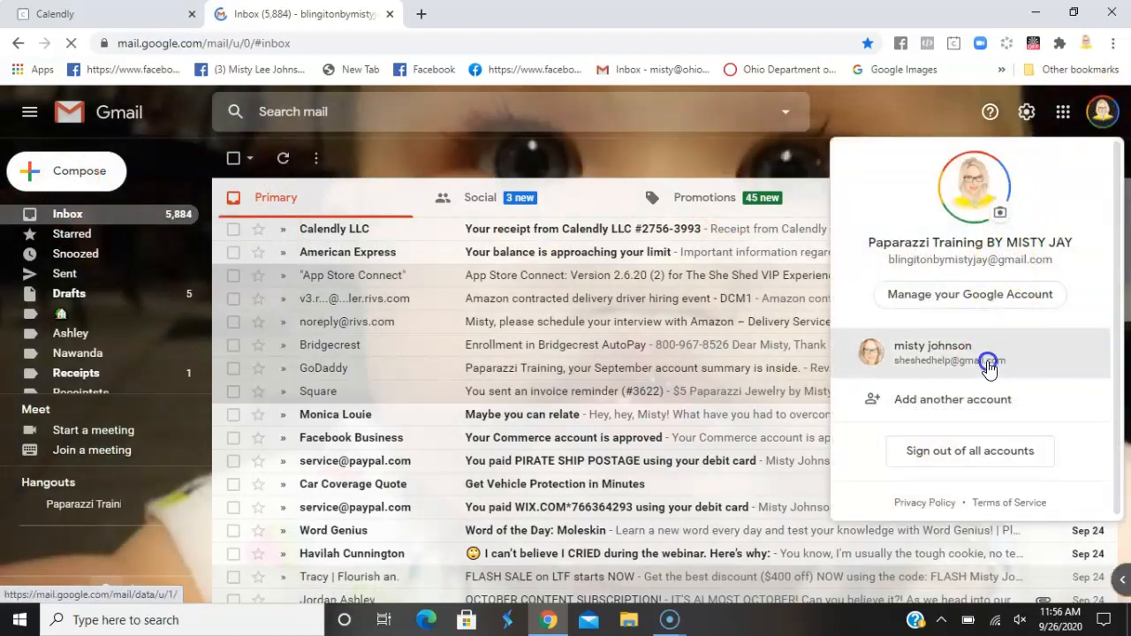
pyautogui.click(959, 354)
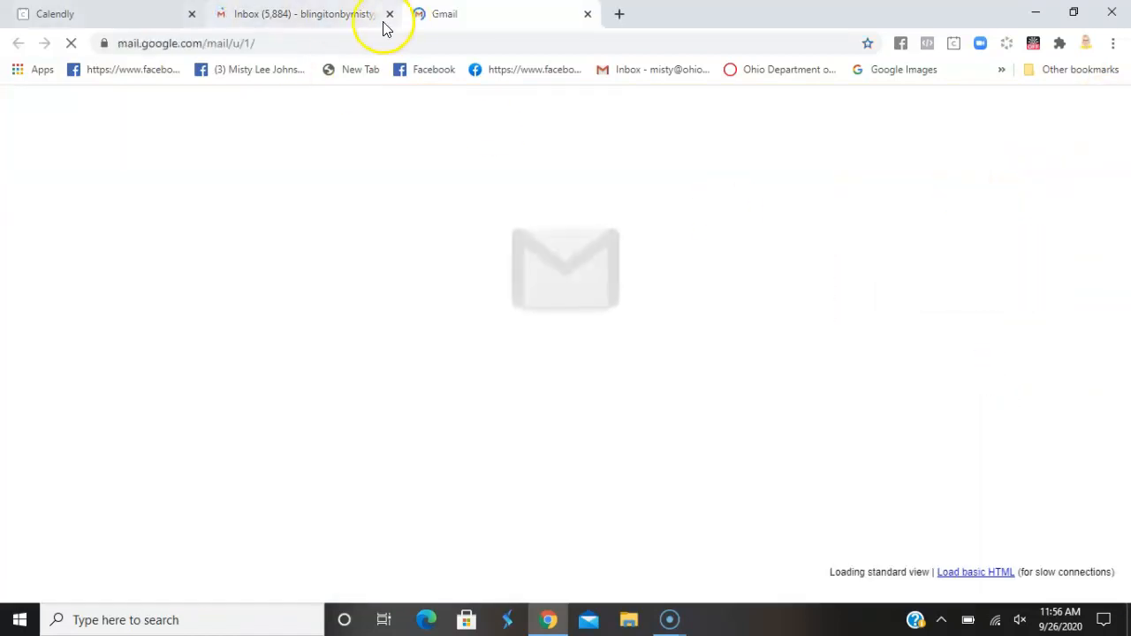
pyautogui.click(389, 14)
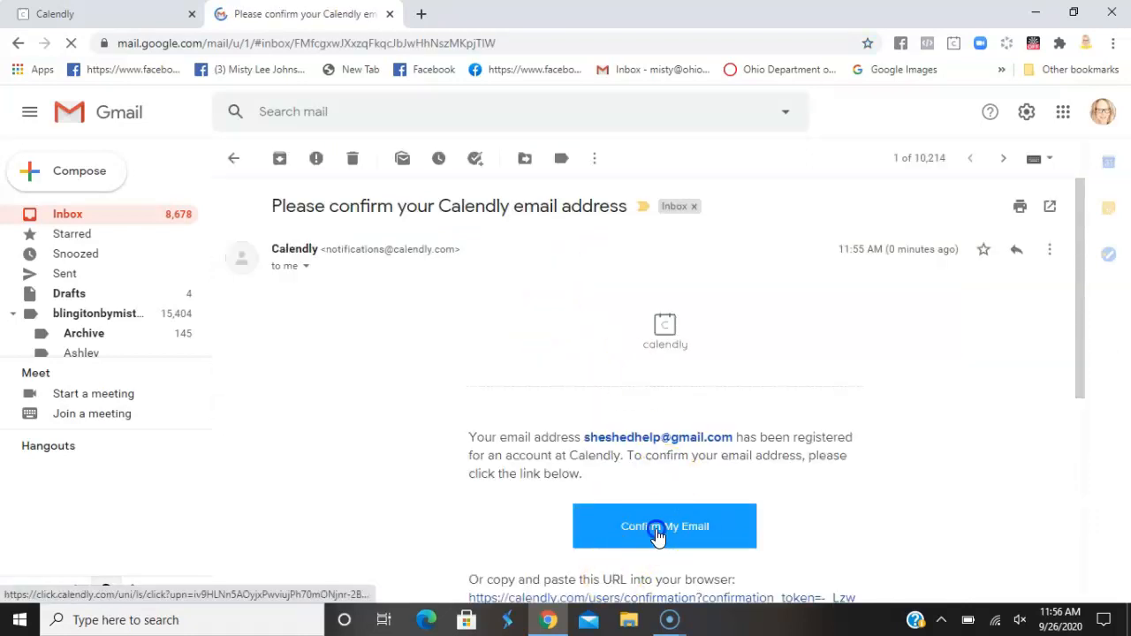
pyautogui.click(664, 527)
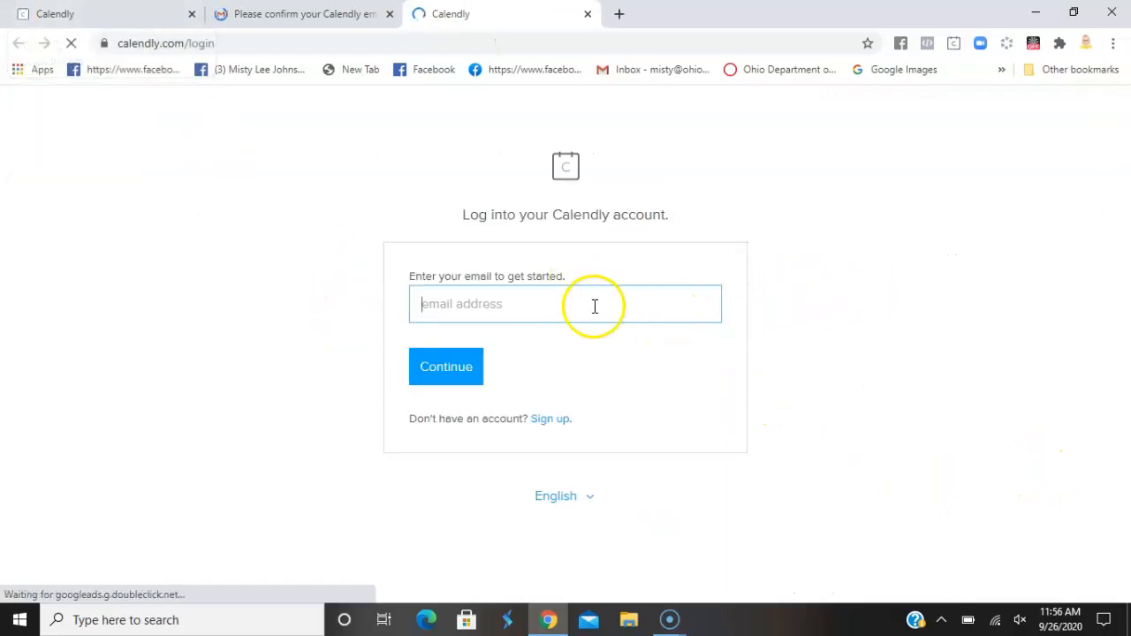
# Log into Calendly with the new account's email and password
pyautogui.click(565, 304)
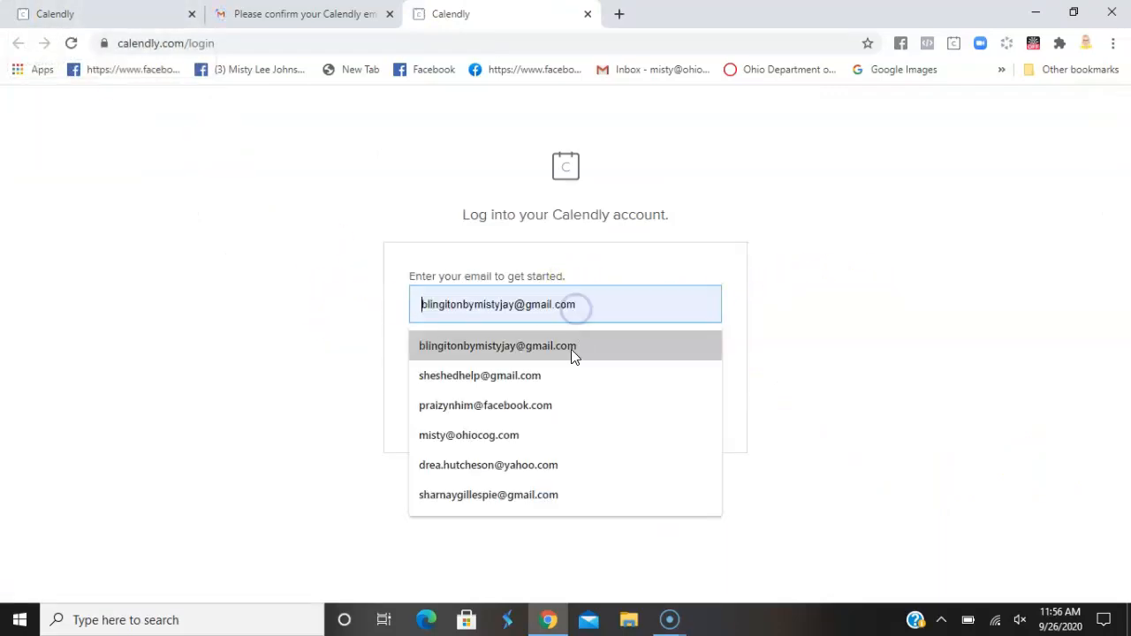
pyautogui.click(480, 375)
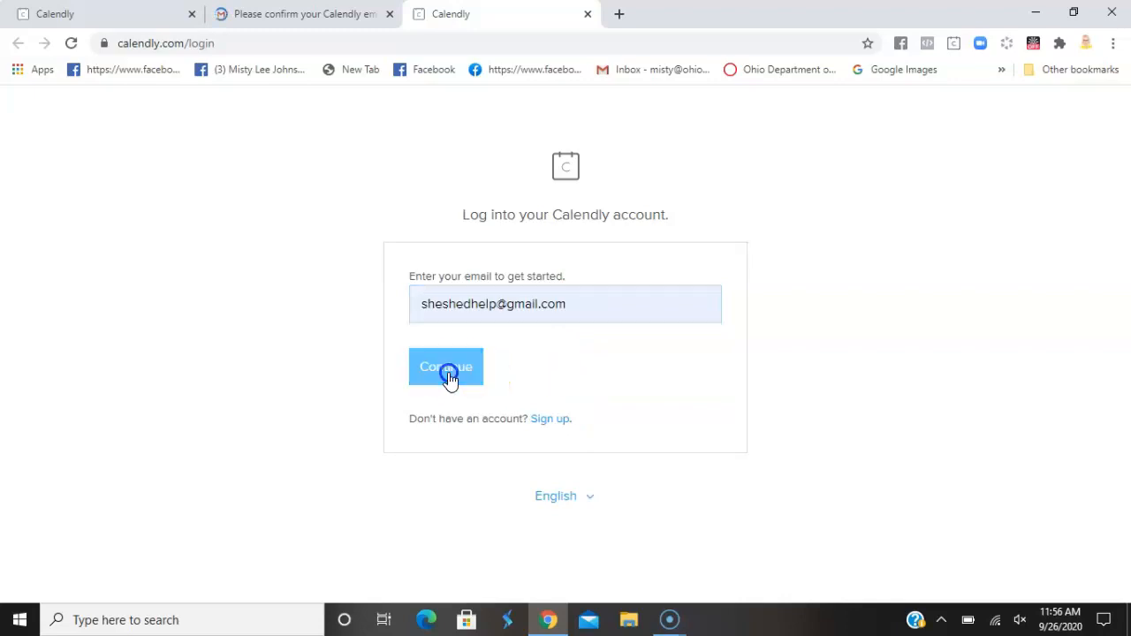
pyautogui.click(445, 367)
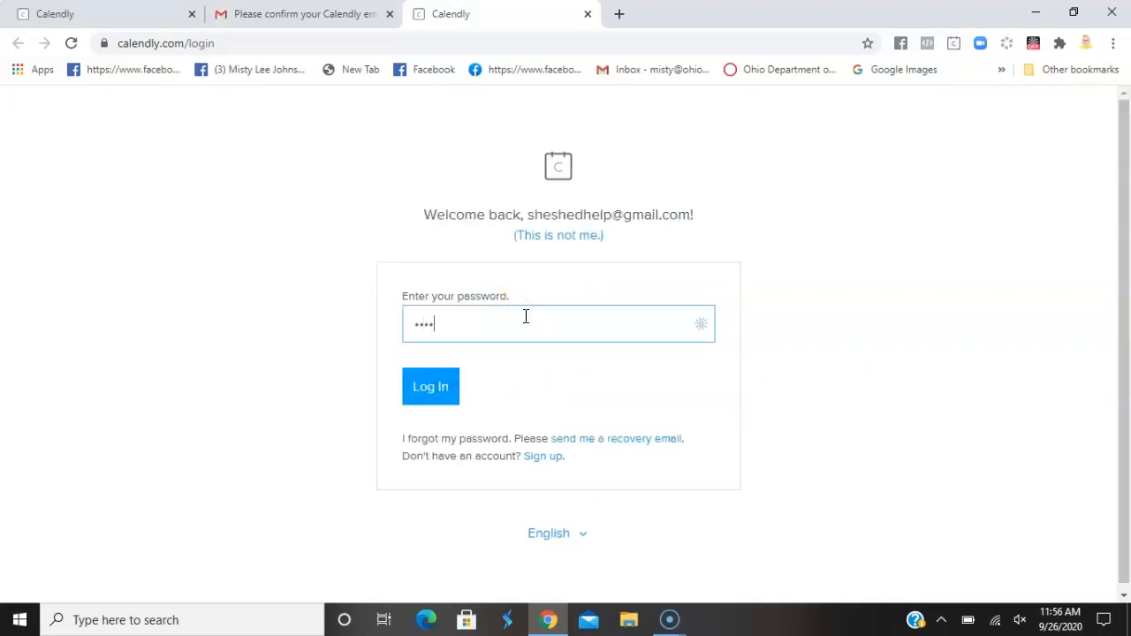
pyautogui.write('****')
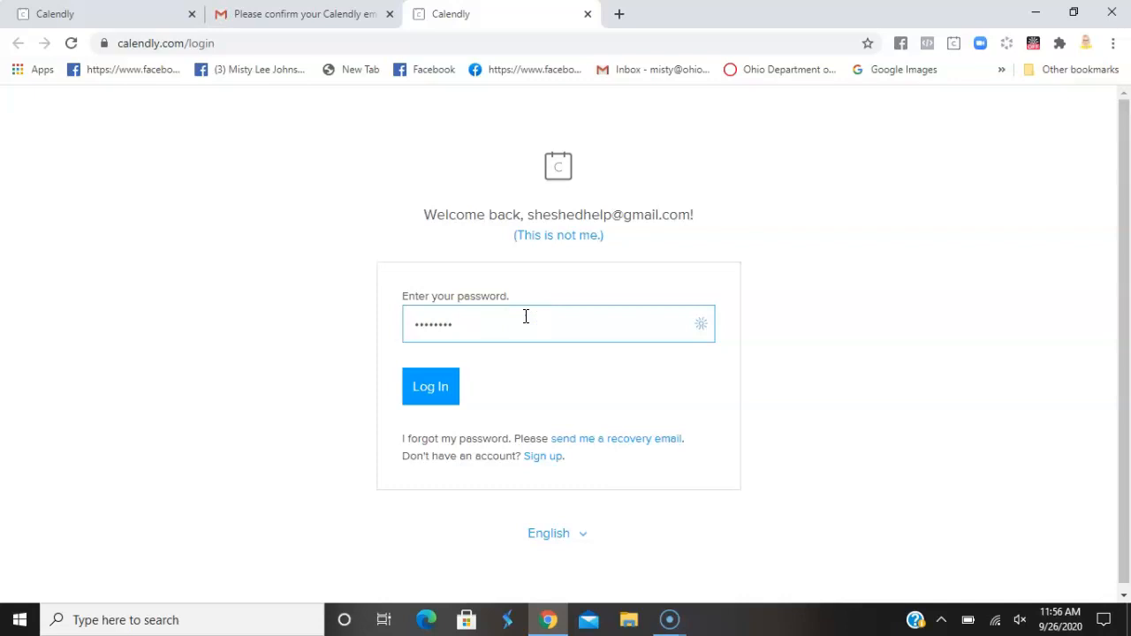
pyautogui.click(430, 386)
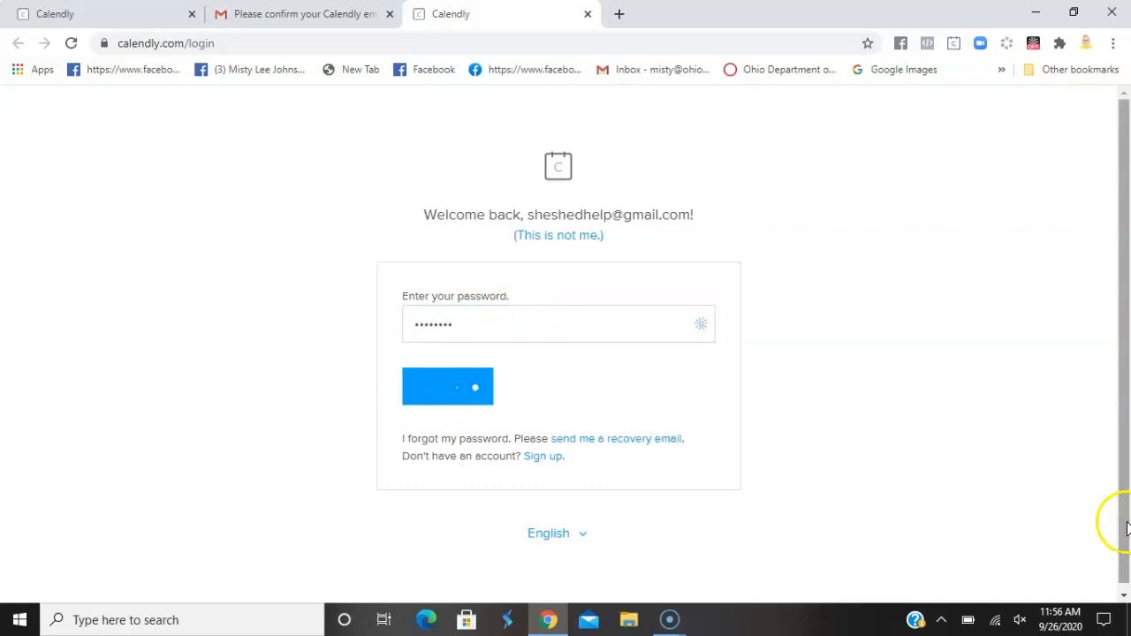
pyautogui.click(447, 387)
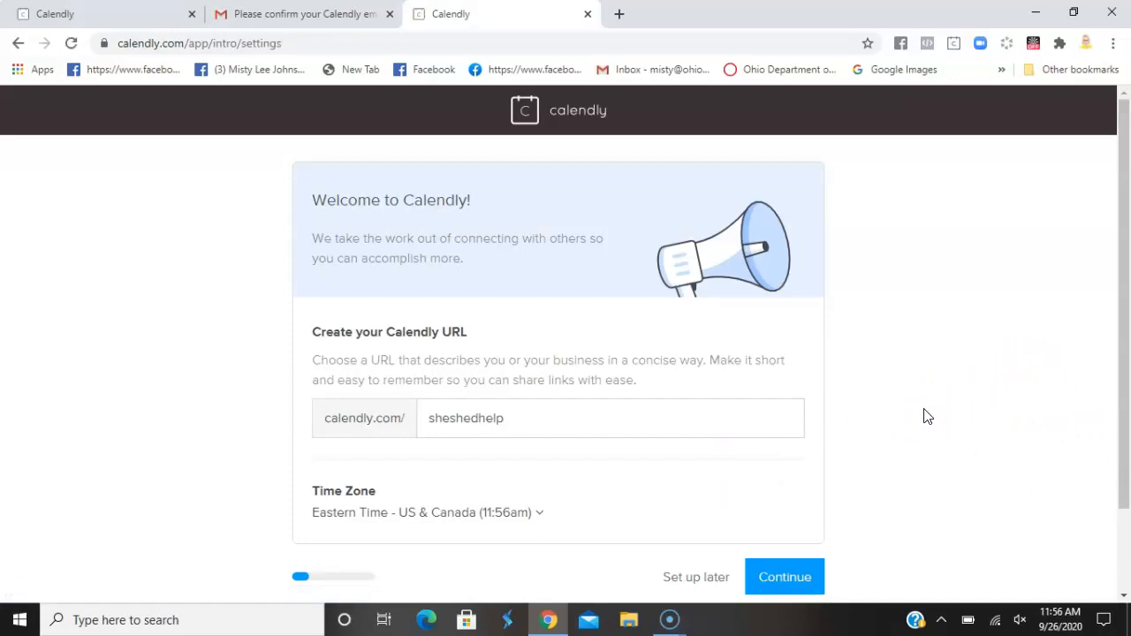
# Replace the suggested Calendly URL with partyquenwithmistyjay and submit the welcome settings
pyautogui.scroll(-3)
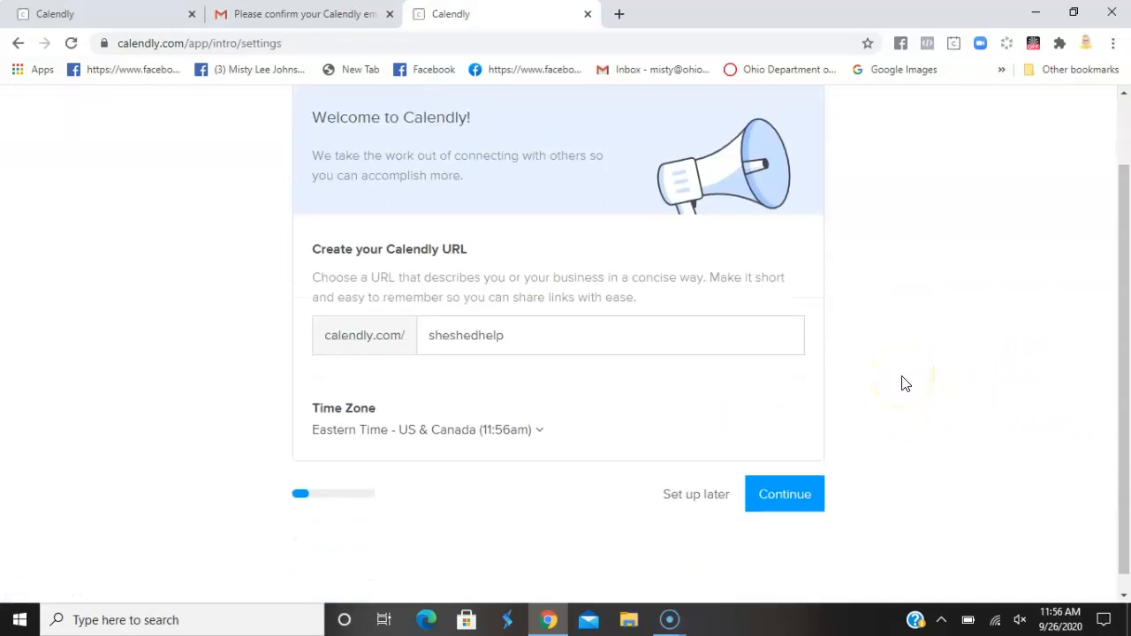
pyautogui.moveTo(472, 152)
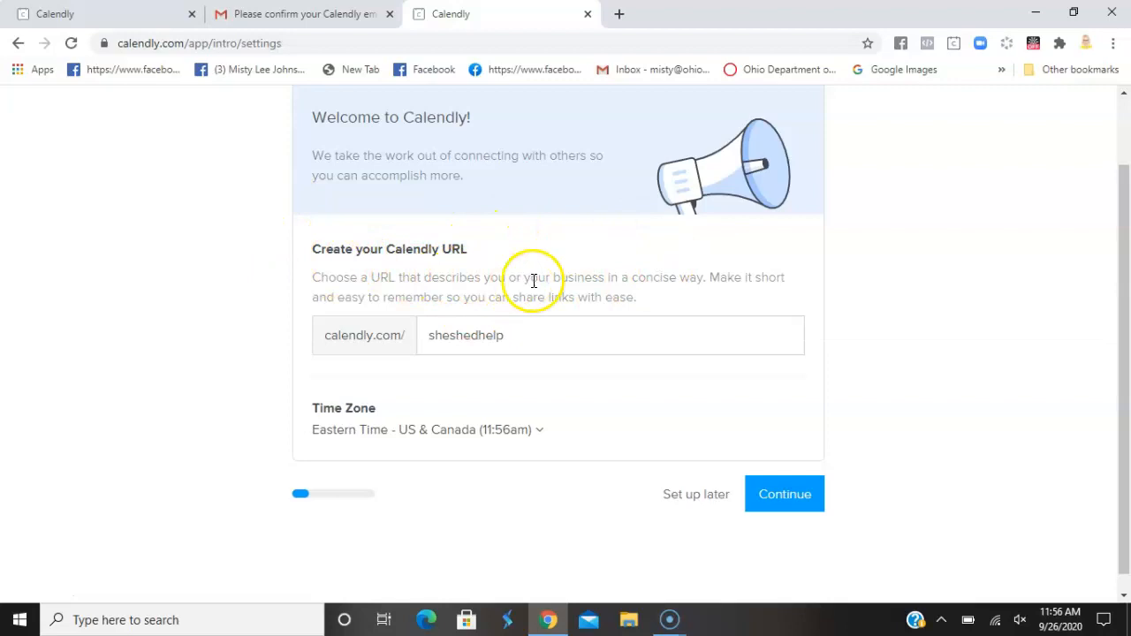
pyautogui.moveTo(543, 306)
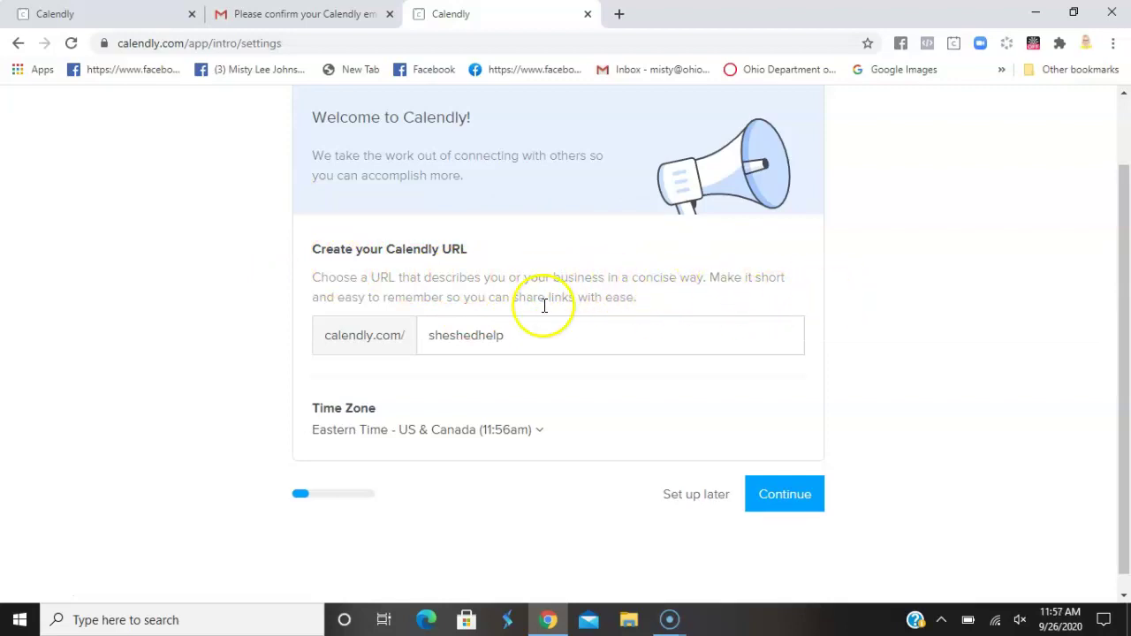
pyautogui.moveTo(563, 318)
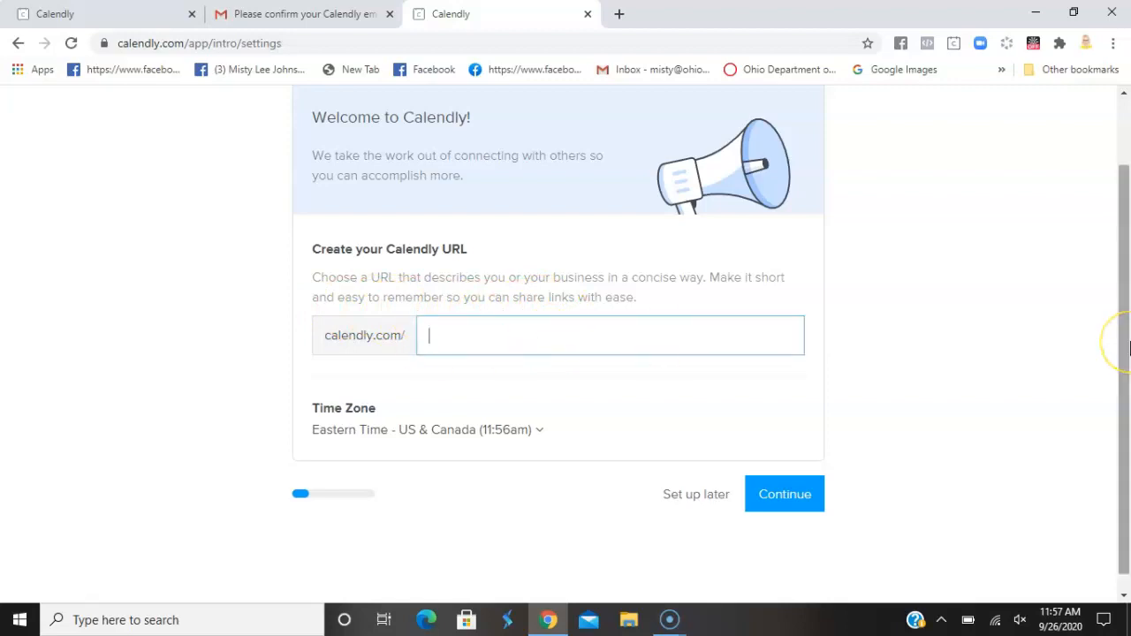
pyautogui.write('pa')
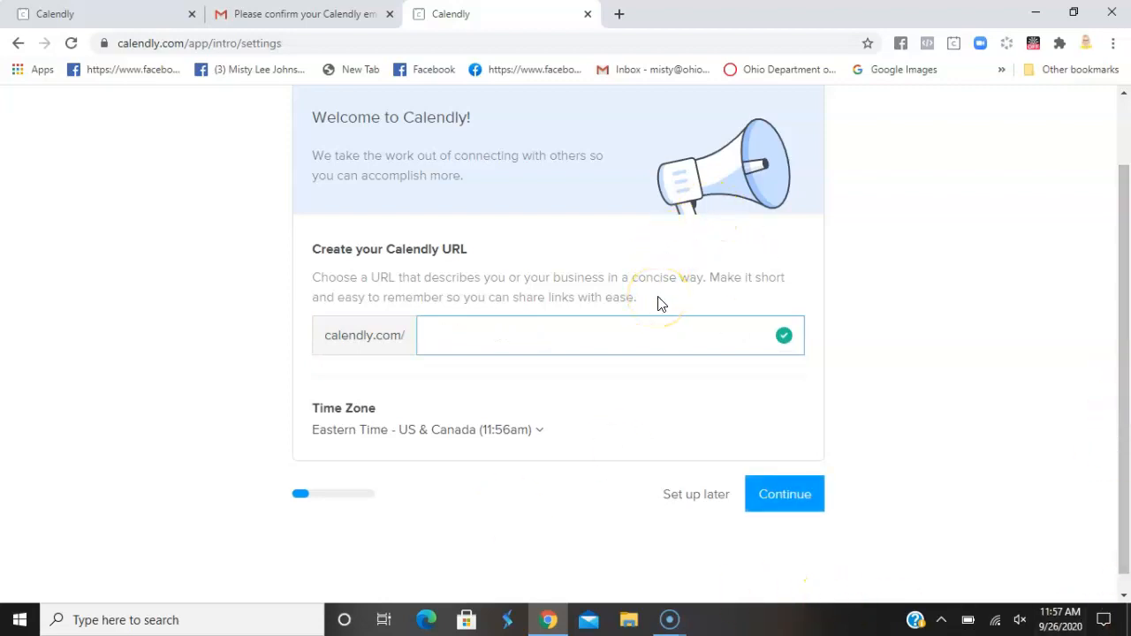
pyautogui.write('party')
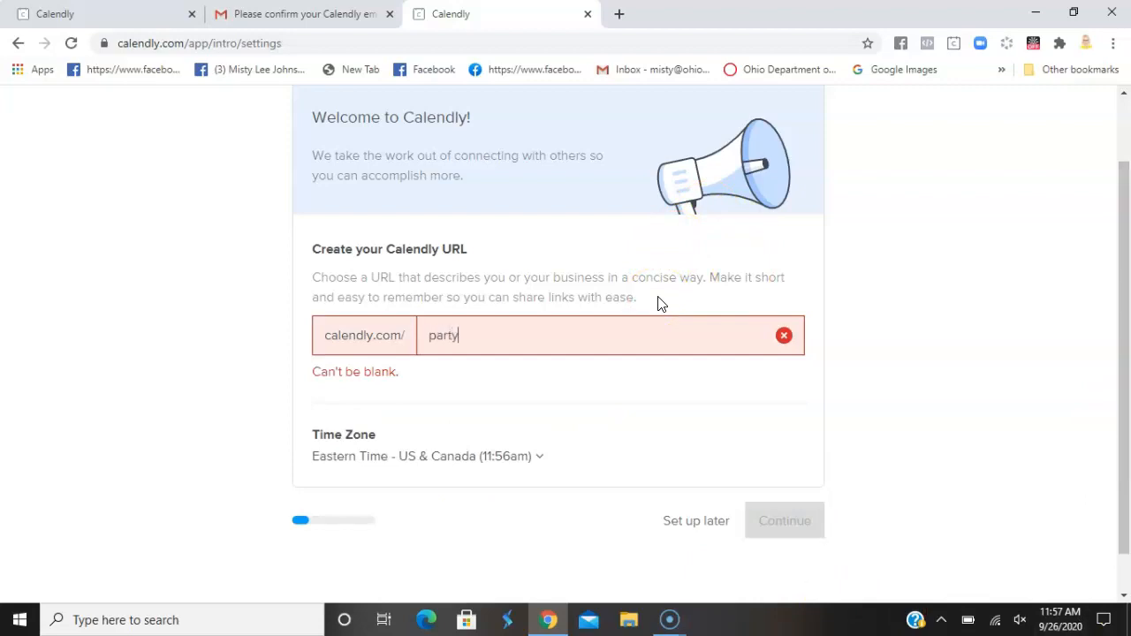
pyautogui.write('quenwithmisty')
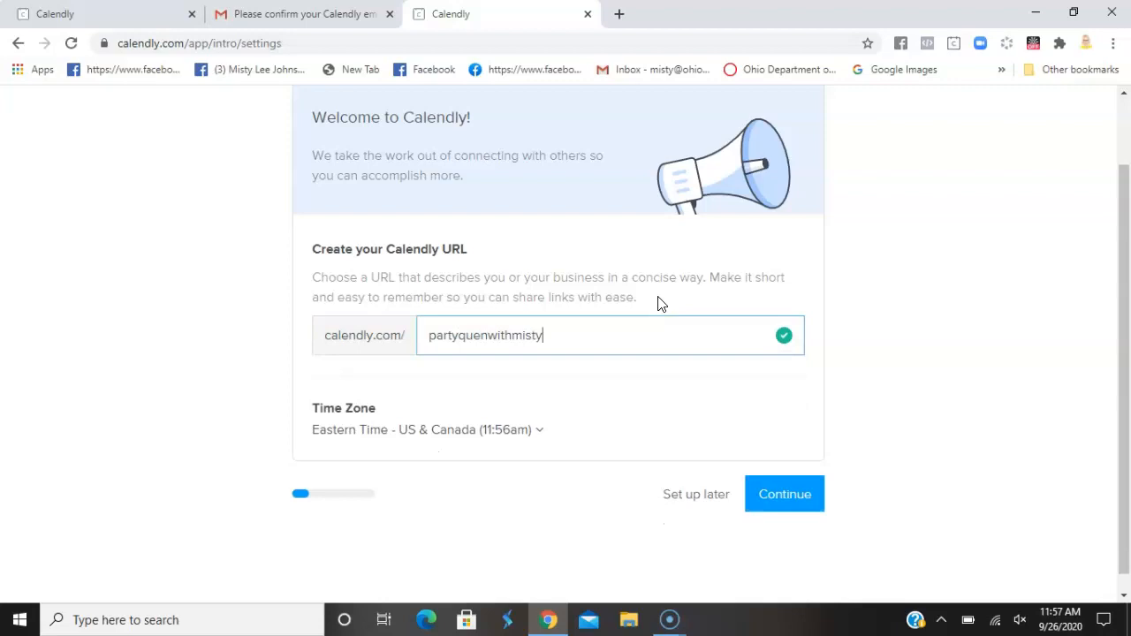
pyautogui.write('jay')
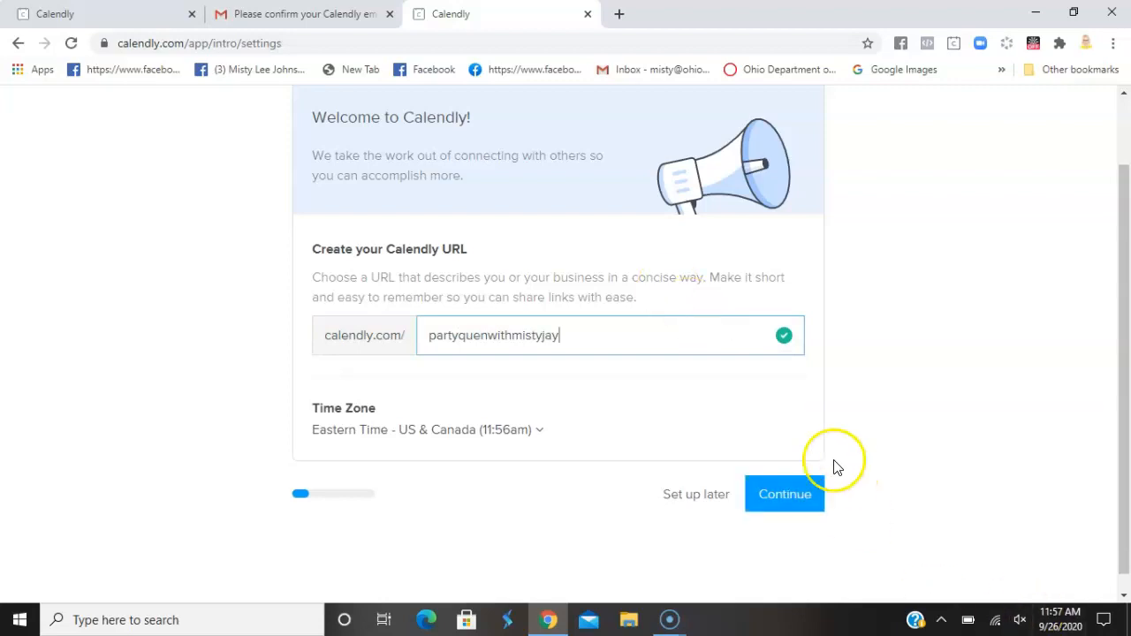
pyautogui.click(785, 494)
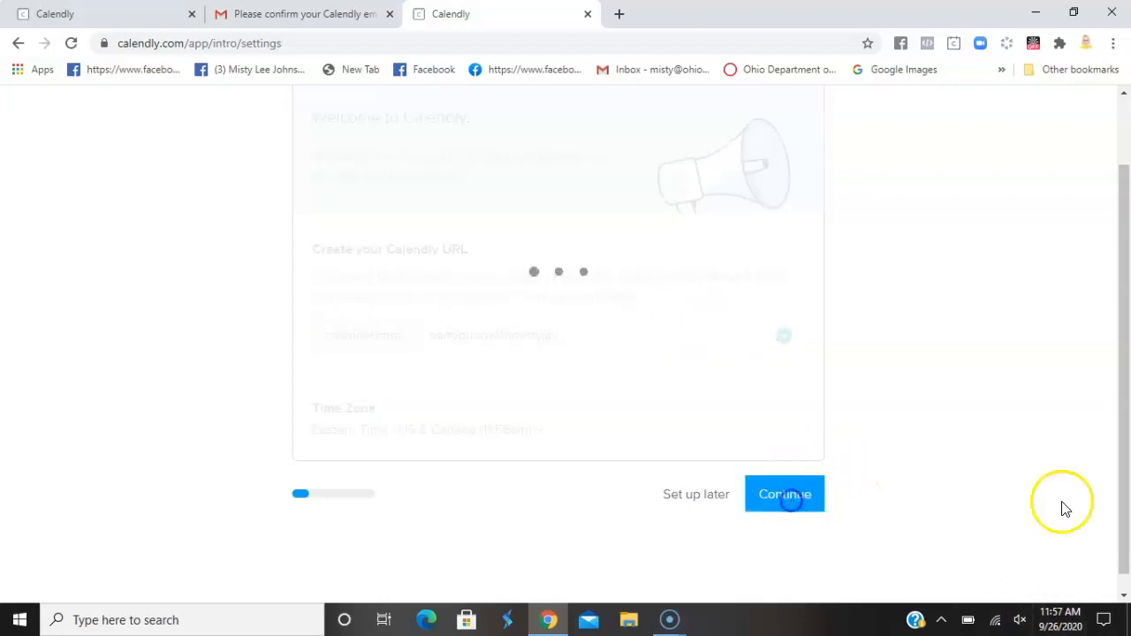
# Skip calendar connection and set availability to Tuesdays and Thursdays, 7:00pm–11:00pm
pyautogui.click(784, 494)
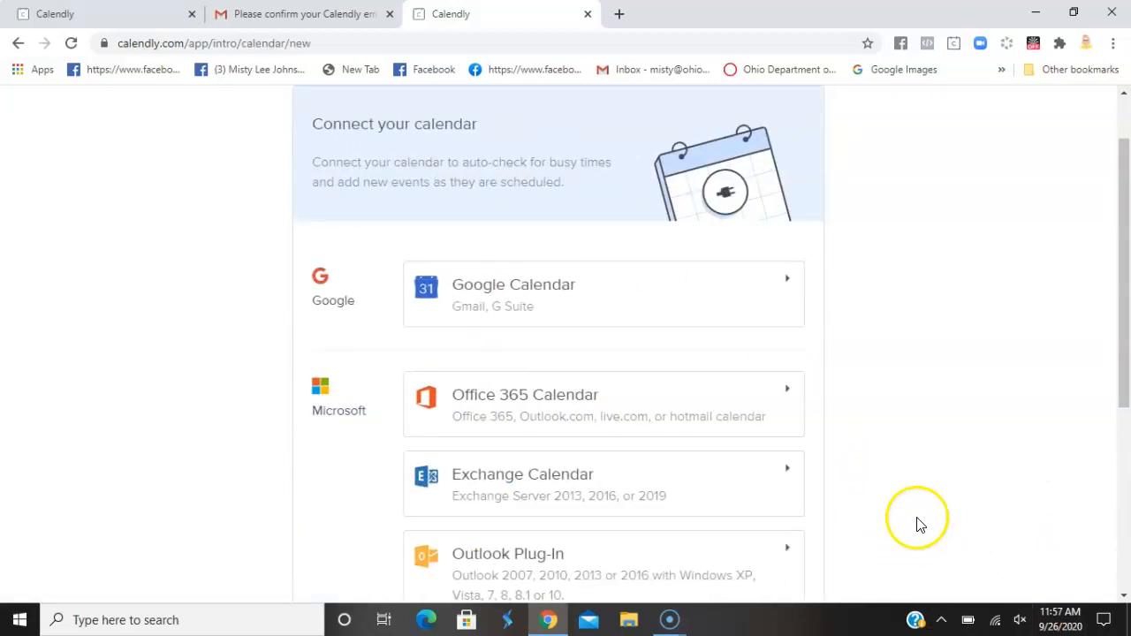
pyautogui.moveTo(517, 84)
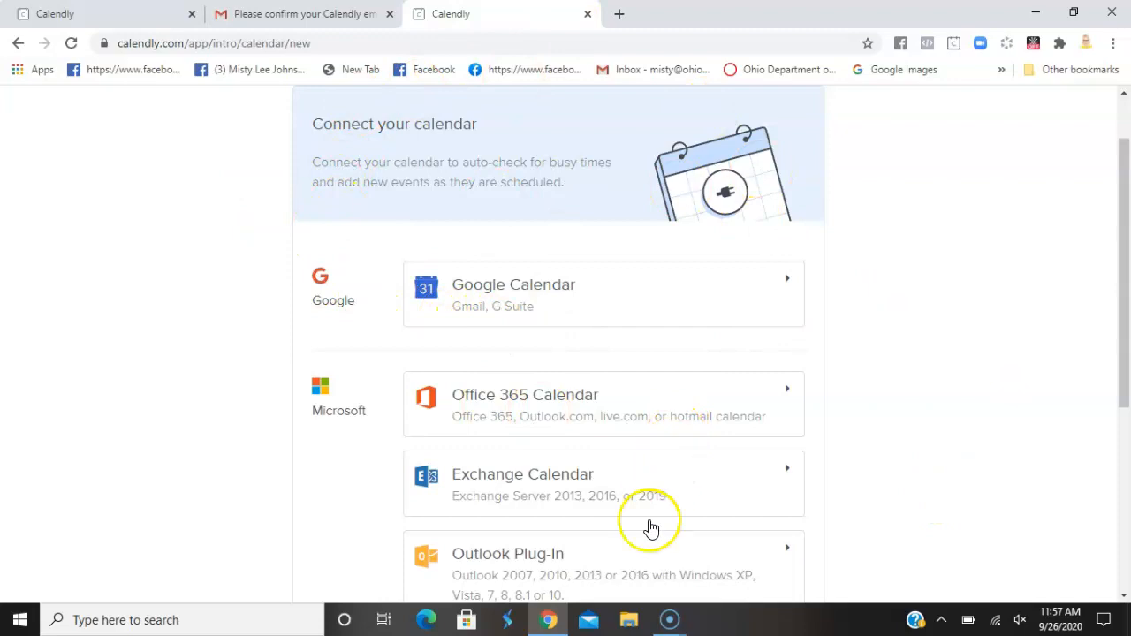
pyautogui.scroll(-3)
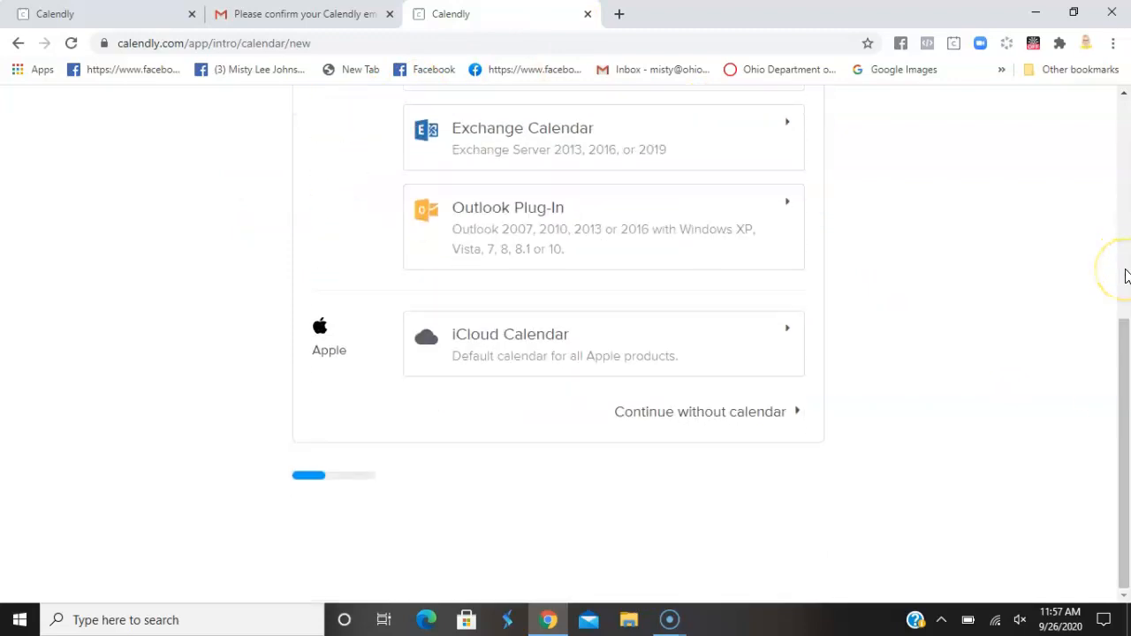
pyautogui.click(726, 411)
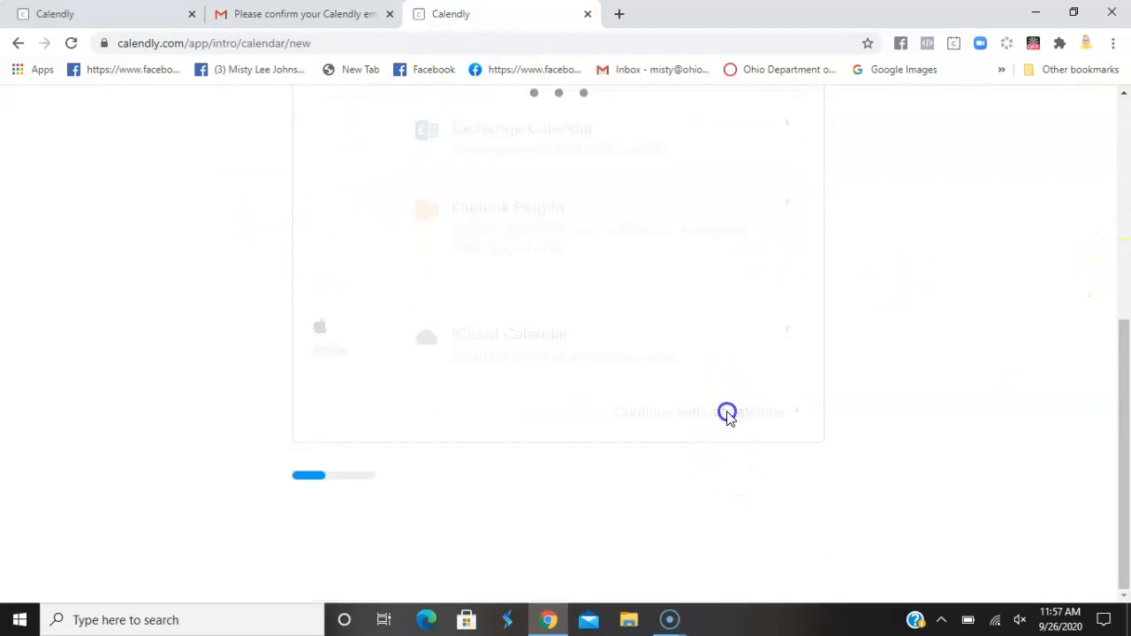
pyautogui.click(729, 412)
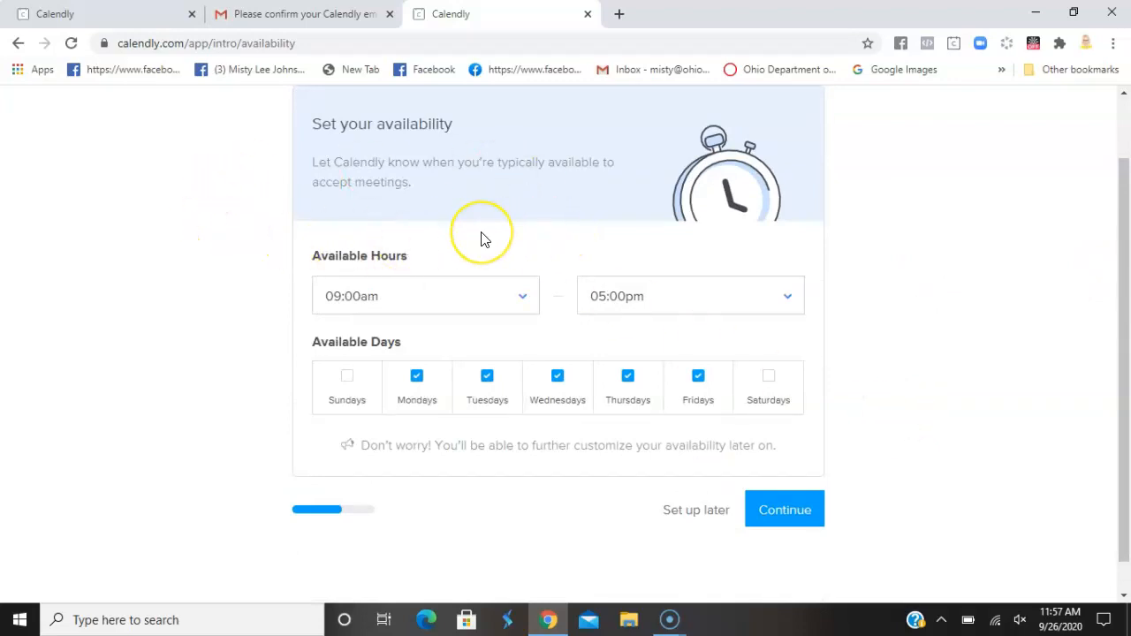
pyautogui.moveTo(528, 279)
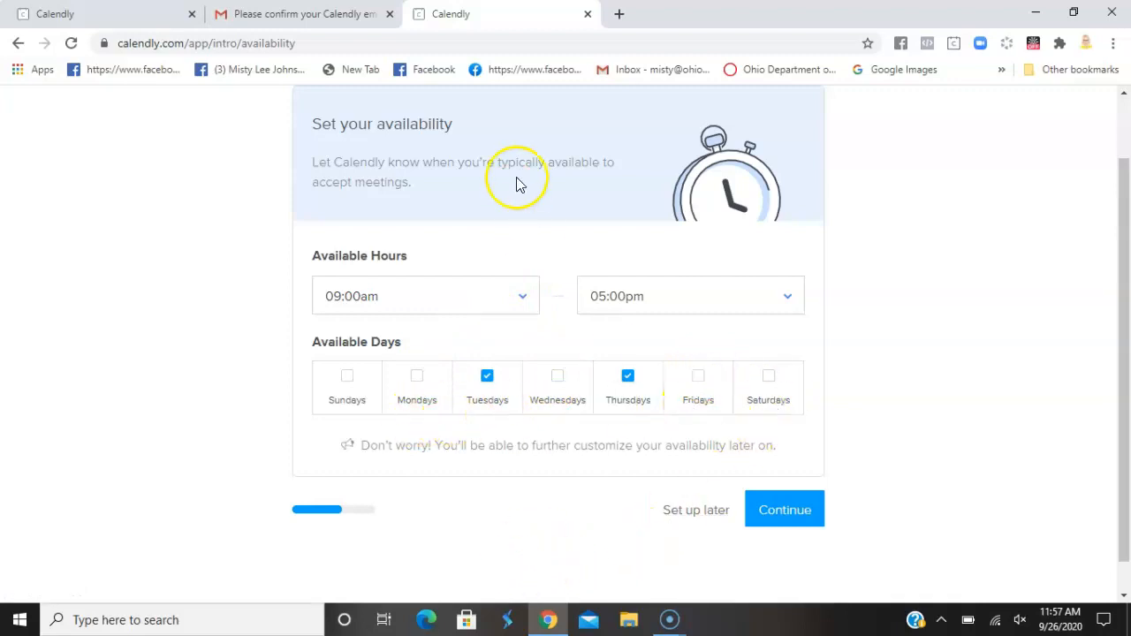
pyautogui.click(425, 295)
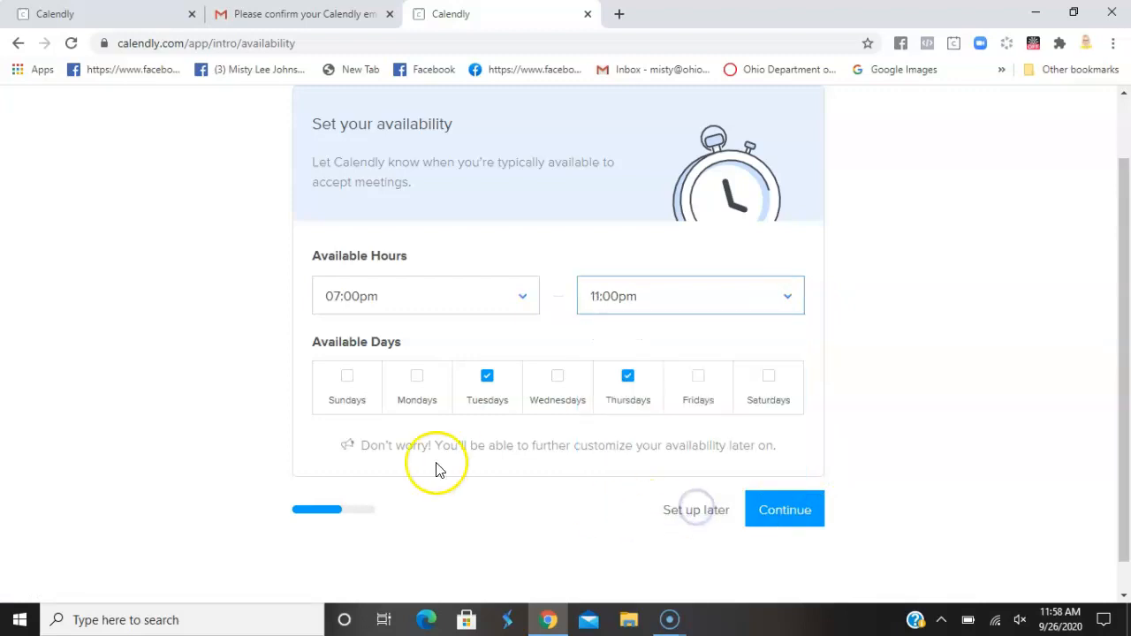
pyautogui.click(784, 509)
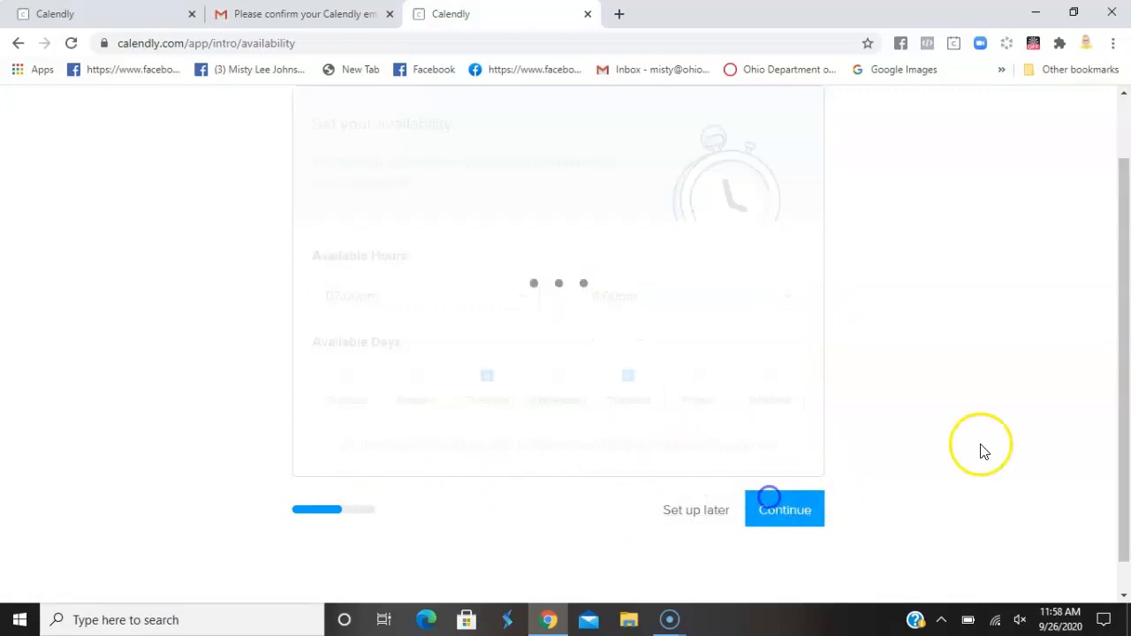
# Choose Sales + Marketing as the work role and finish onboarding
pyautogui.click(785, 508)
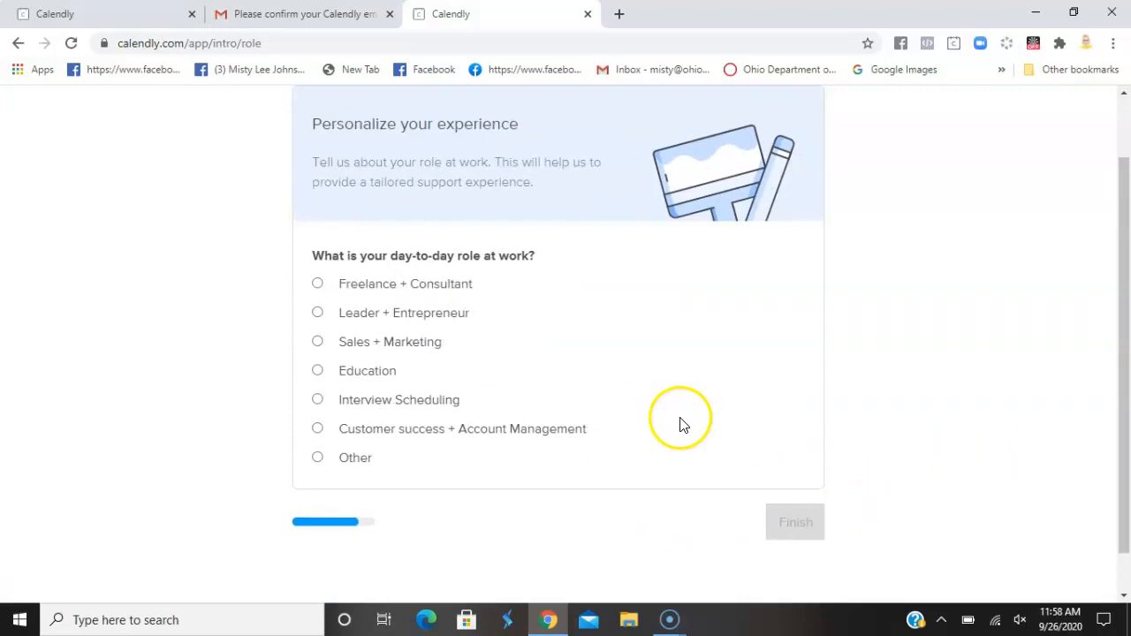
pyautogui.moveTo(591, 324)
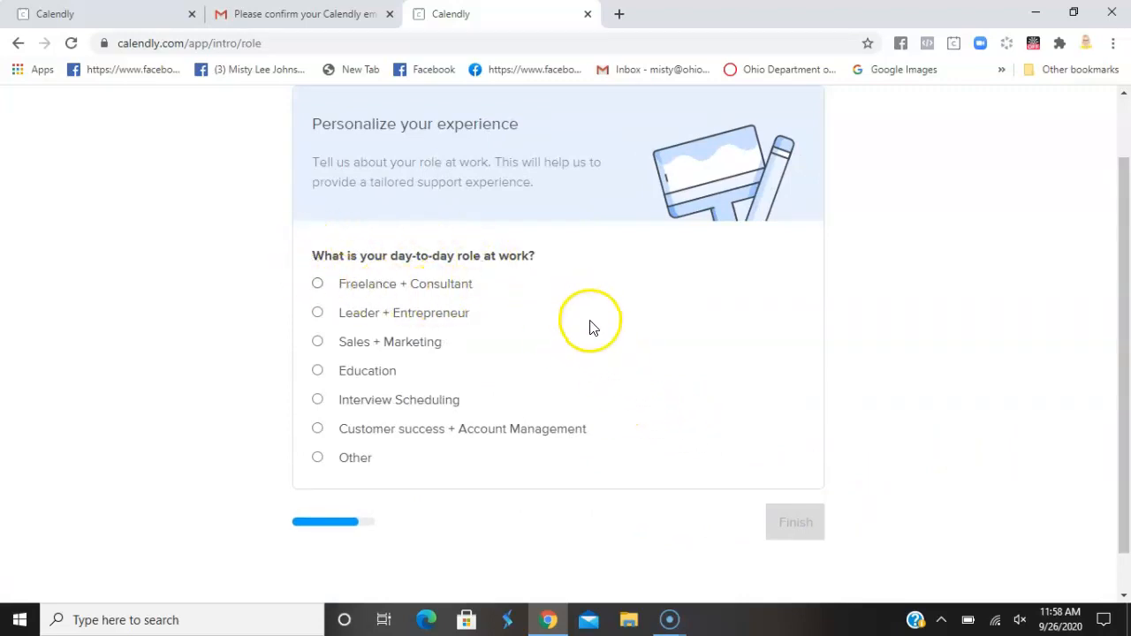
pyautogui.moveTo(328, 345)
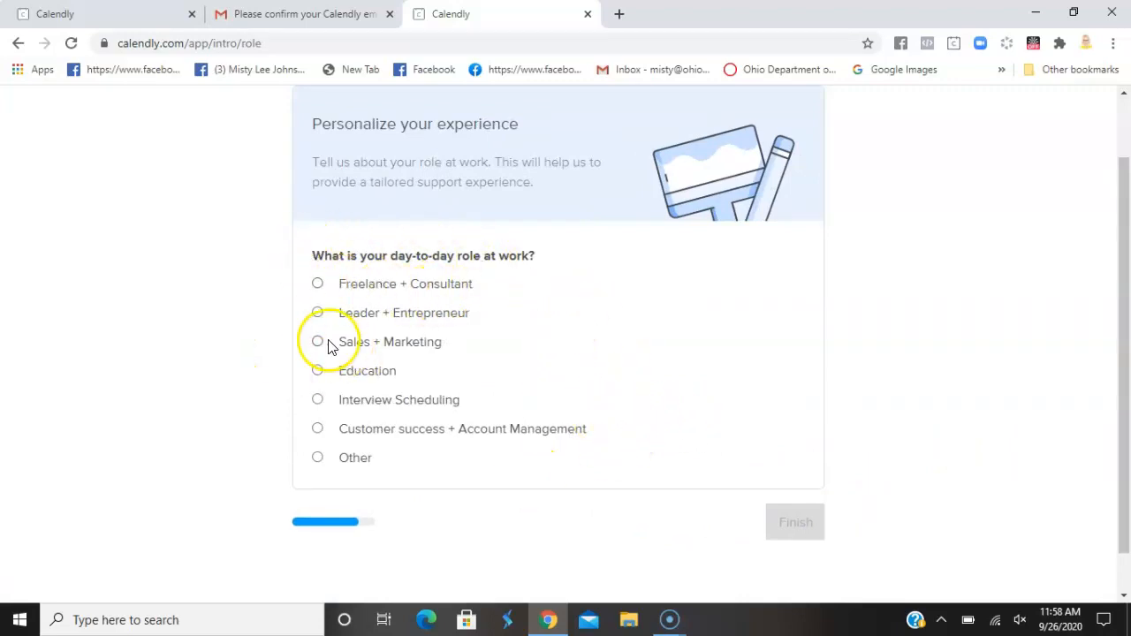
pyautogui.click(317, 342)
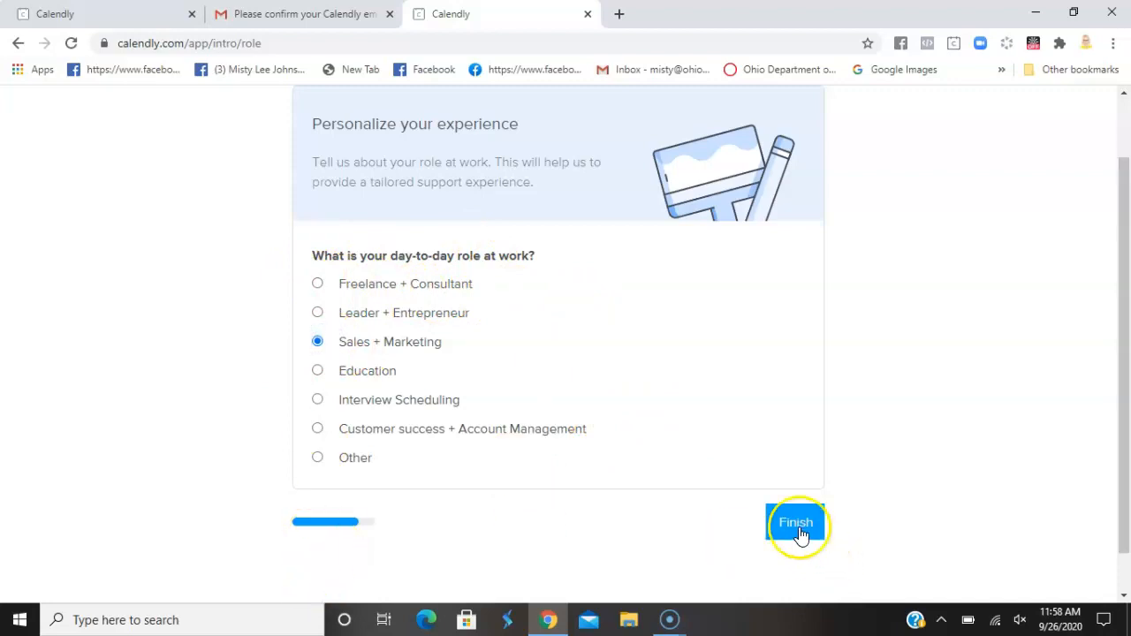
pyautogui.click(797, 522)
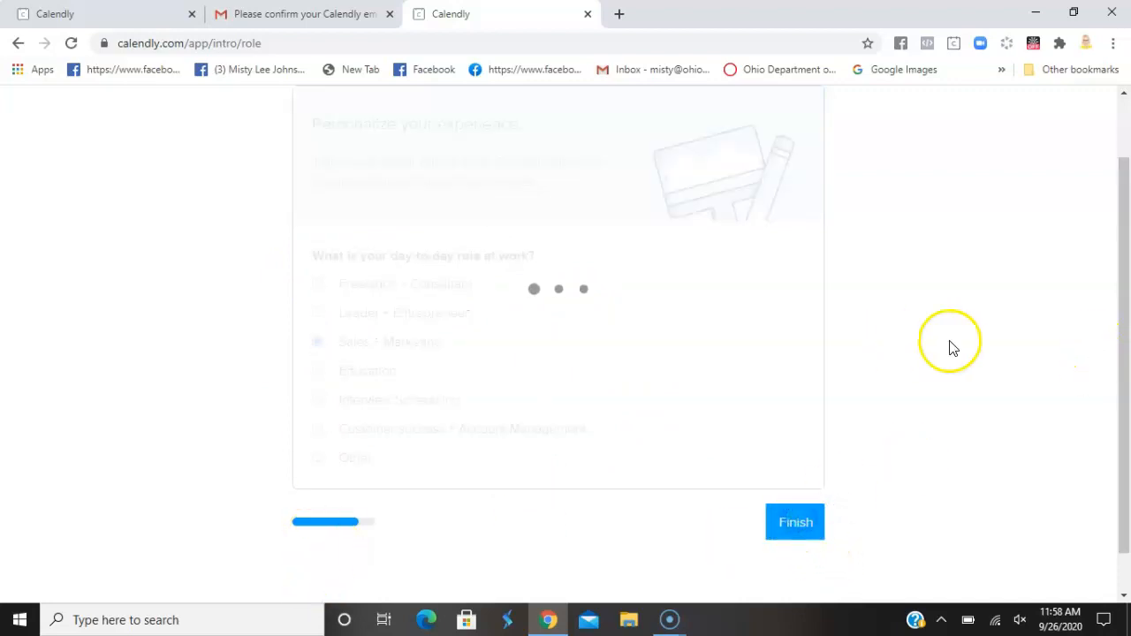
pyautogui.click(795, 523)
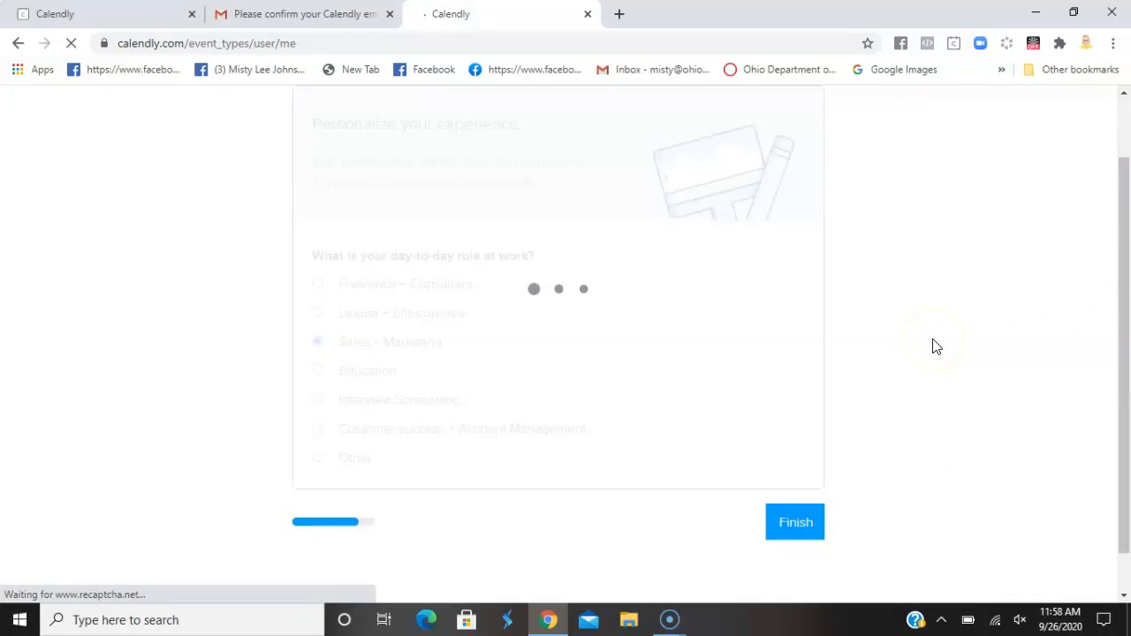
pyautogui.click(795, 521)
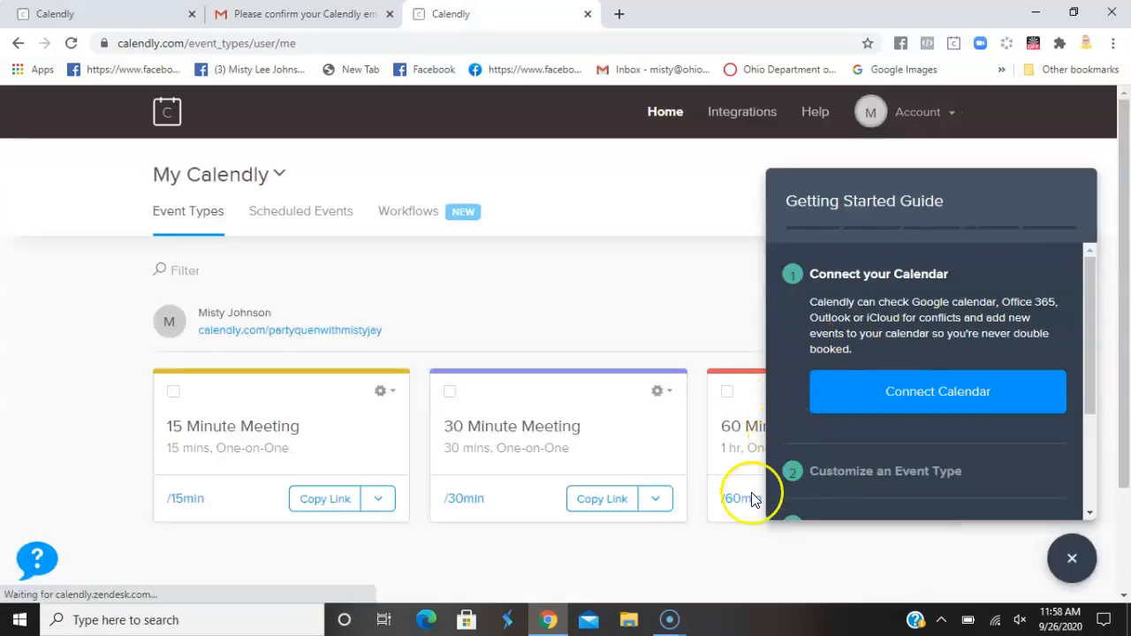
# Collapse the Getting Started Guide and start a New Event Type
pyautogui.scroll(-3)
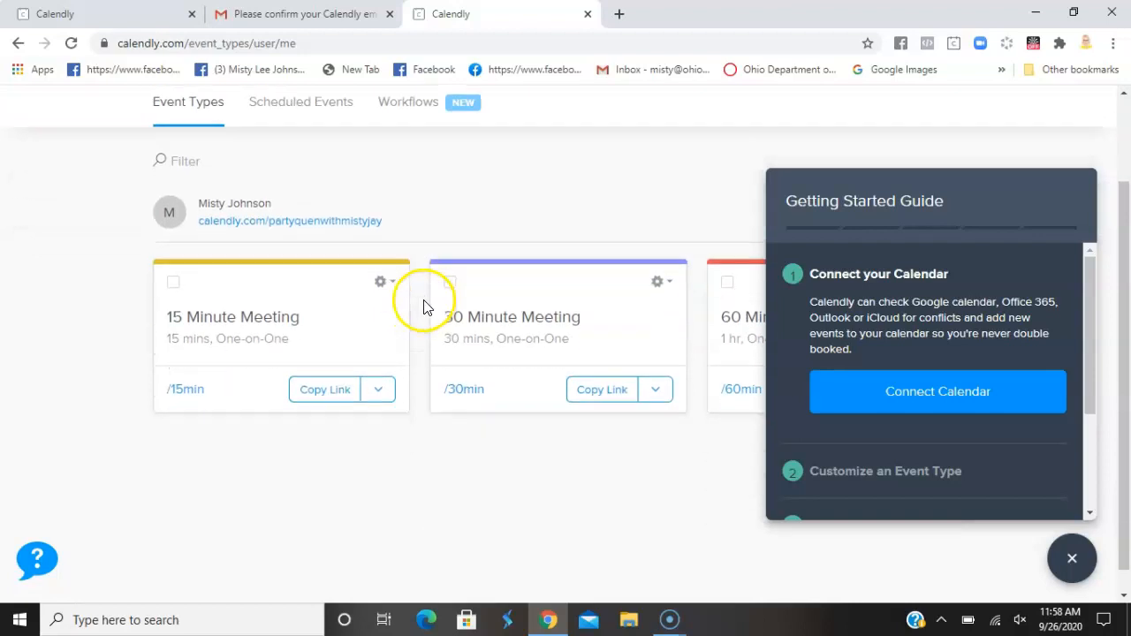
pyautogui.click(1070, 559)
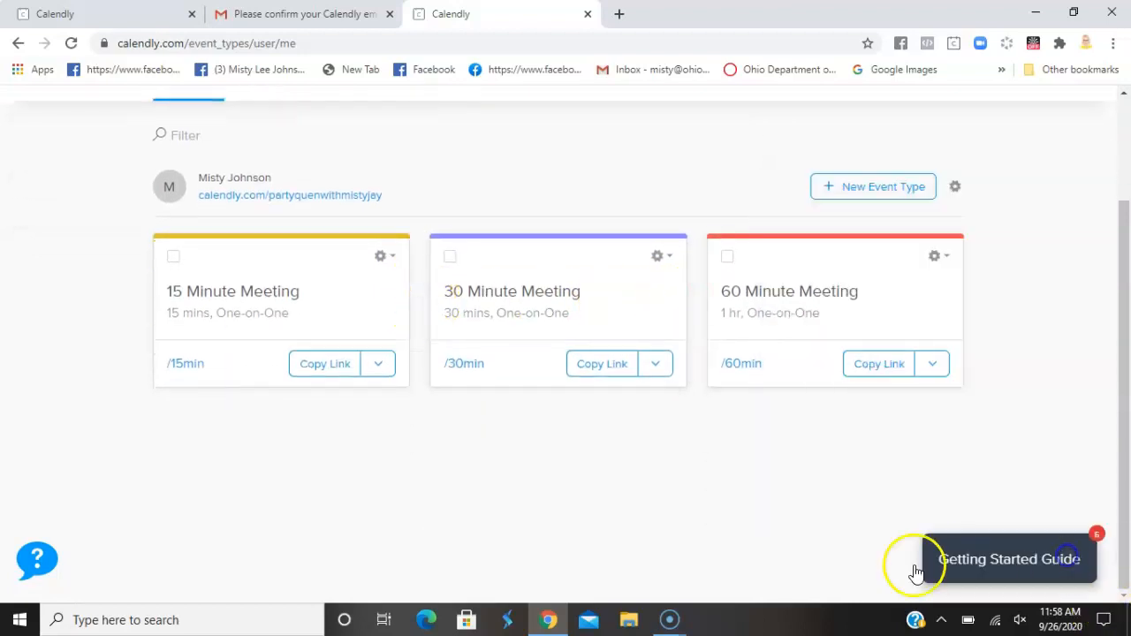
pyautogui.moveTo(520, 459)
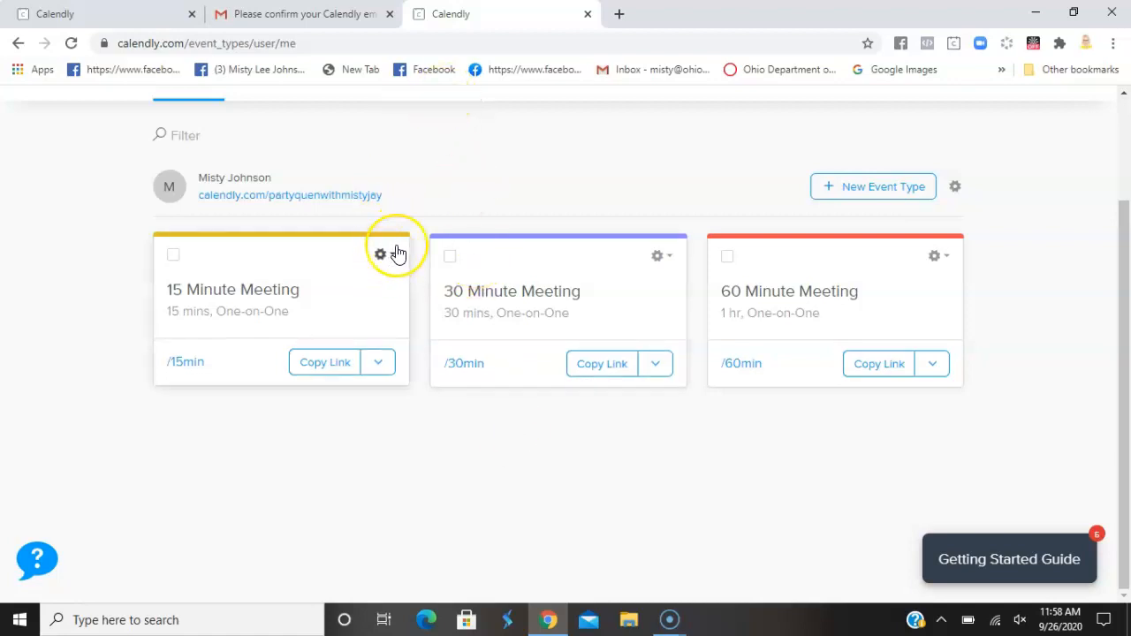
pyautogui.moveTo(881, 186)
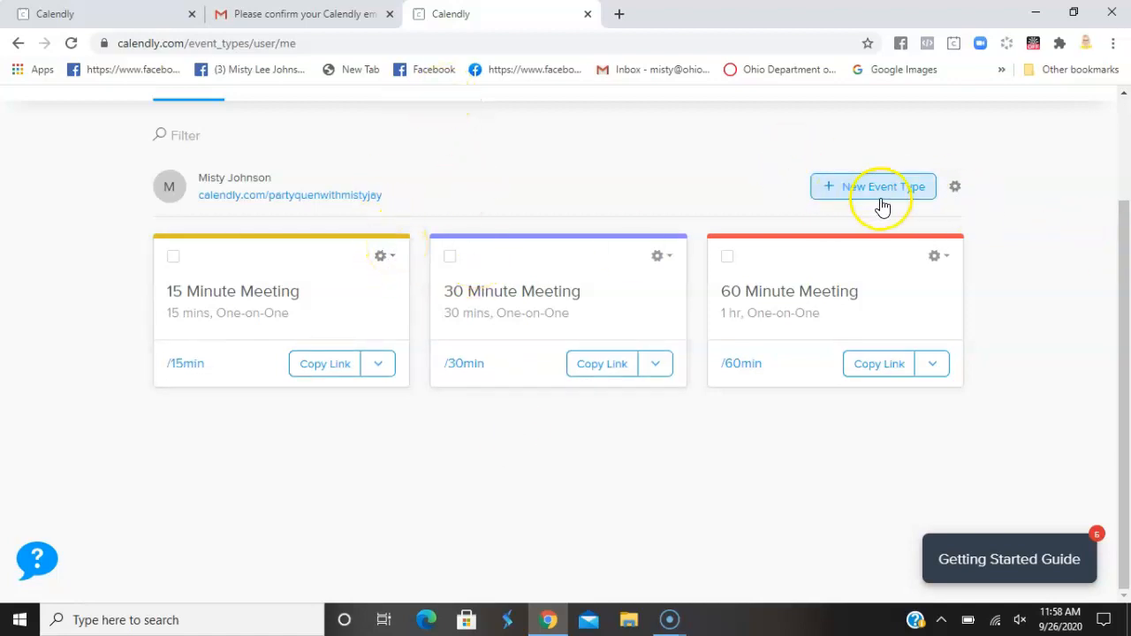
pyautogui.click(874, 187)
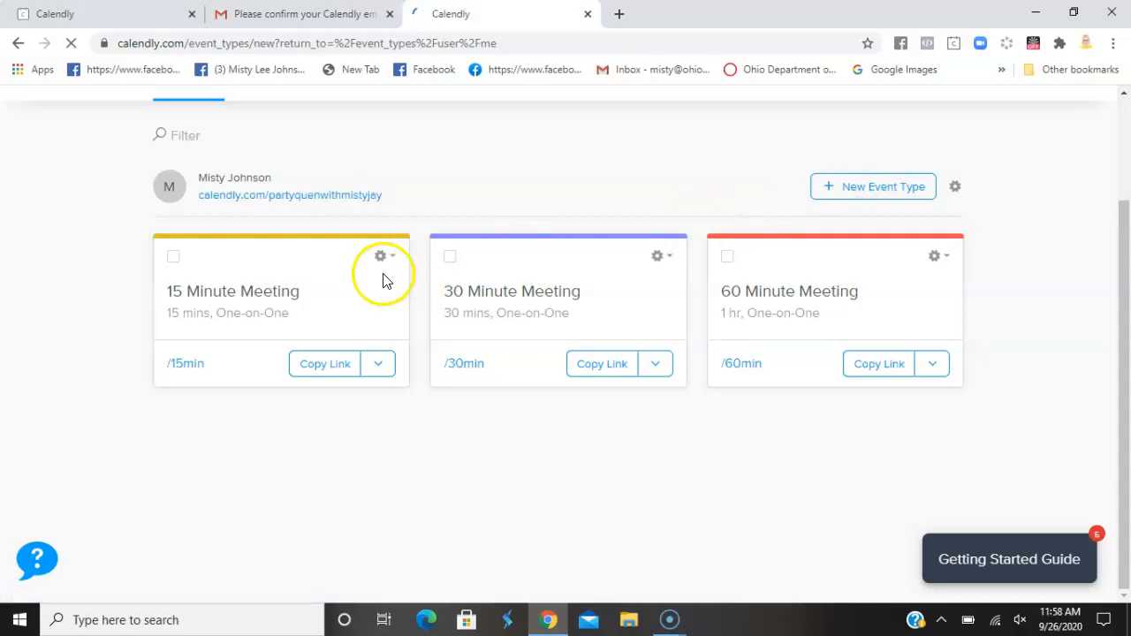
pyautogui.click(872, 186)
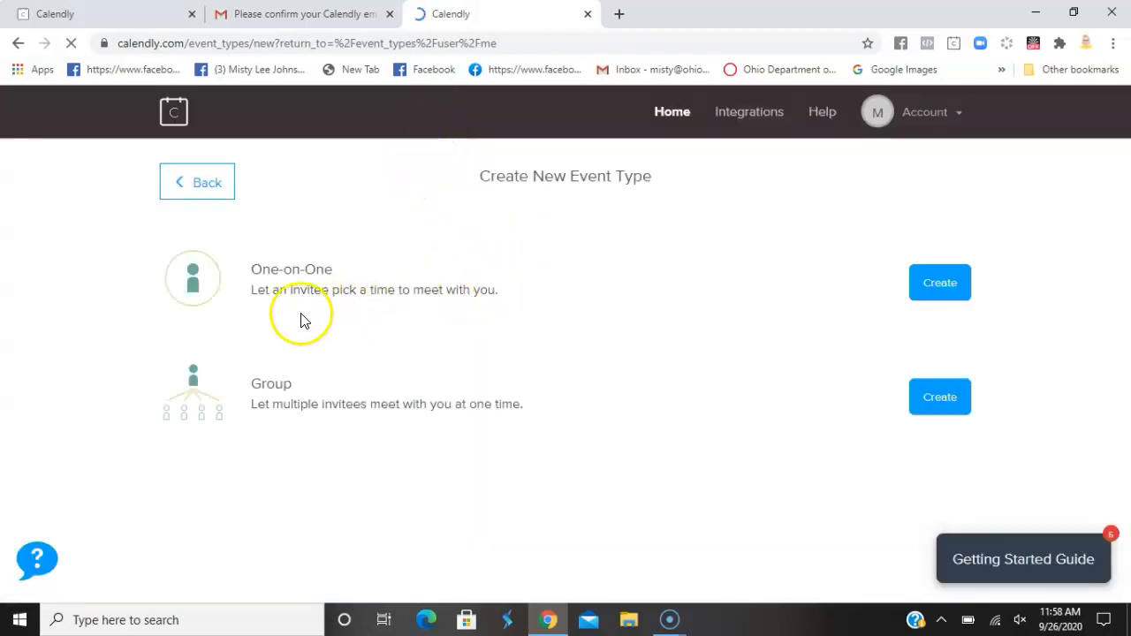
pyautogui.moveTo(411, 281)
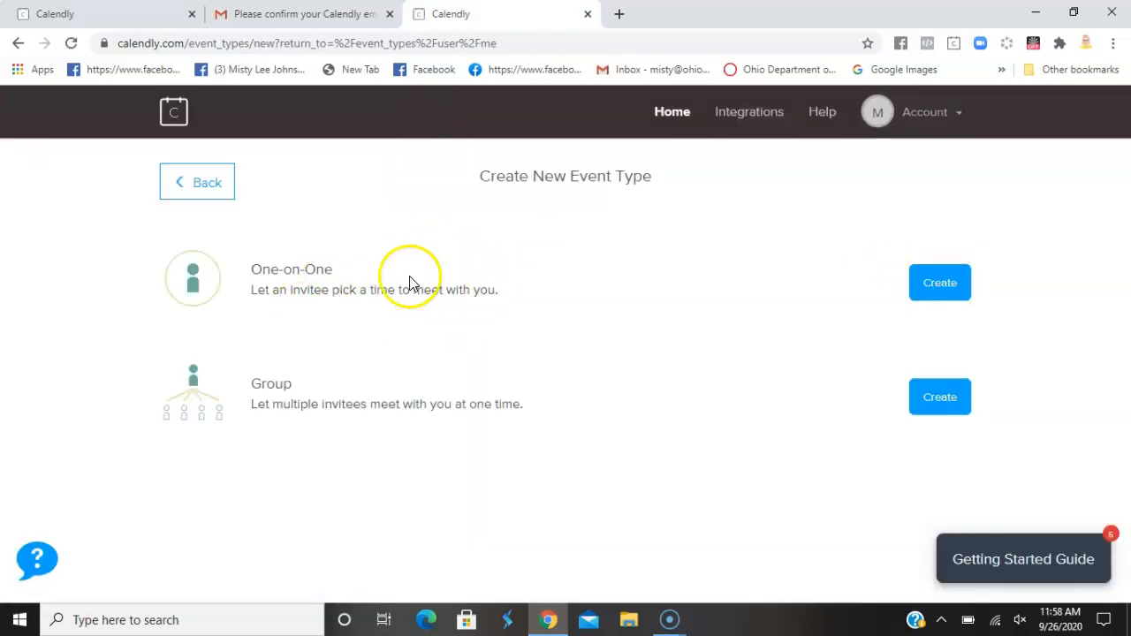
pyautogui.moveTo(836, 303)
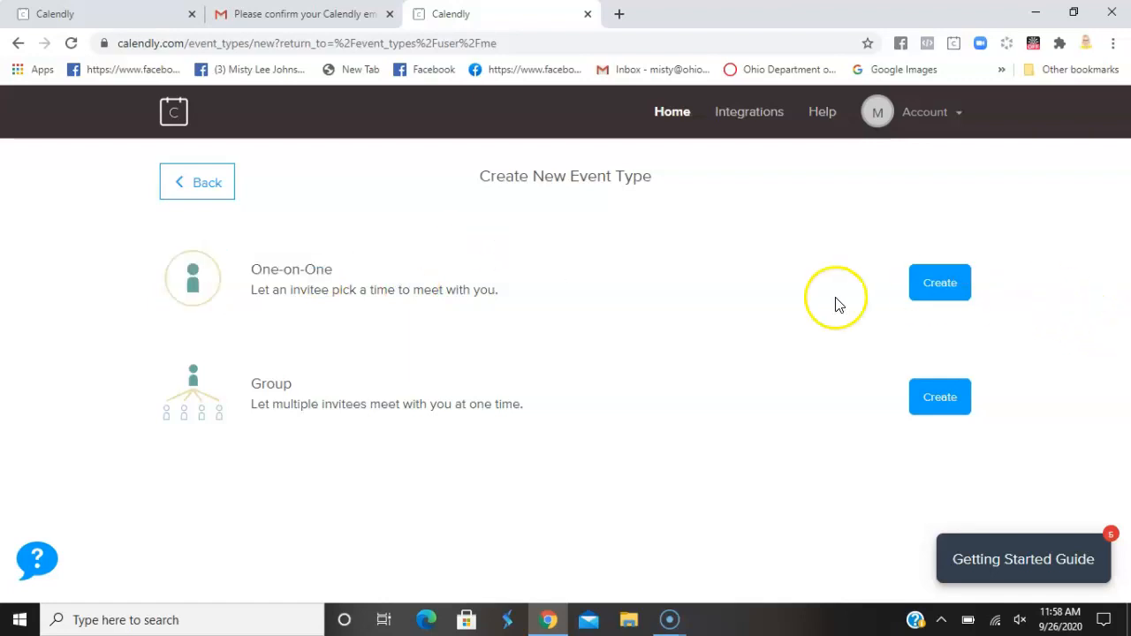
pyautogui.moveTo(930, 289)
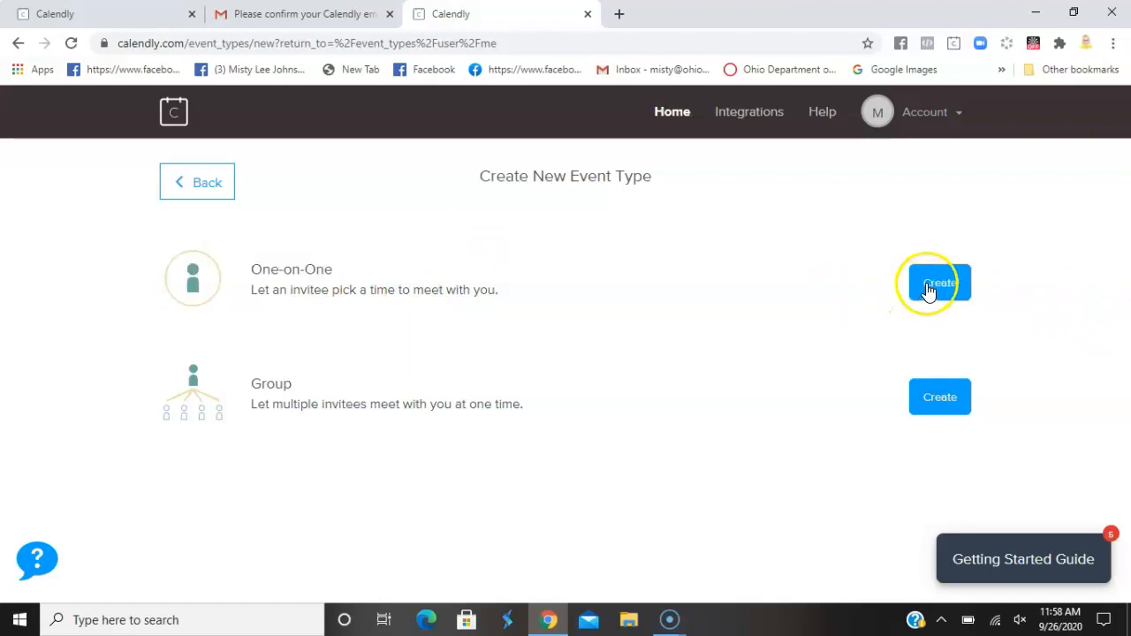
# Create a One-on-One event and name it 'Party Queen with Misty Jay'
pyautogui.click(929, 283)
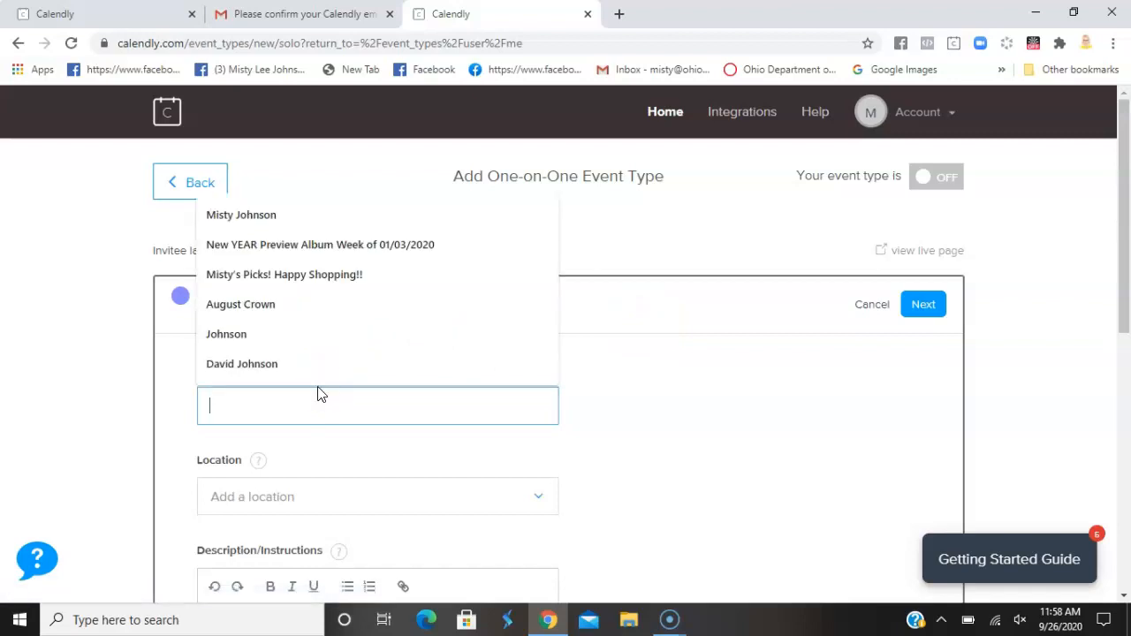
pyautogui.write('Party')
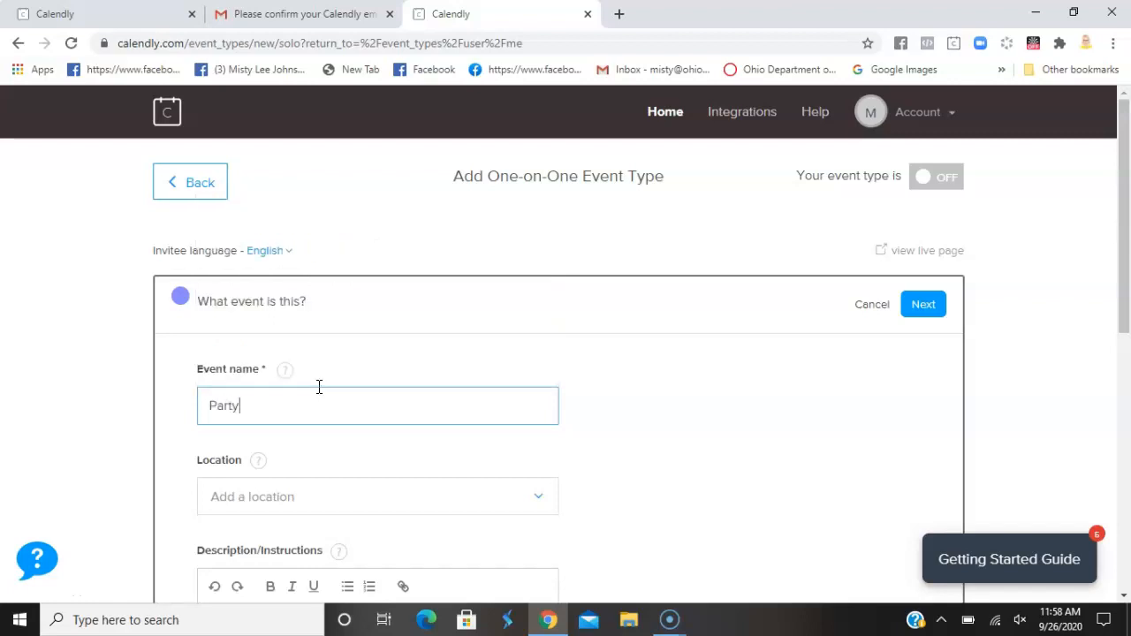
pyautogui.write('Queen')
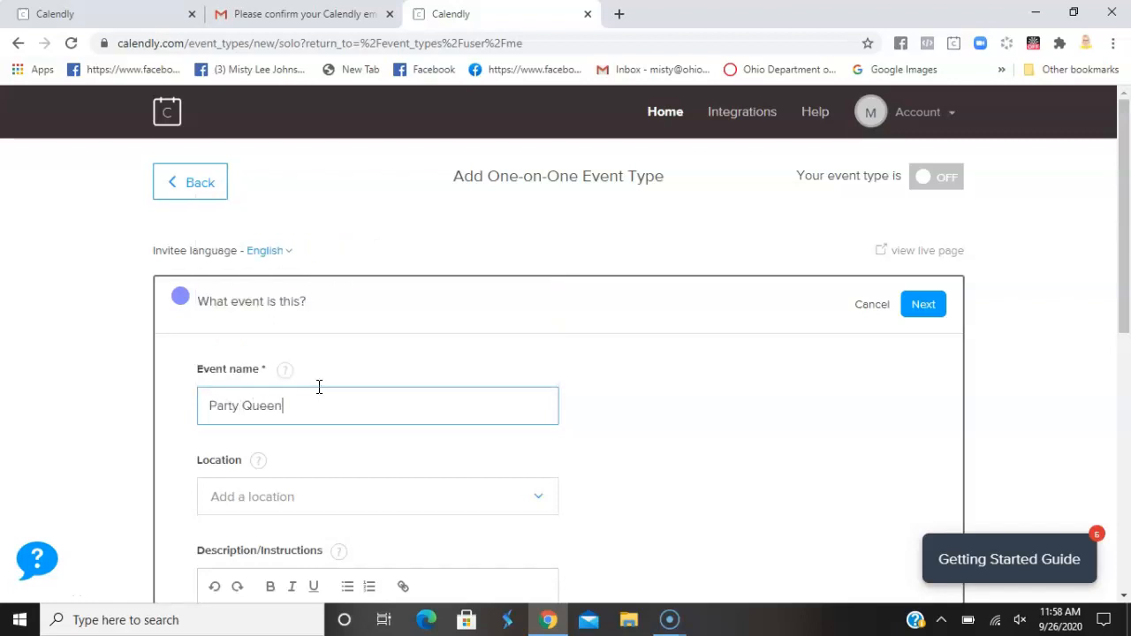
pyautogui.write('S')
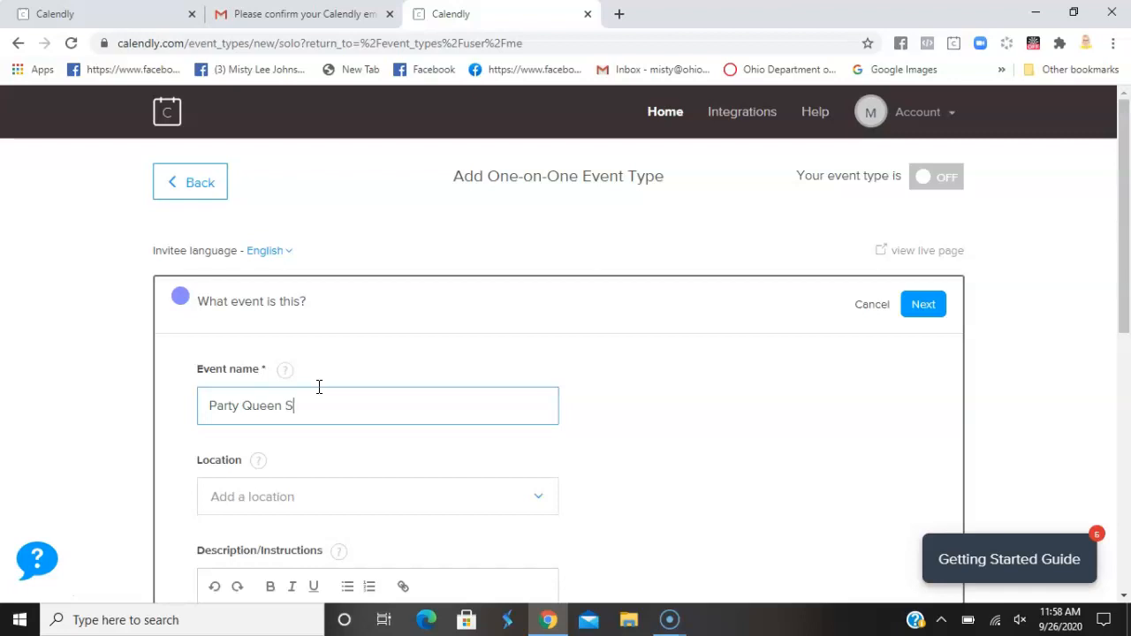
pyautogui.write('cheduling')
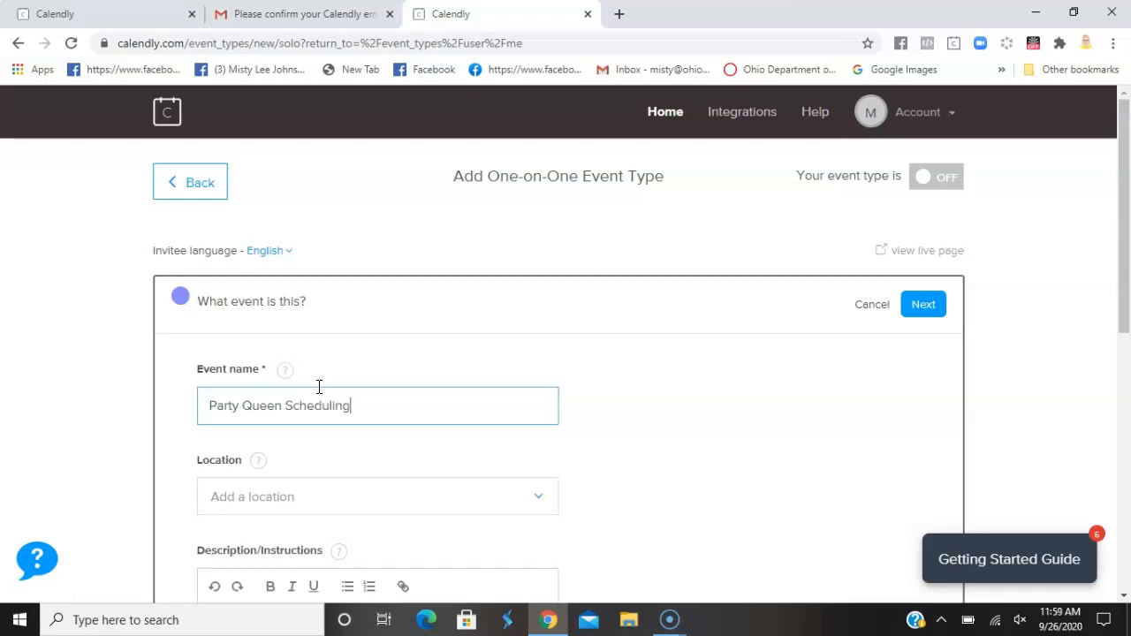
pyautogui.press('Backspace')
pyautogui.write('with Misty Jay')
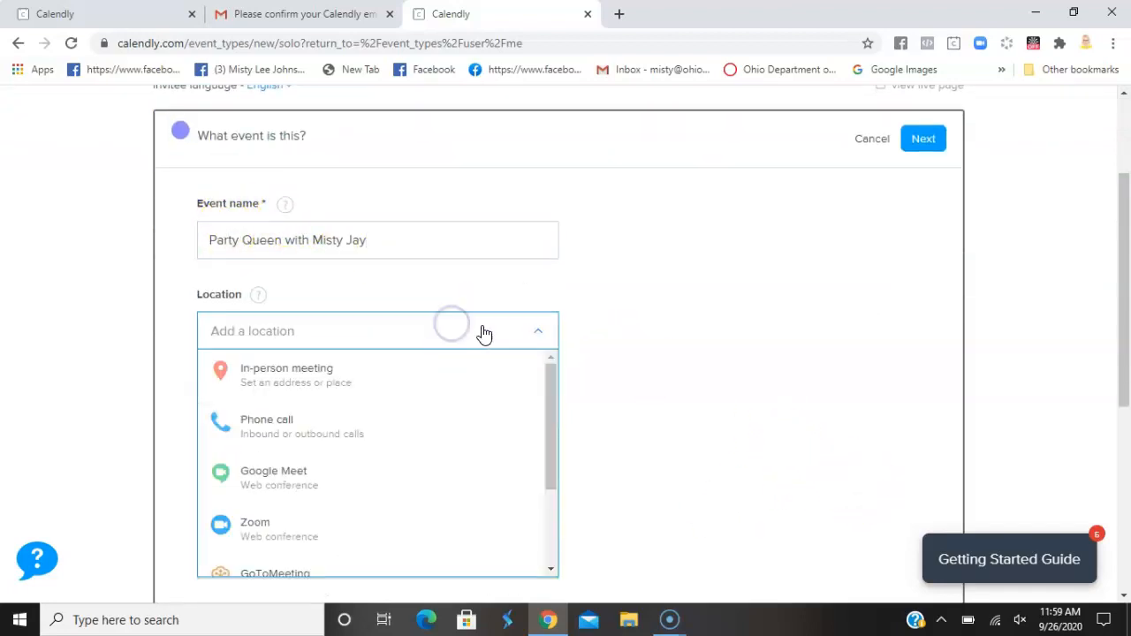
# Set a custom location 'Facebook LIVE Party' for the event
pyautogui.scroll(-3)
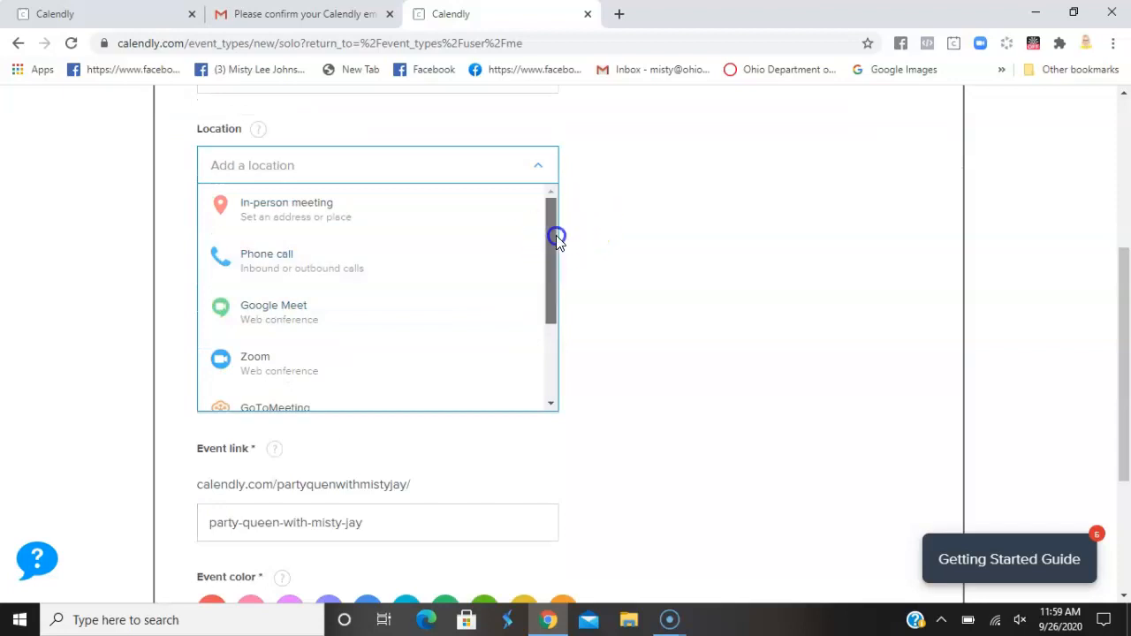
pyautogui.scroll(-3)
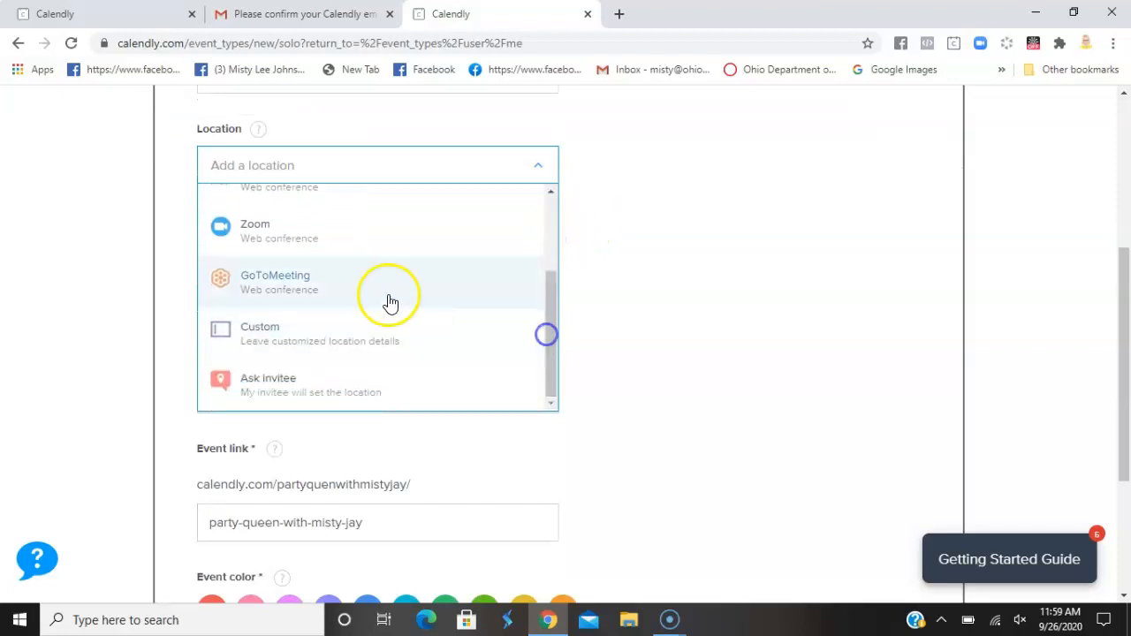
pyautogui.click(260, 333)
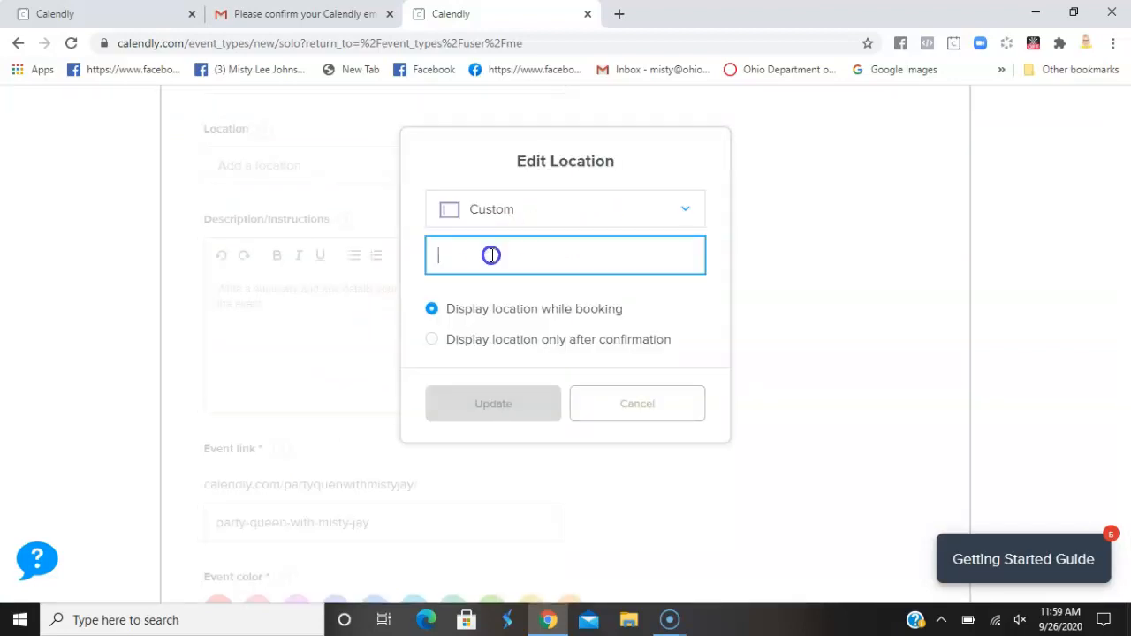
pyautogui.write('Facebook LIV')
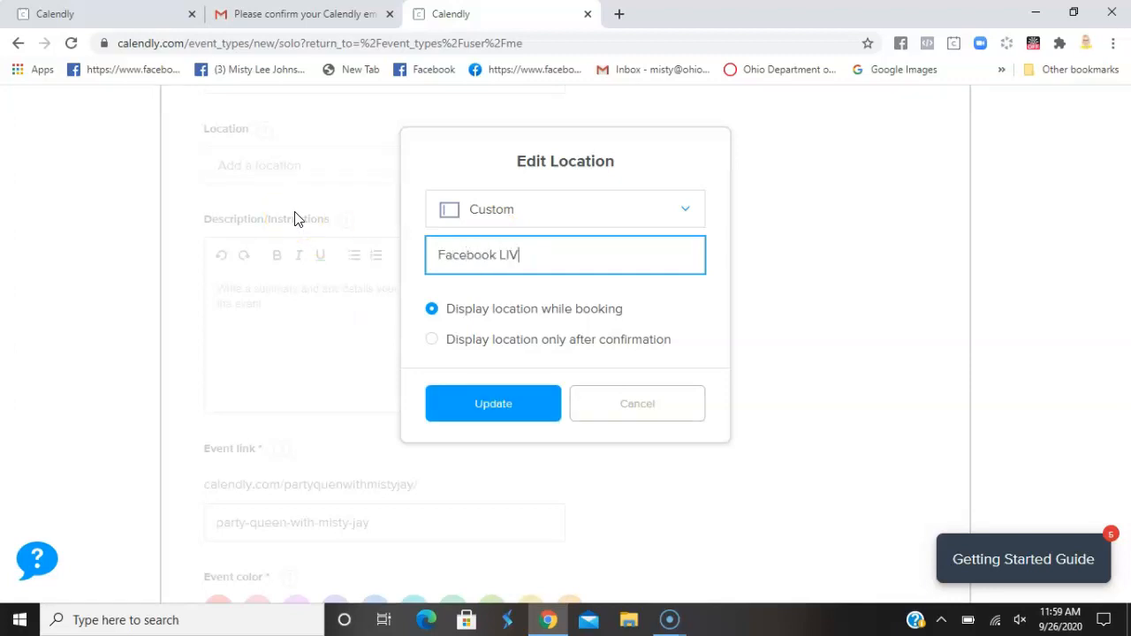
pyautogui.write('E')
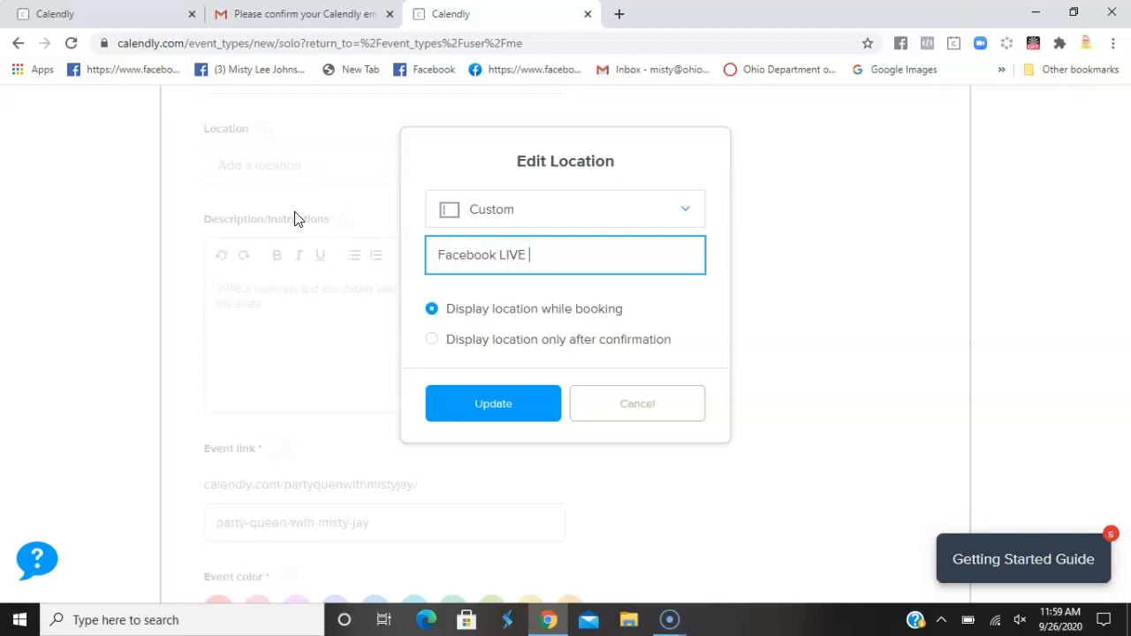
pyautogui.write('Party')
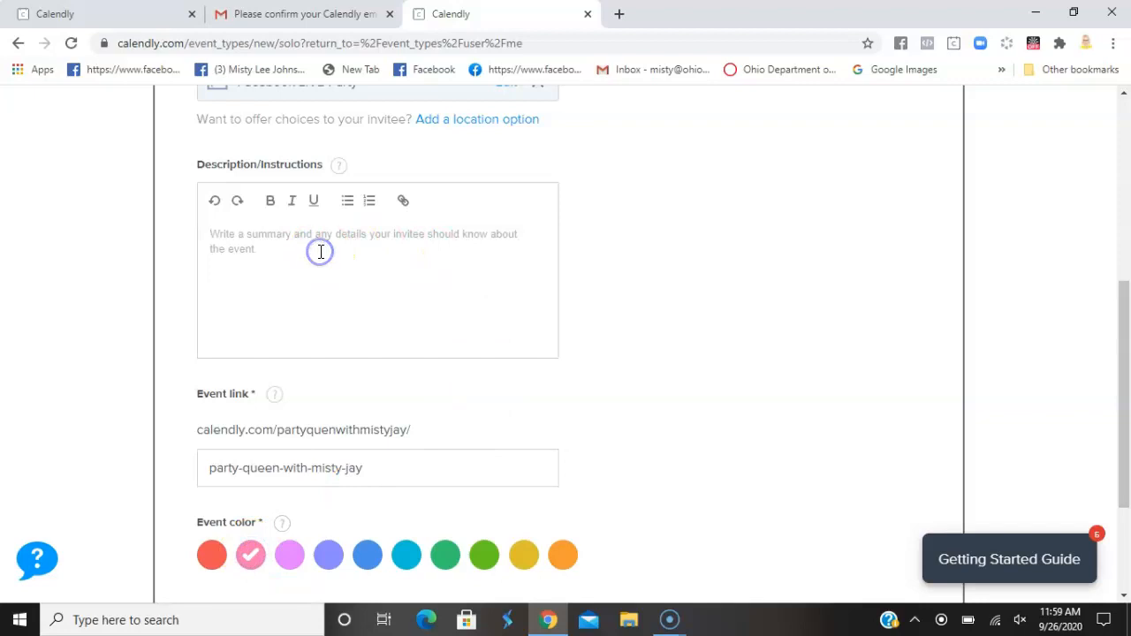
# Start the event description with 'Thank you for being our Party Queen!'
pyautogui.write('THa')
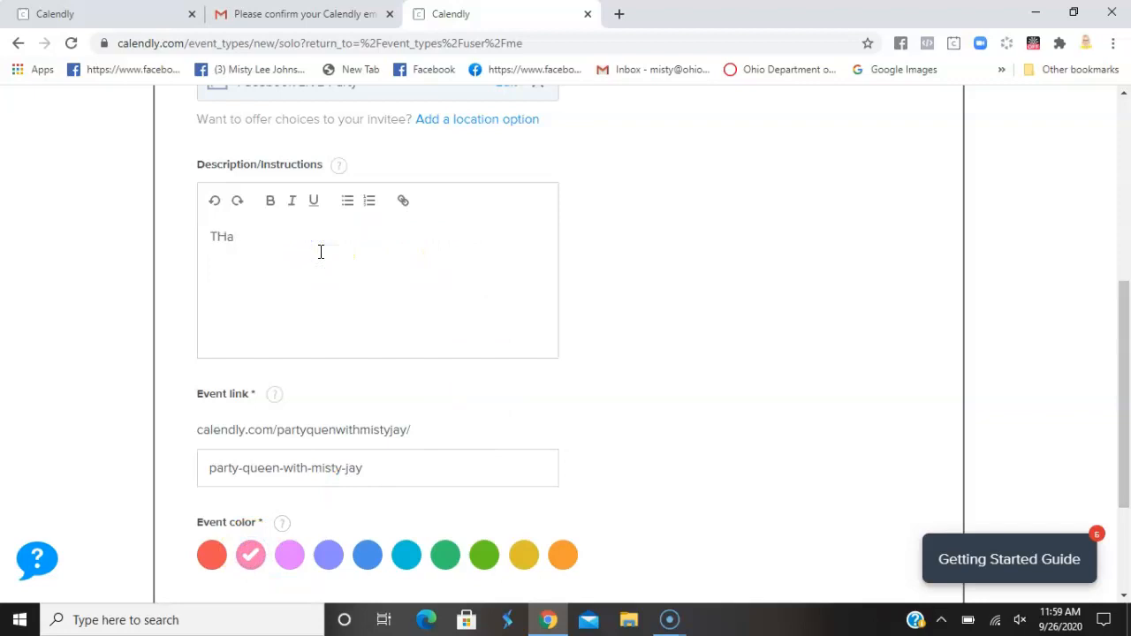
pyautogui.write('Thank y')
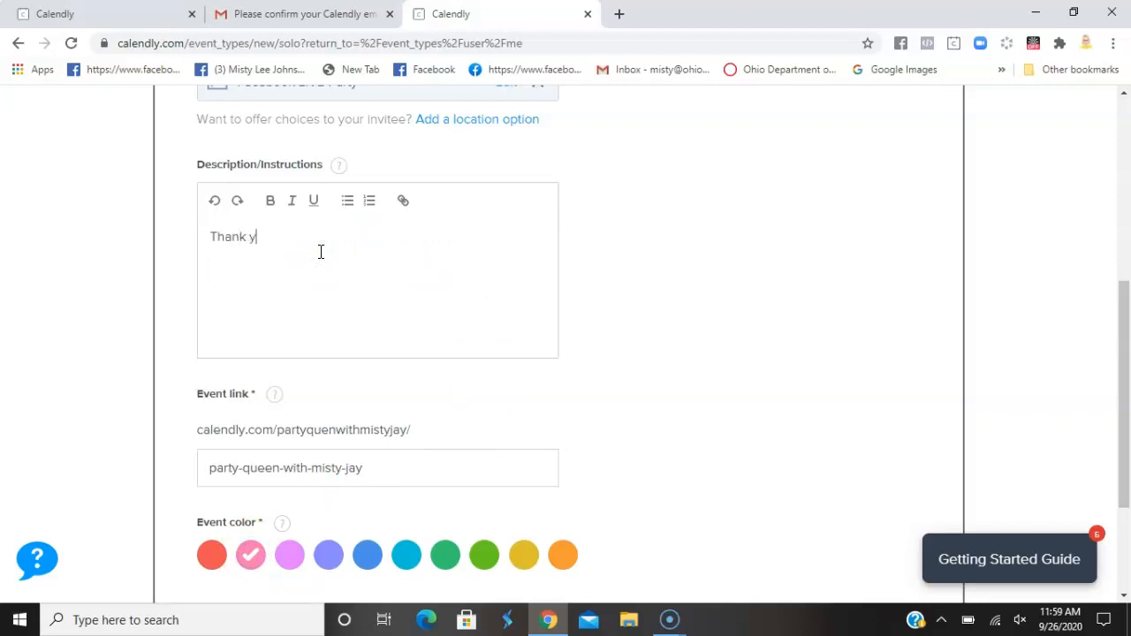
pyautogui.write('ou for b')
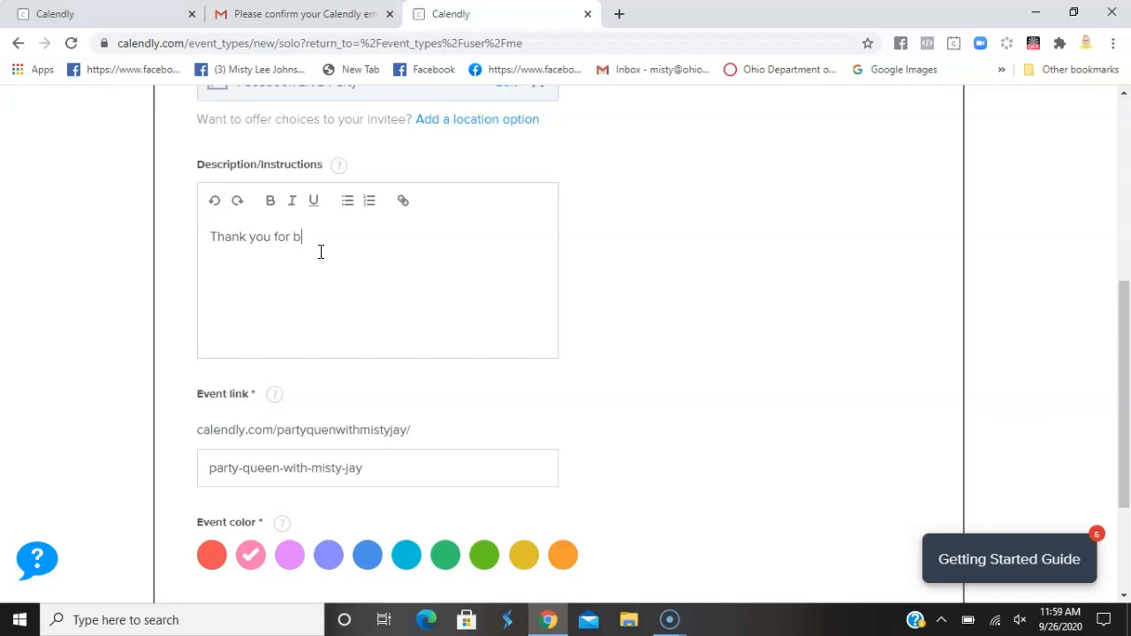
pyautogui.write('eing our')
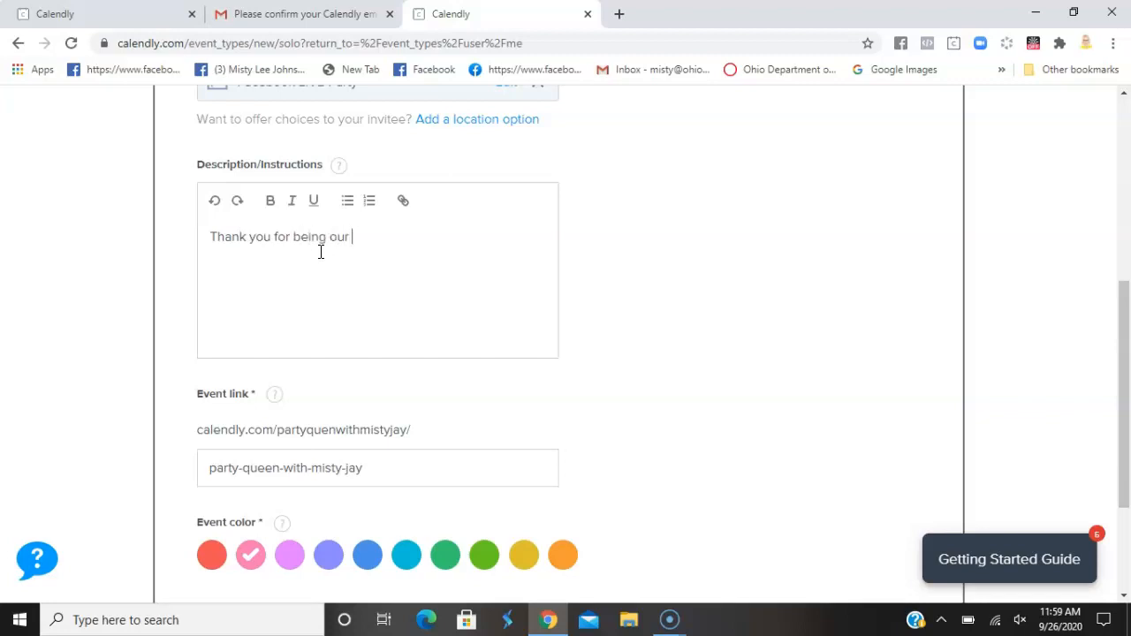
pyautogui.write('PArty Queen')
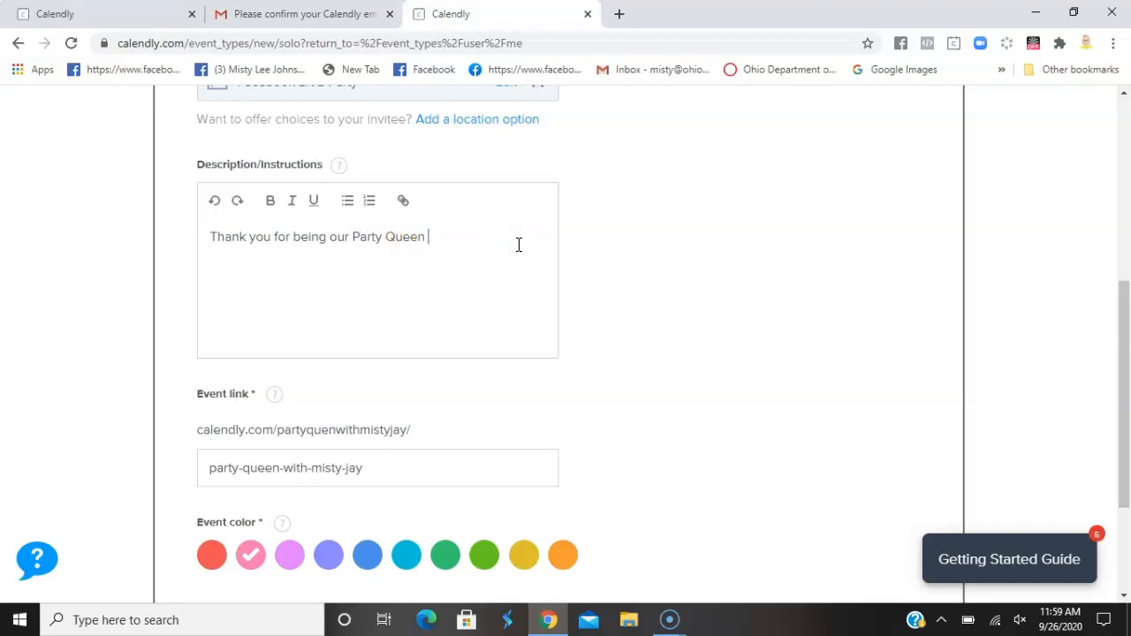
pyautogui.write('! We ar')
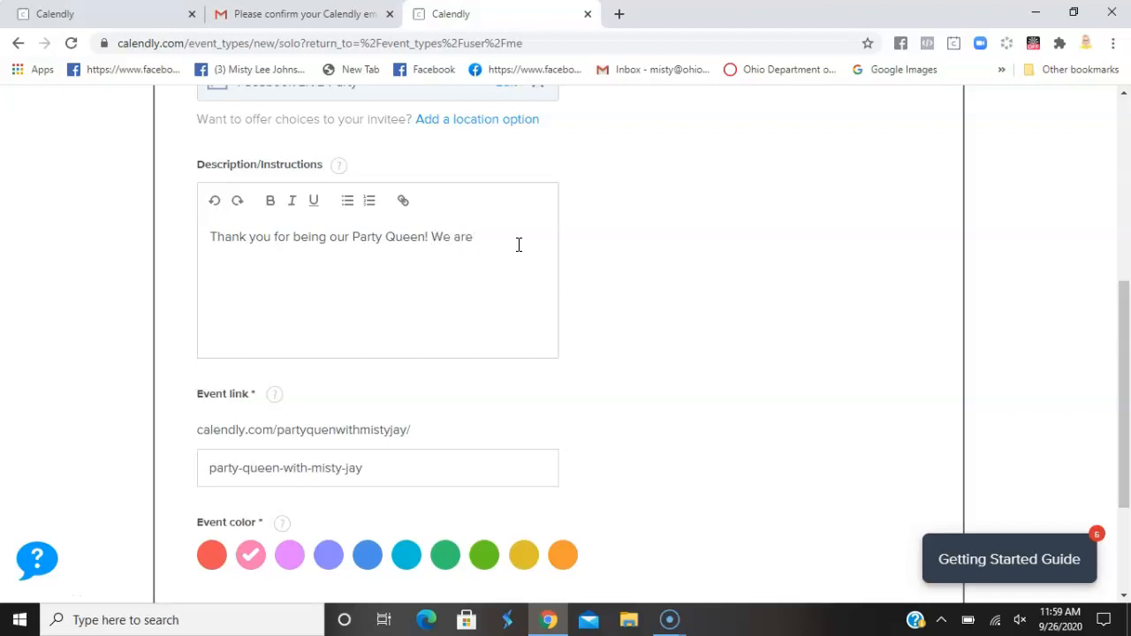
# Finish the description with 'excited to treat you like royalty! XOXO, Misty Jay' and save
pyautogui.write('excited to')
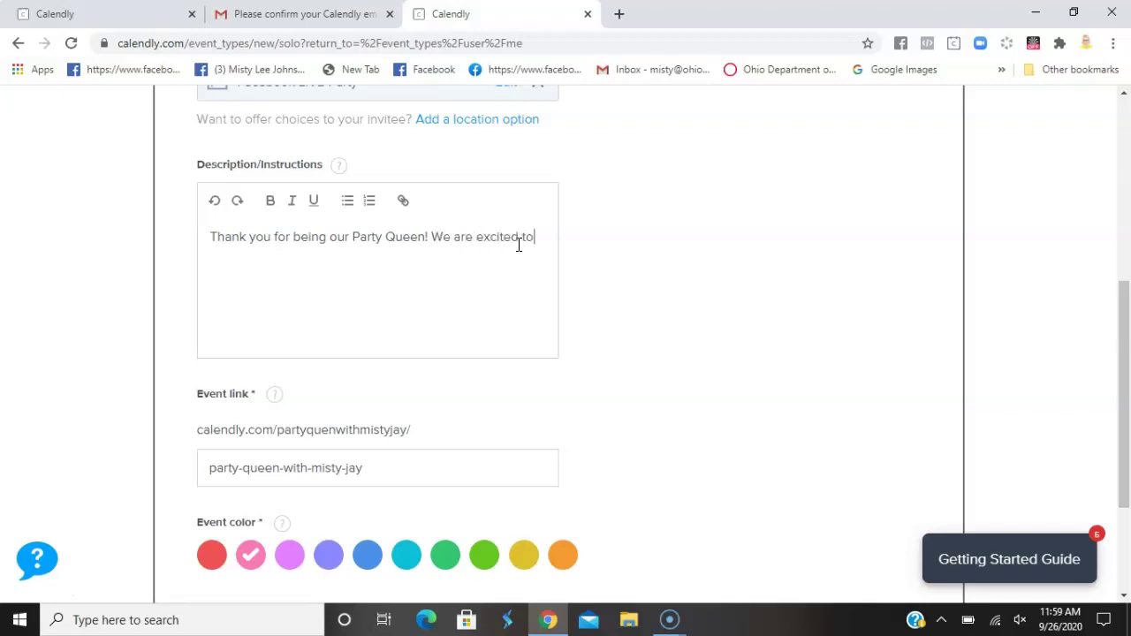
pyautogui.write('tr')
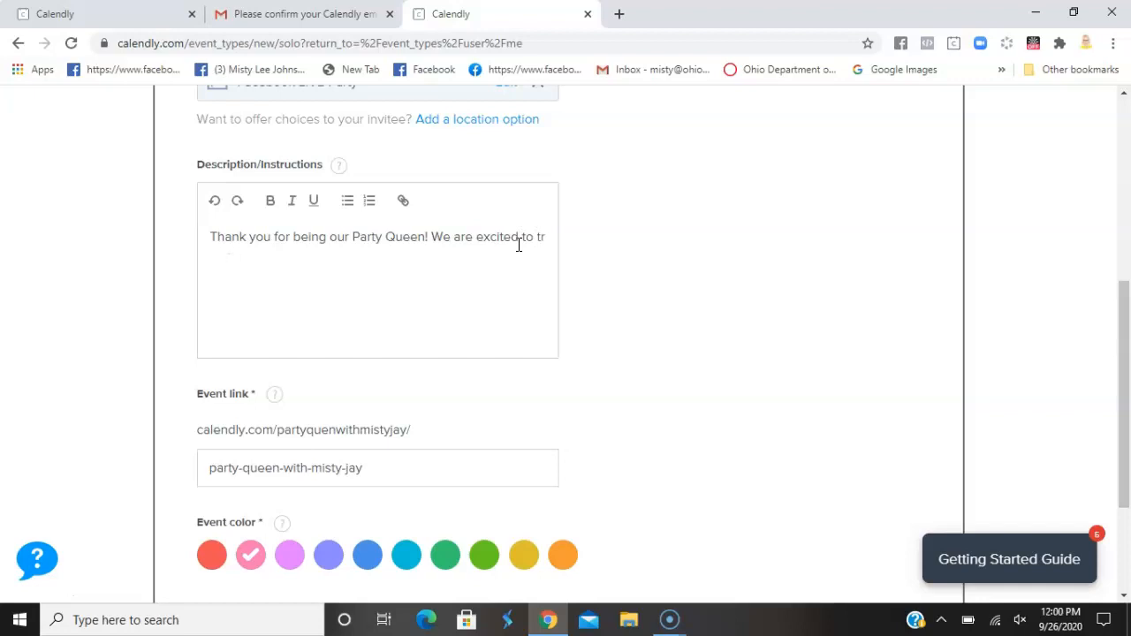
pyautogui.write('treat')
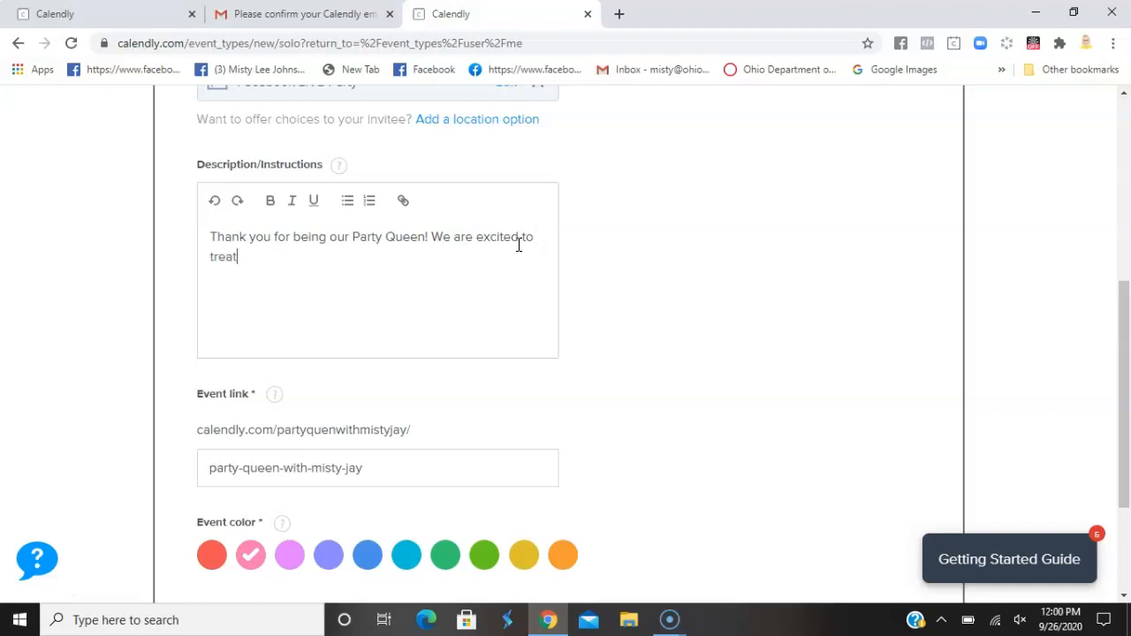
pyautogui.write('you like')
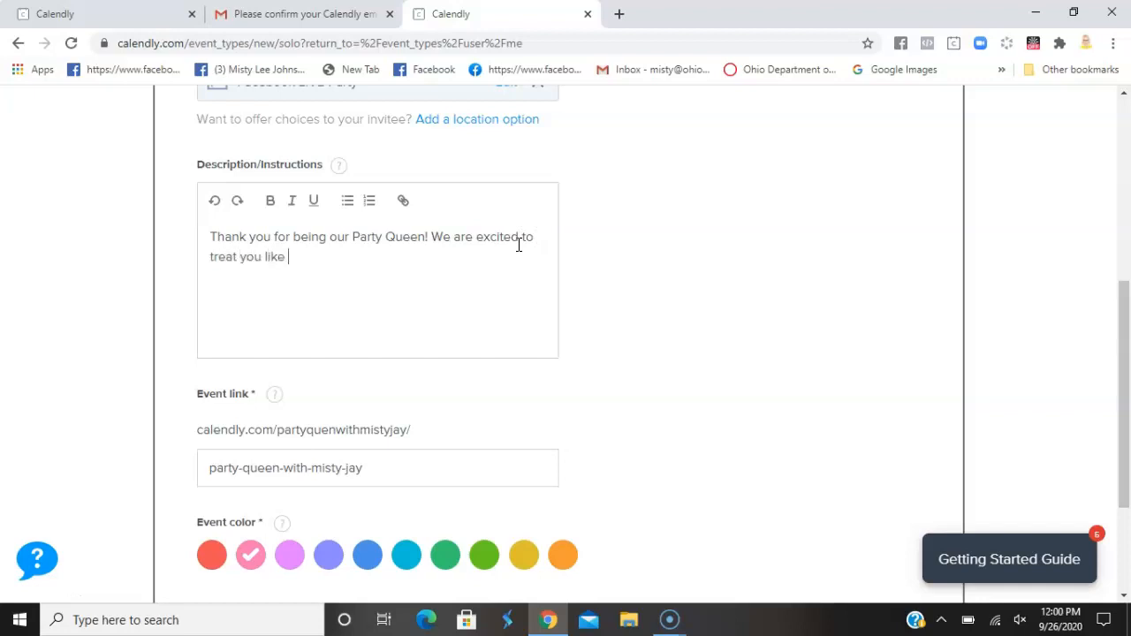
pyautogui.write('royalty')
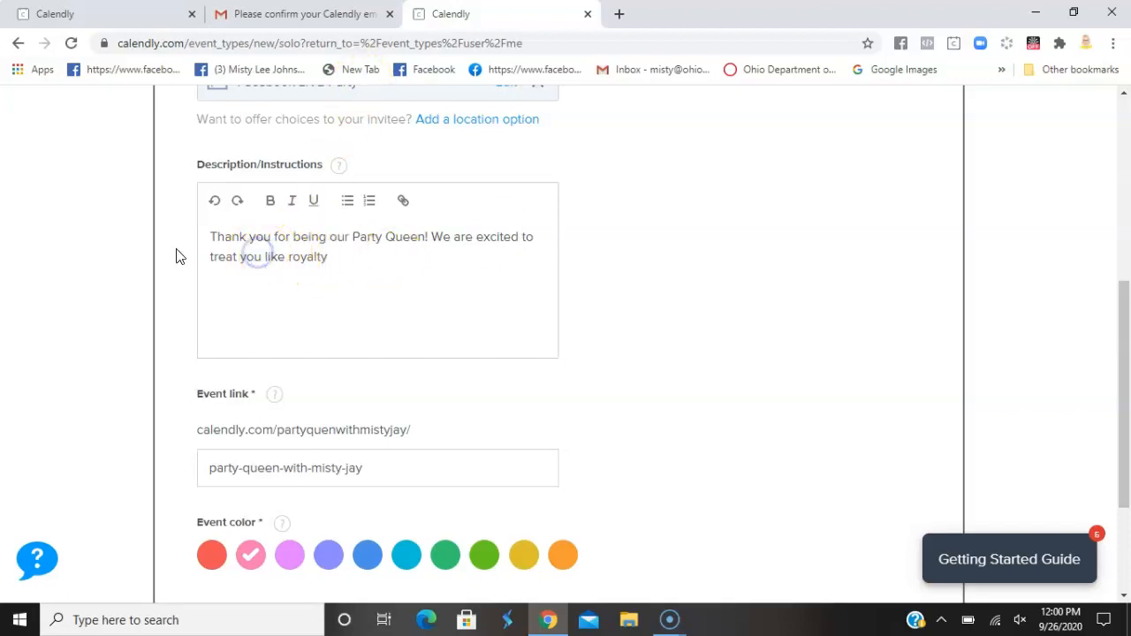
pyautogui.click(261, 256)
pyautogui.write(' and your friends')
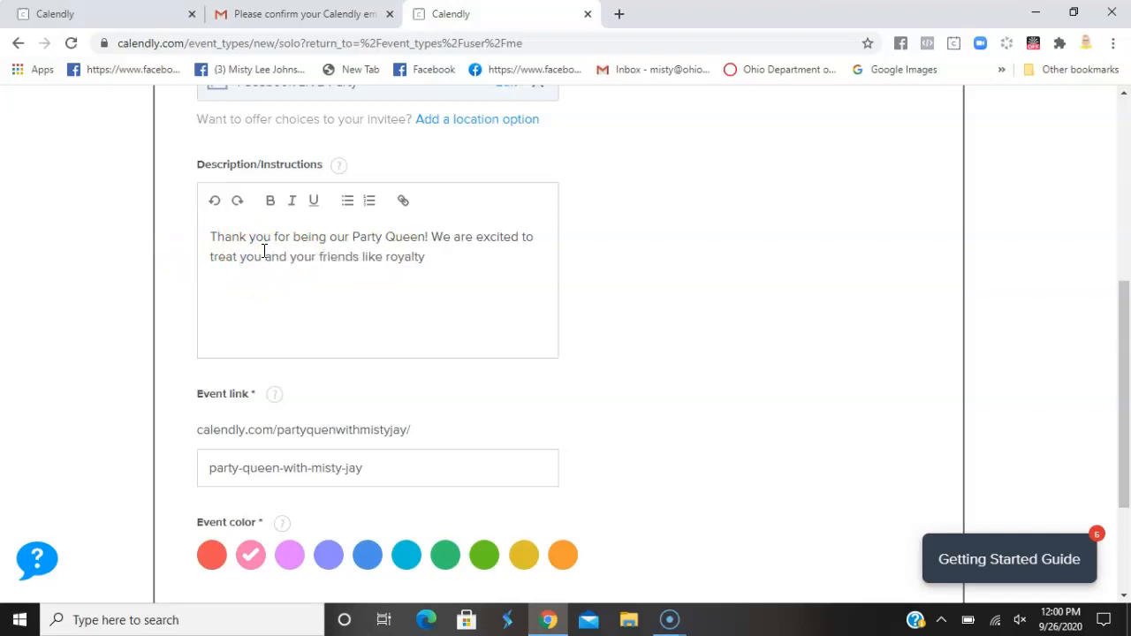
pyautogui.write('!')
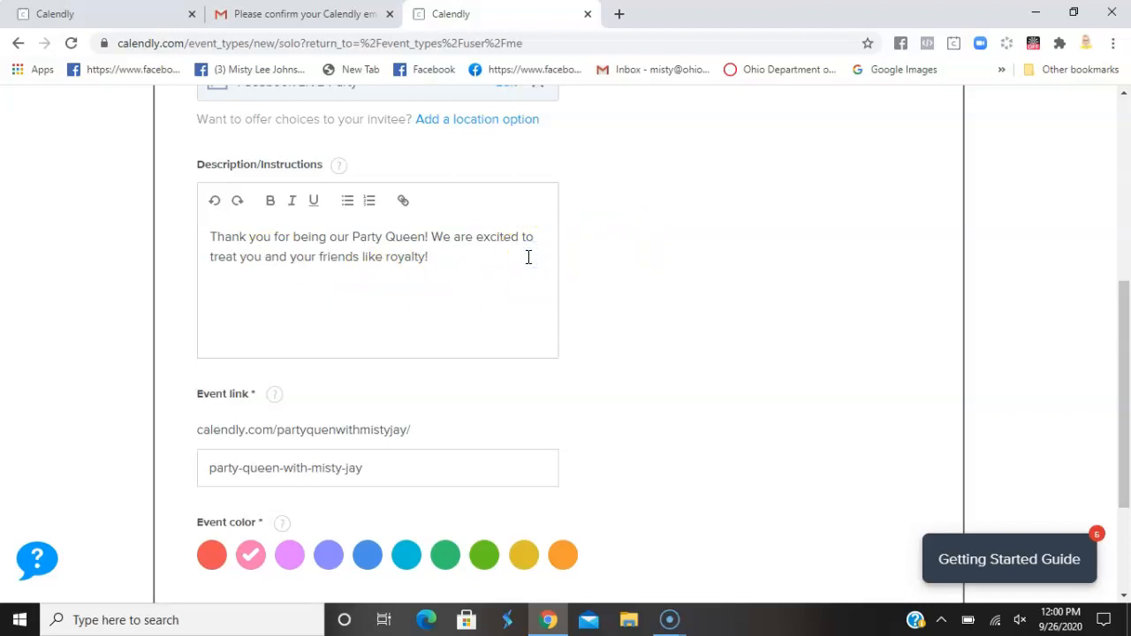
pyautogui.write('XOXO,')
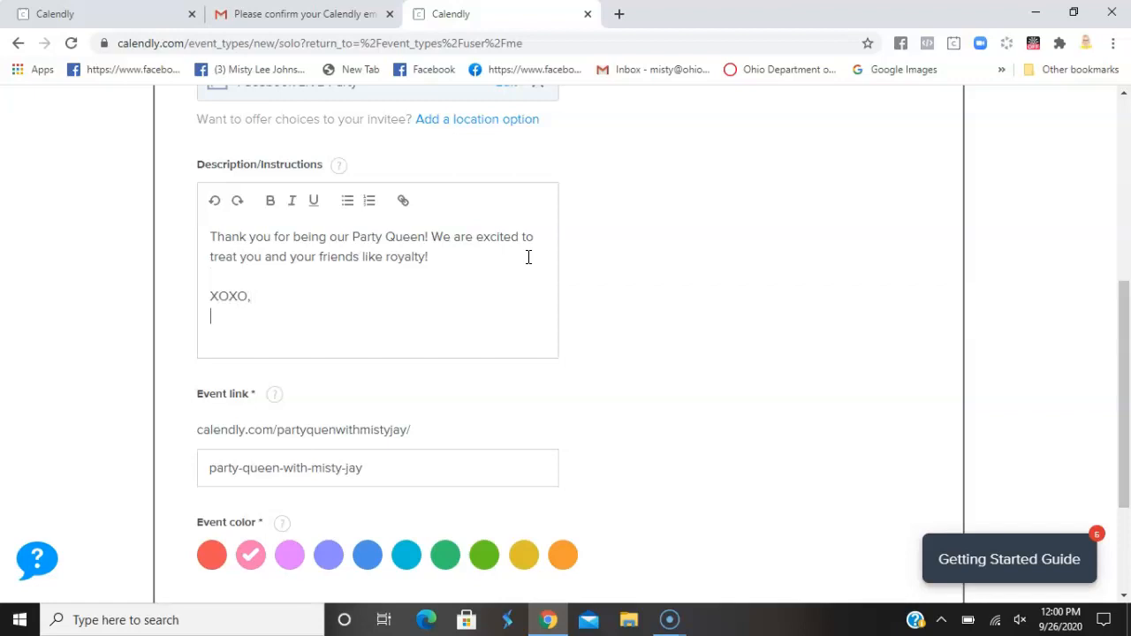
pyautogui.write('Misty J')
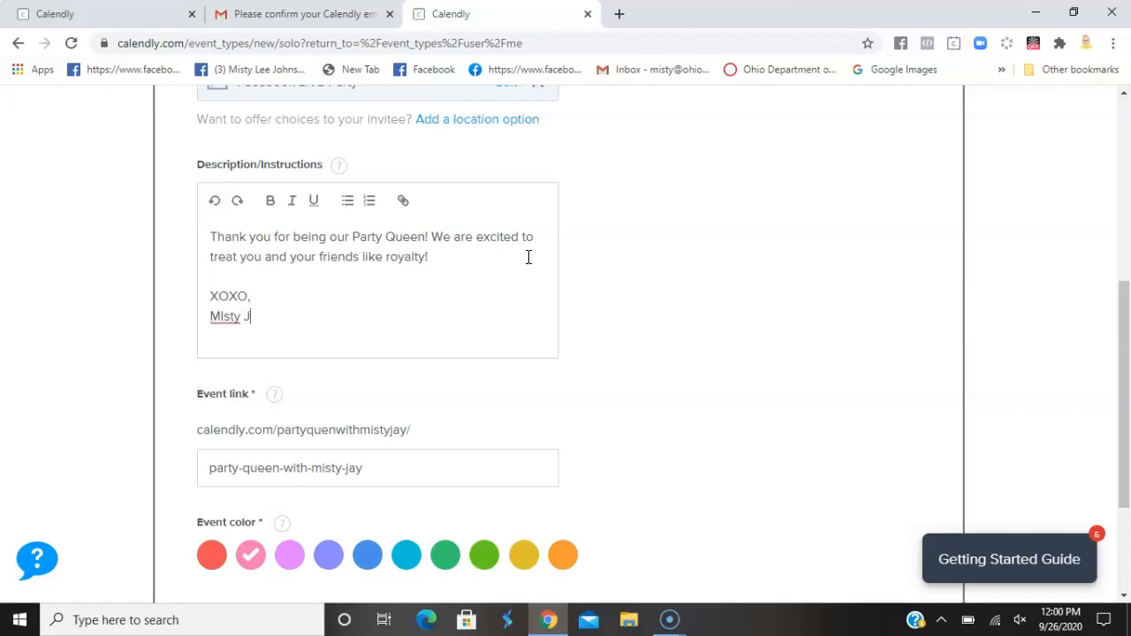
pyautogui.scroll(-3)
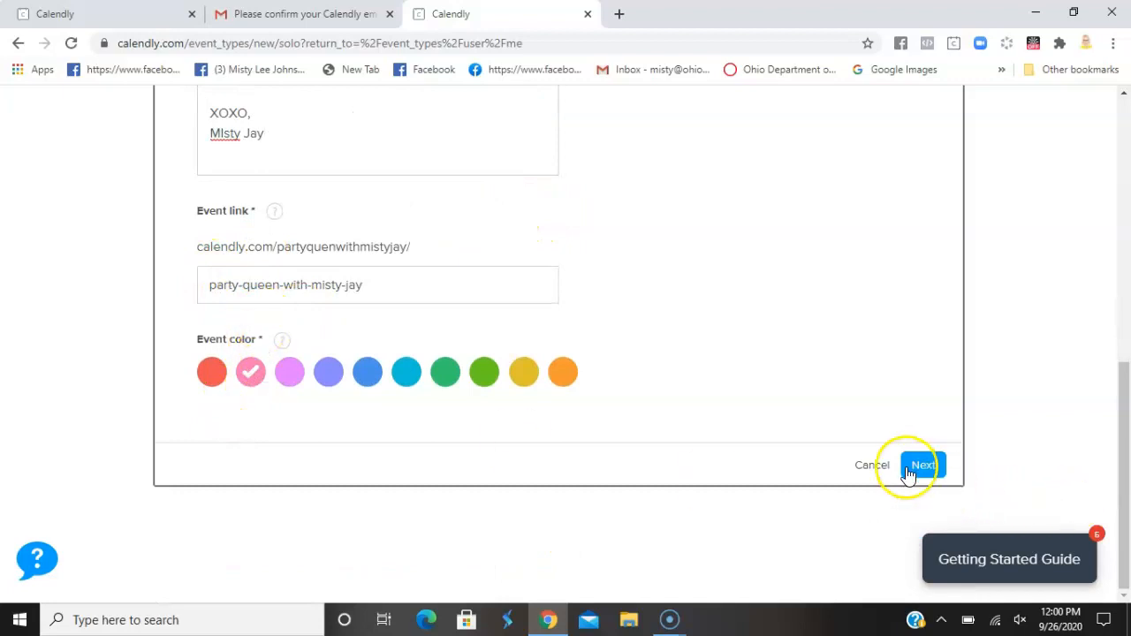
pyautogui.click(922, 465)
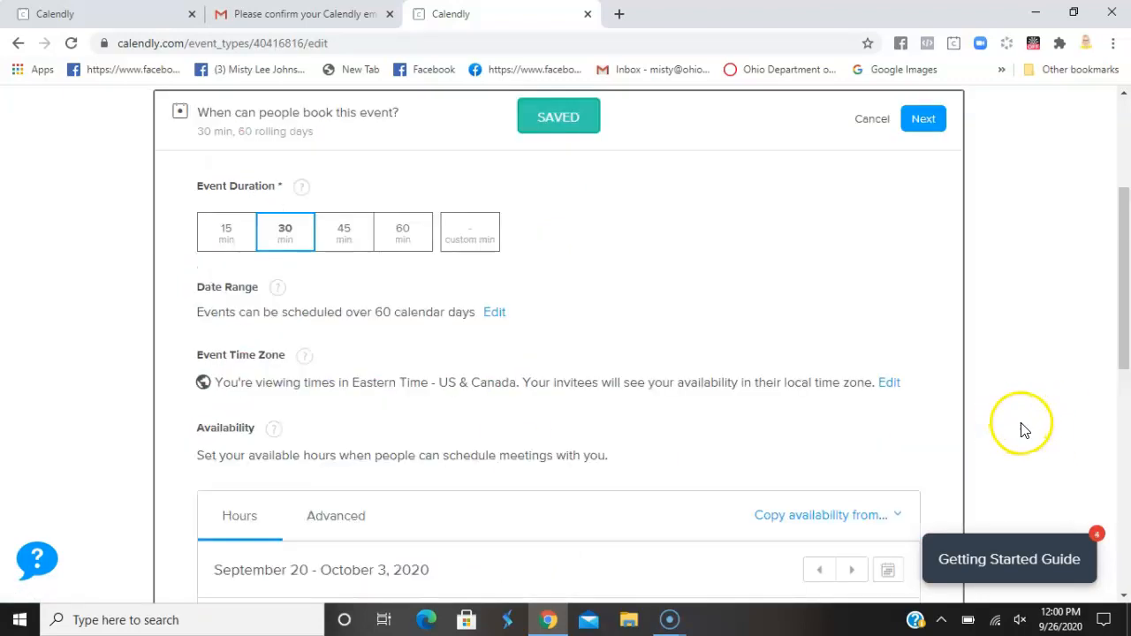
pyautogui.moveTo(662, 278)
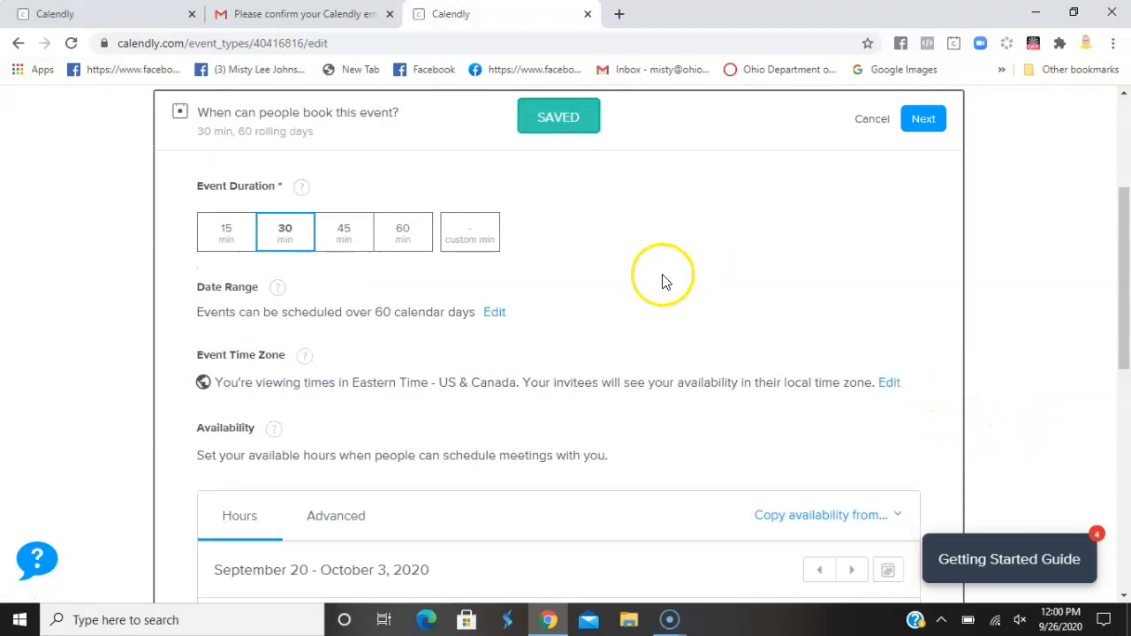
# Set a custom event duration of 240 minutes
pyautogui.click(470, 232)
pyautogui.write('240')
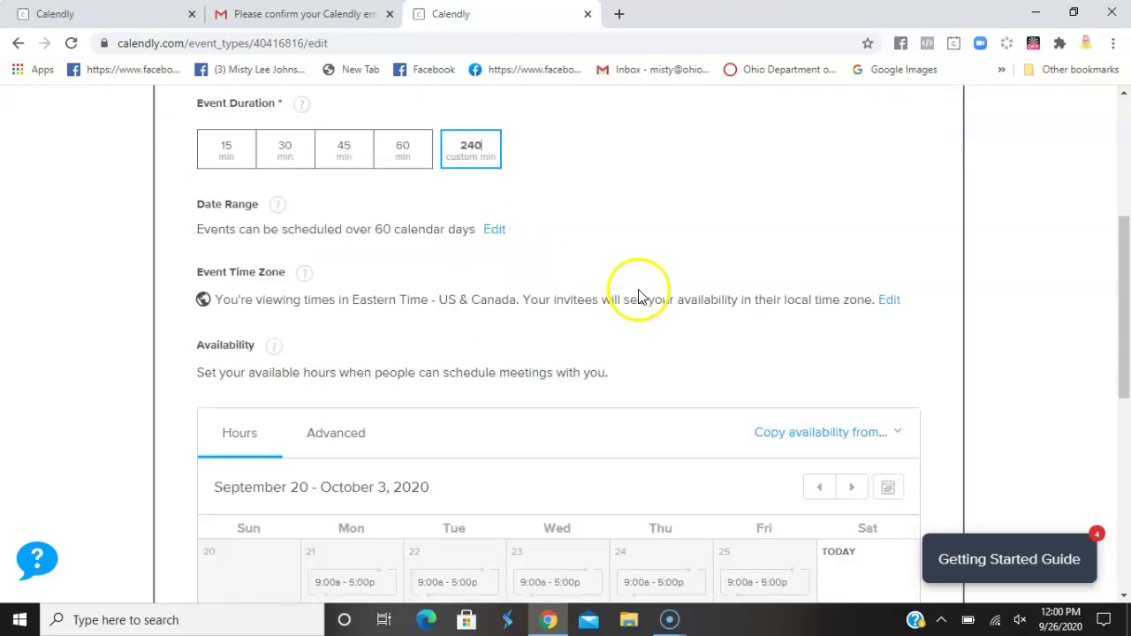
pyautogui.moveTo(570, 252)
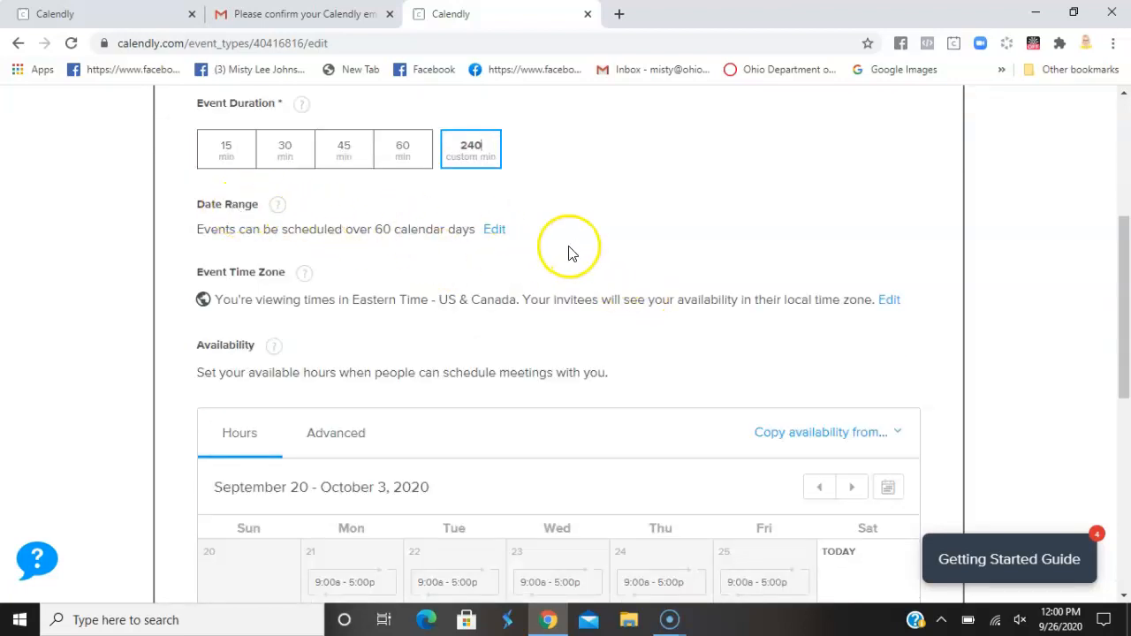
pyautogui.scroll(-3)
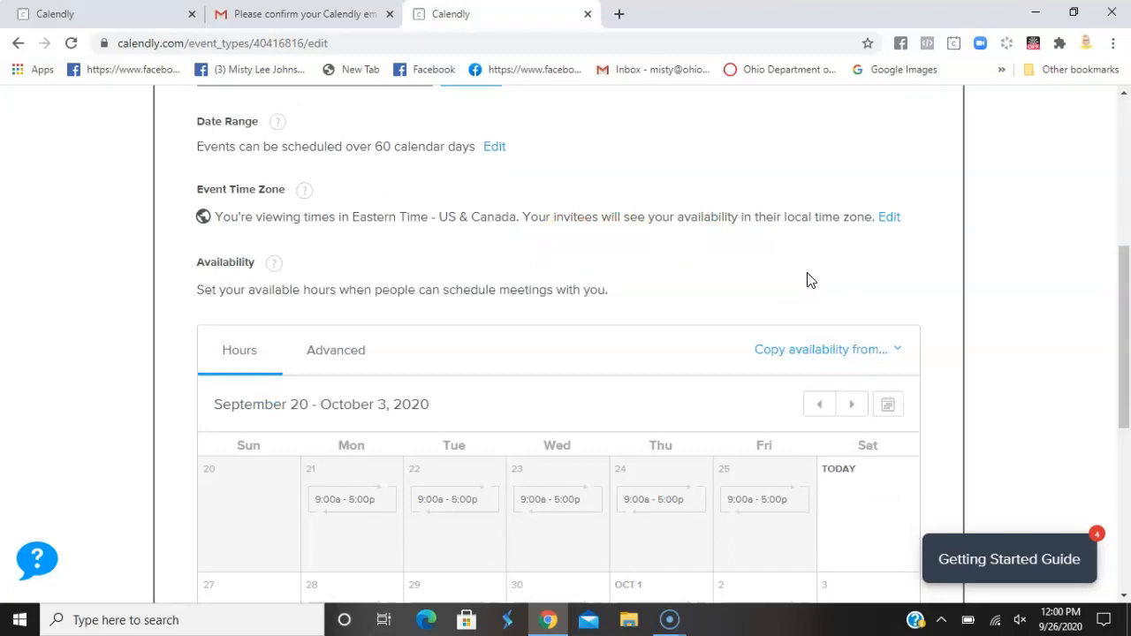
pyautogui.scroll(-3)
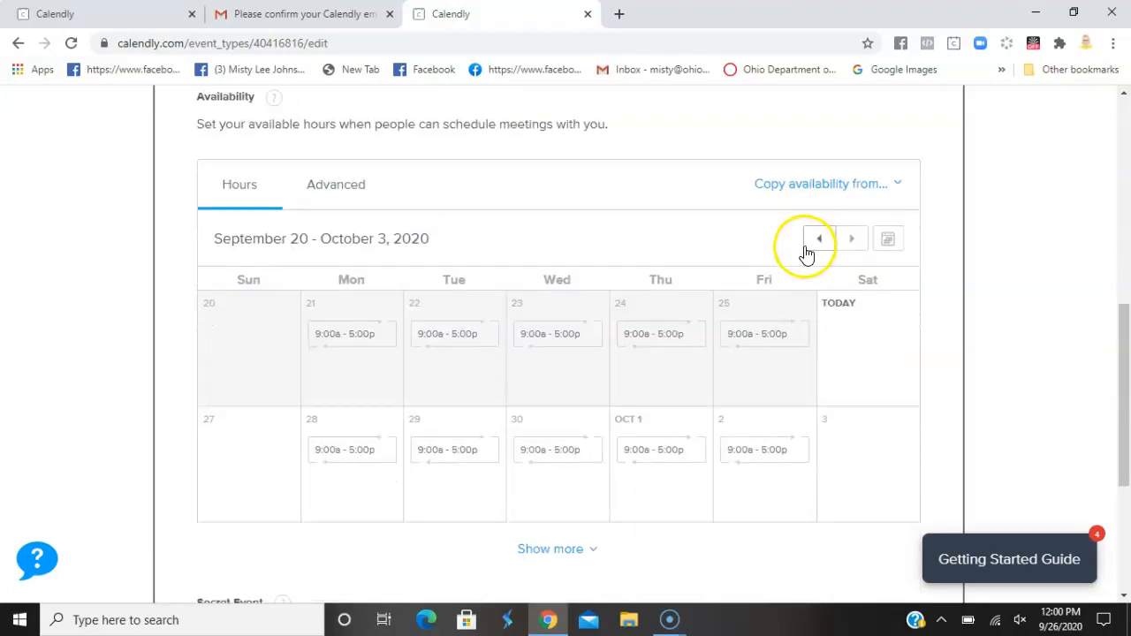
# Mark Mondays, Wednesdays, Fridays, Saturdays and Sundays unavailable, leaving only Tuesdays and Thursdays
pyautogui.scroll(-3)
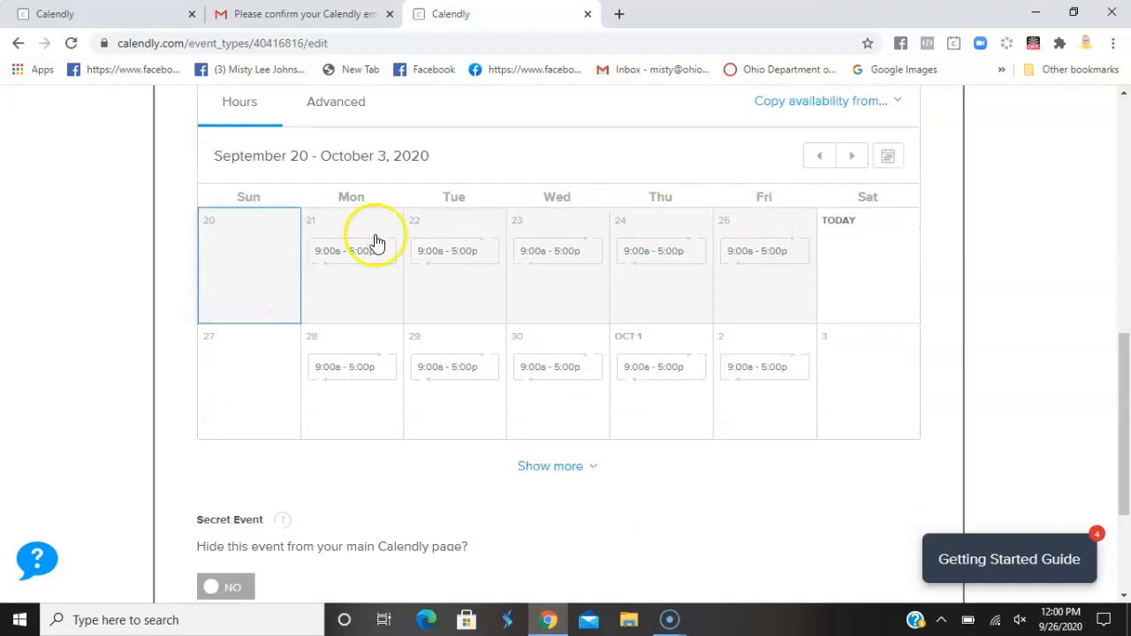
pyautogui.click(352, 251)
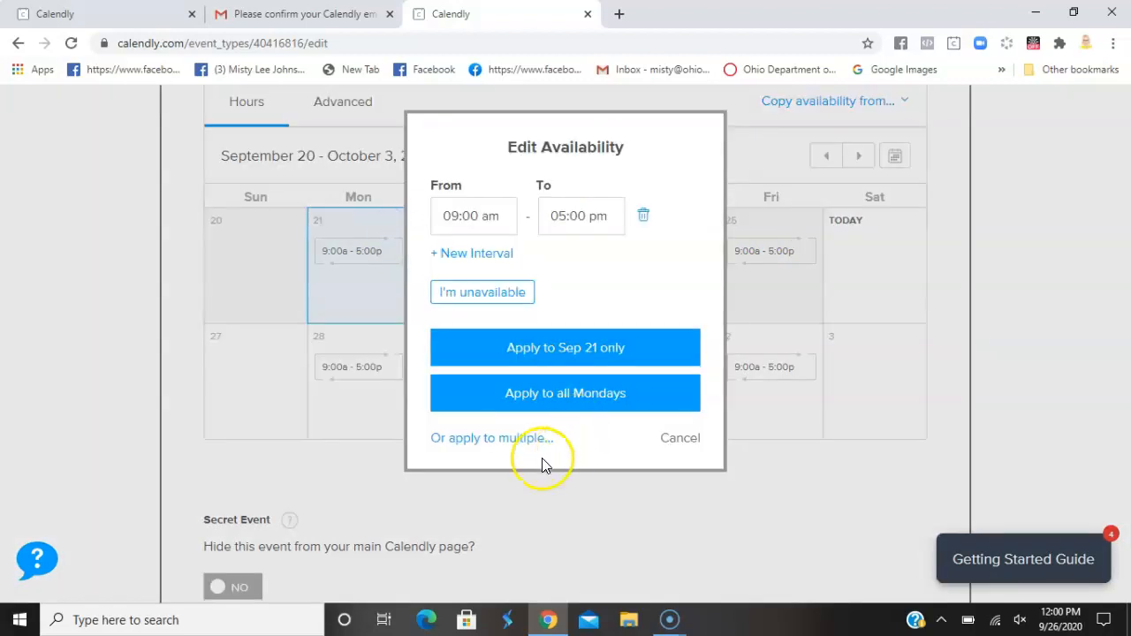
pyautogui.click(481, 292)
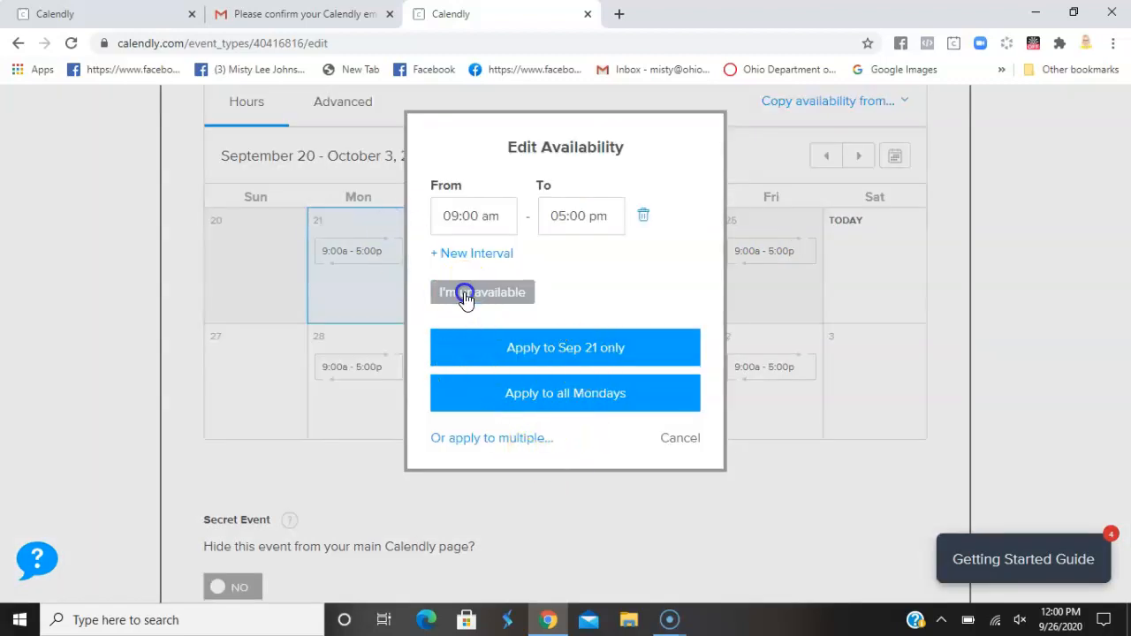
pyautogui.click(565, 393)
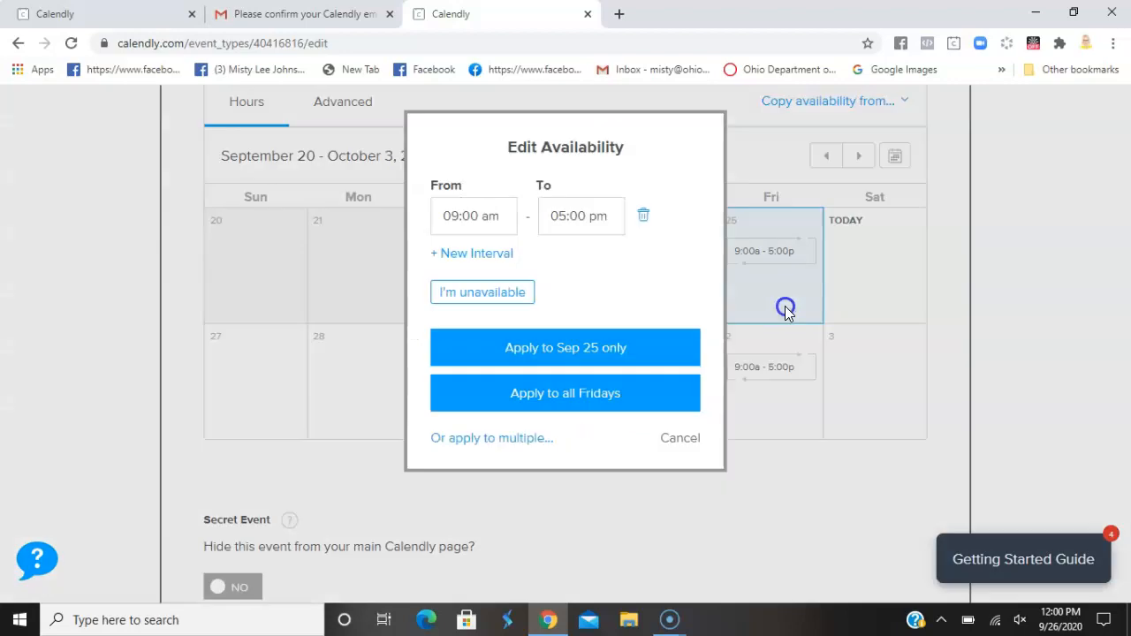
pyautogui.click(565, 393)
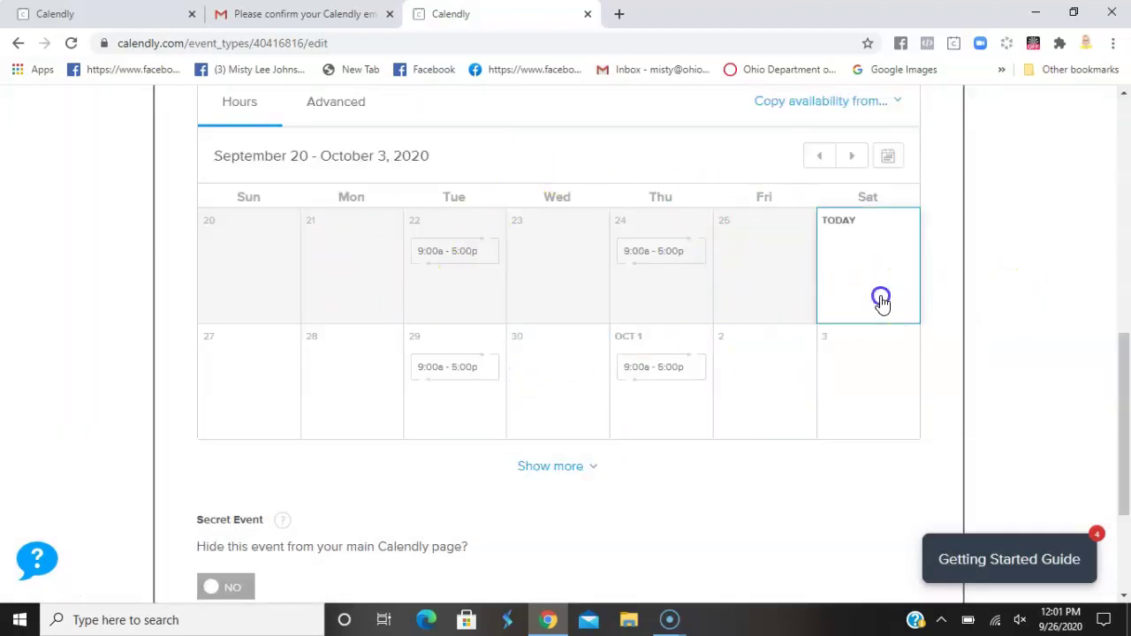
pyautogui.click(882, 297)
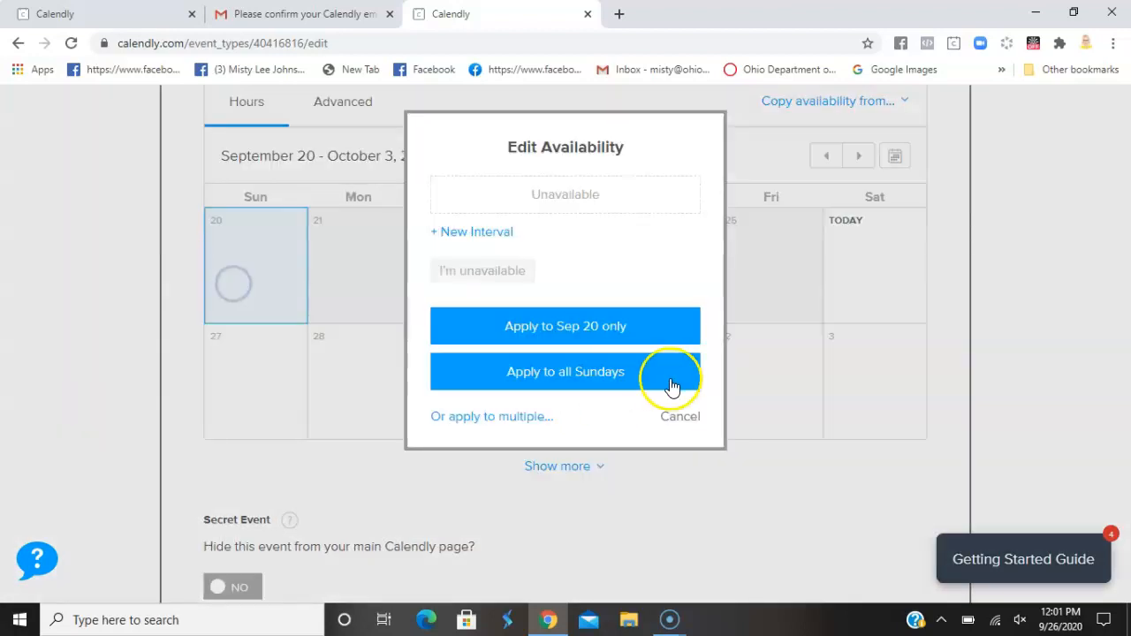
pyautogui.click(565, 372)
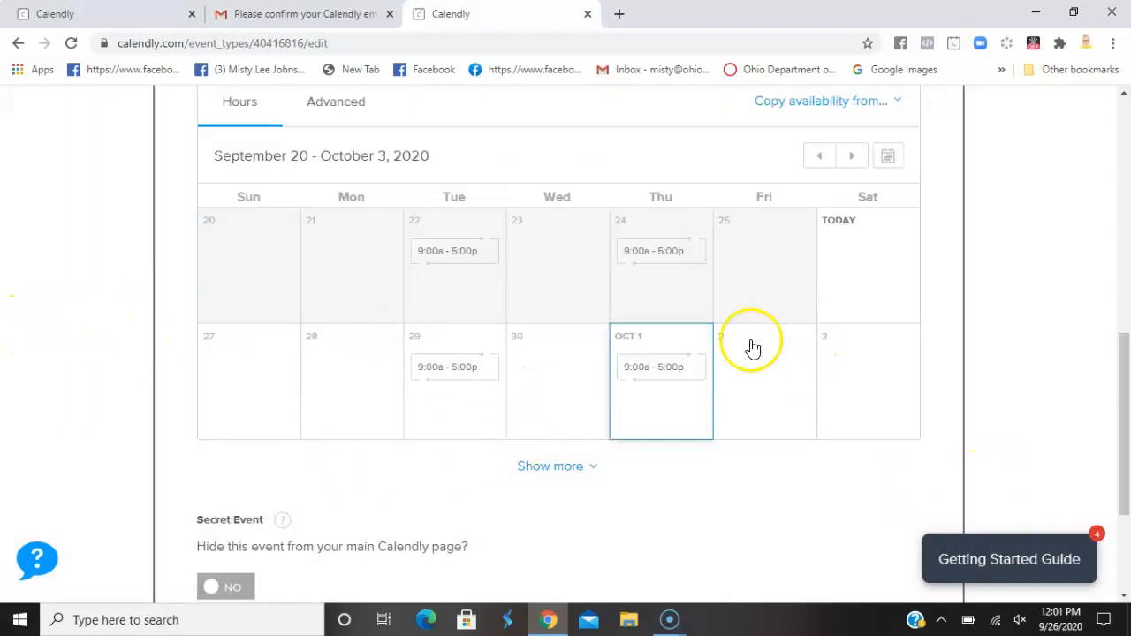
pyautogui.click(454, 250)
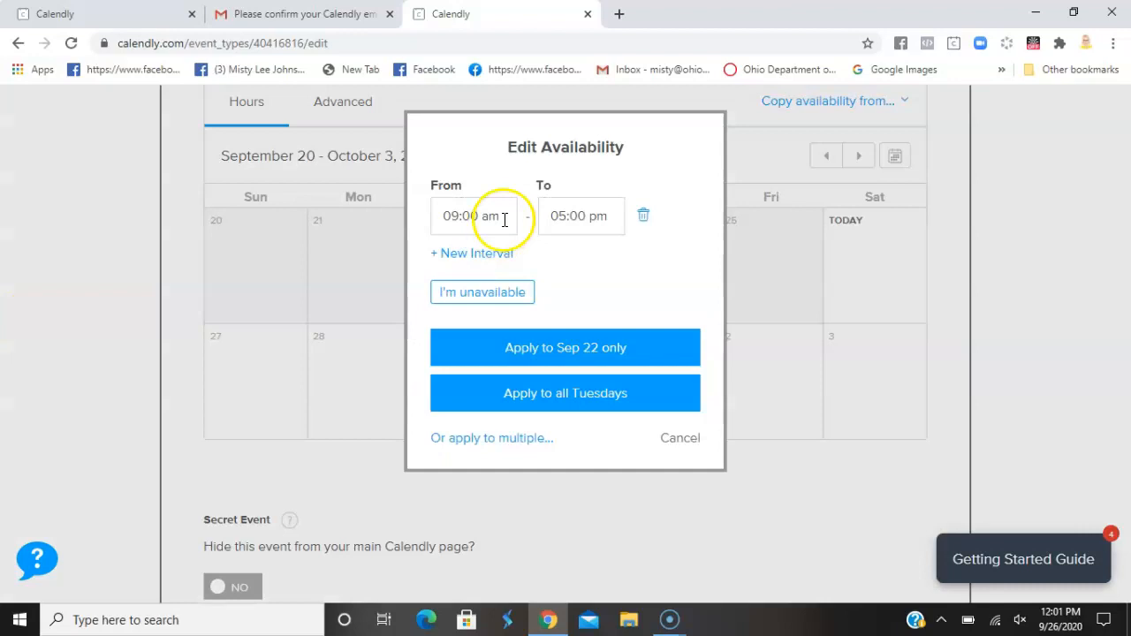
# Set Tuesday hours to 7:00 pm–11:00 pm and apply to all Tuesdays
pyautogui.click(475, 215)
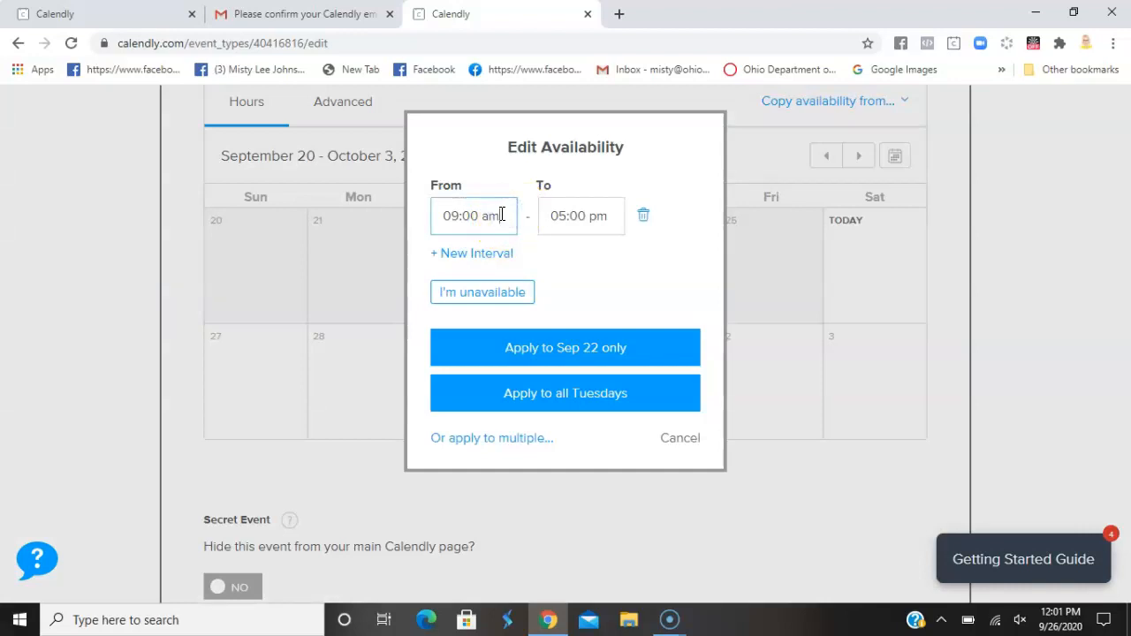
pyautogui.press('Backspace')
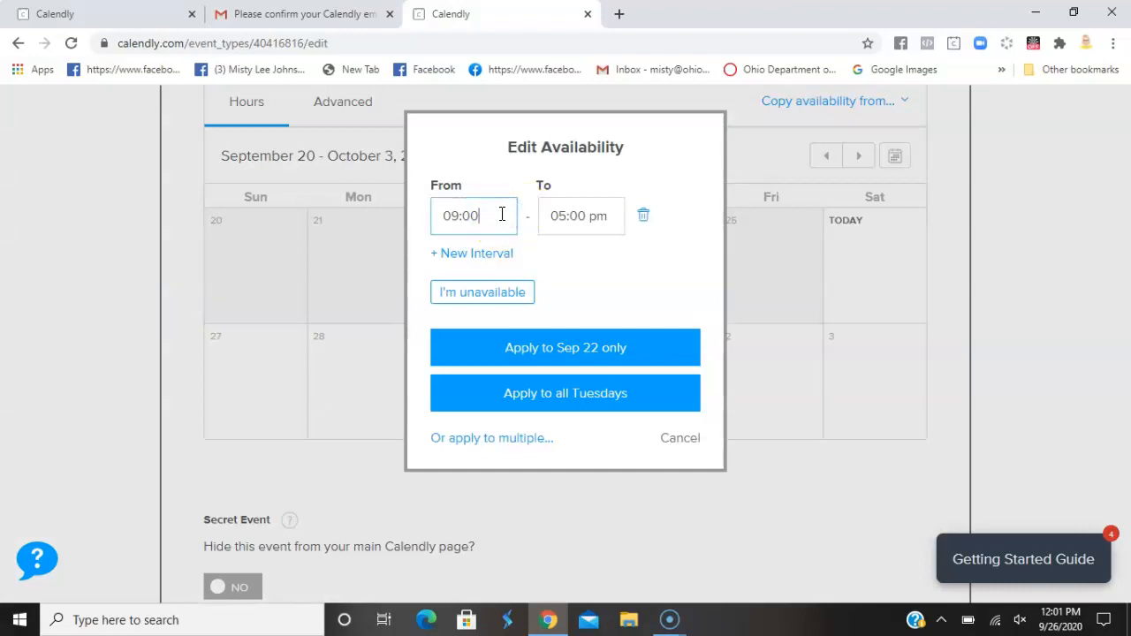
pyautogui.write('07')
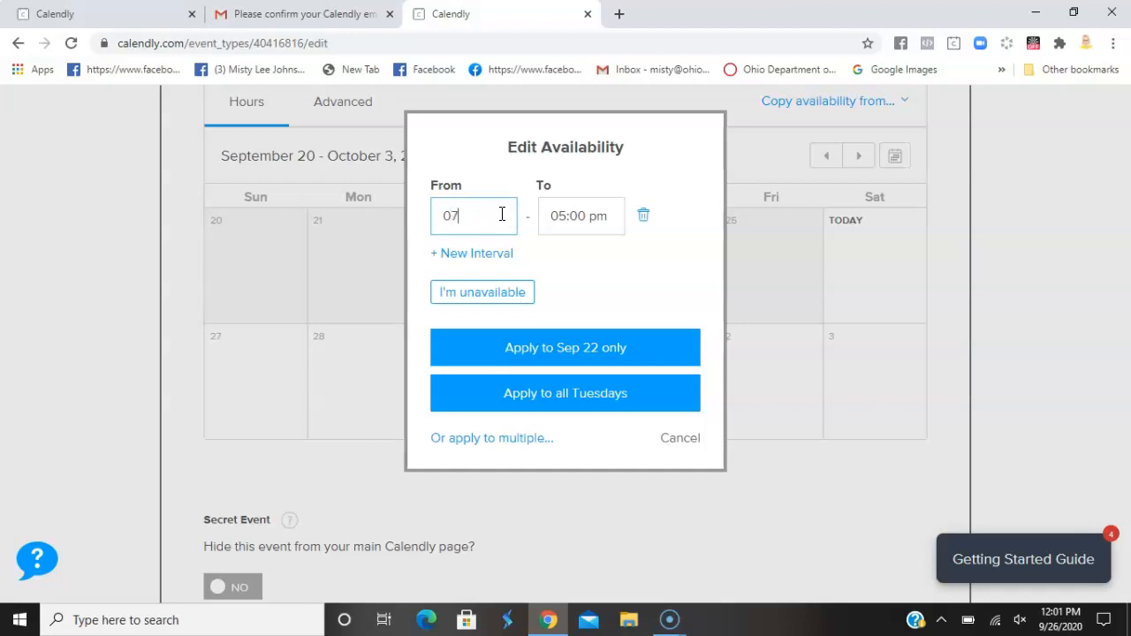
pyautogui.write(':')
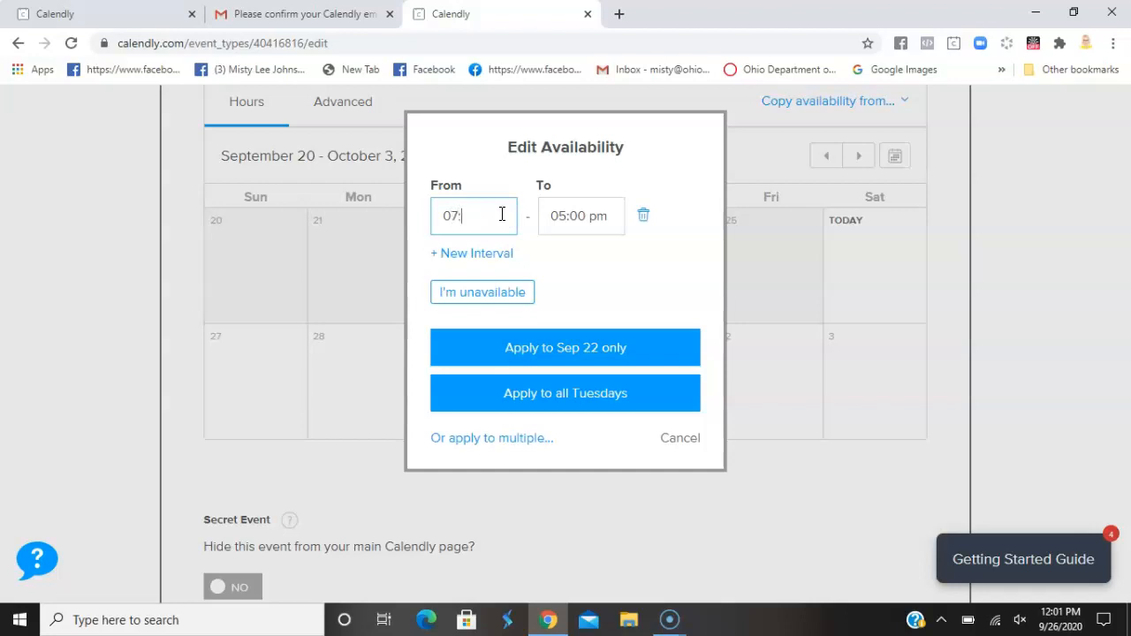
pyautogui.write('00 PM')
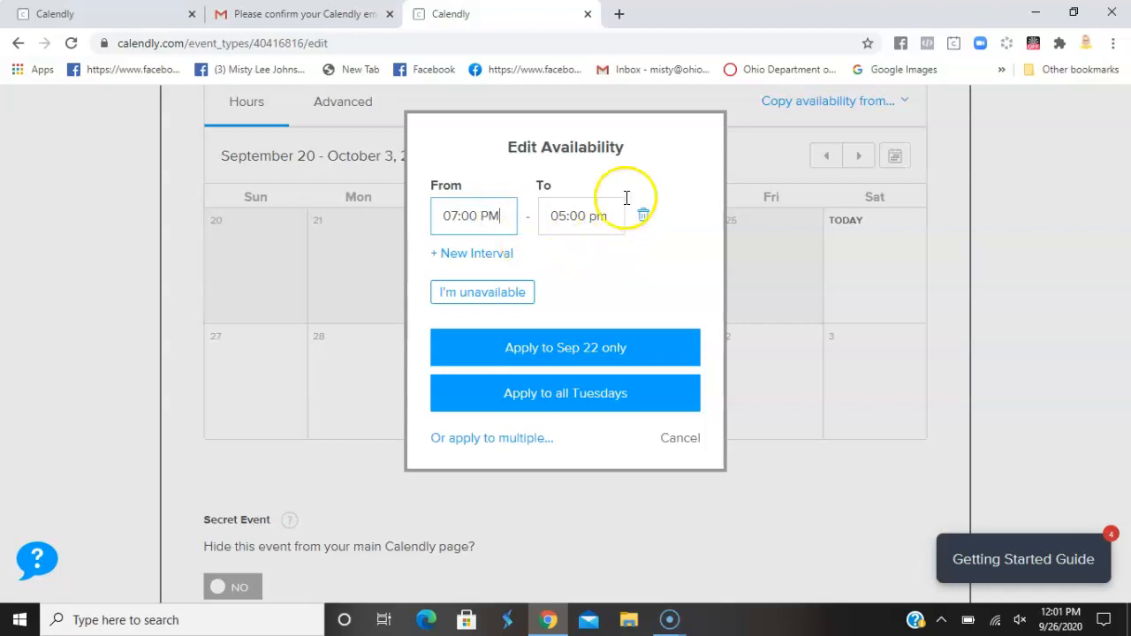
pyautogui.click(580, 216)
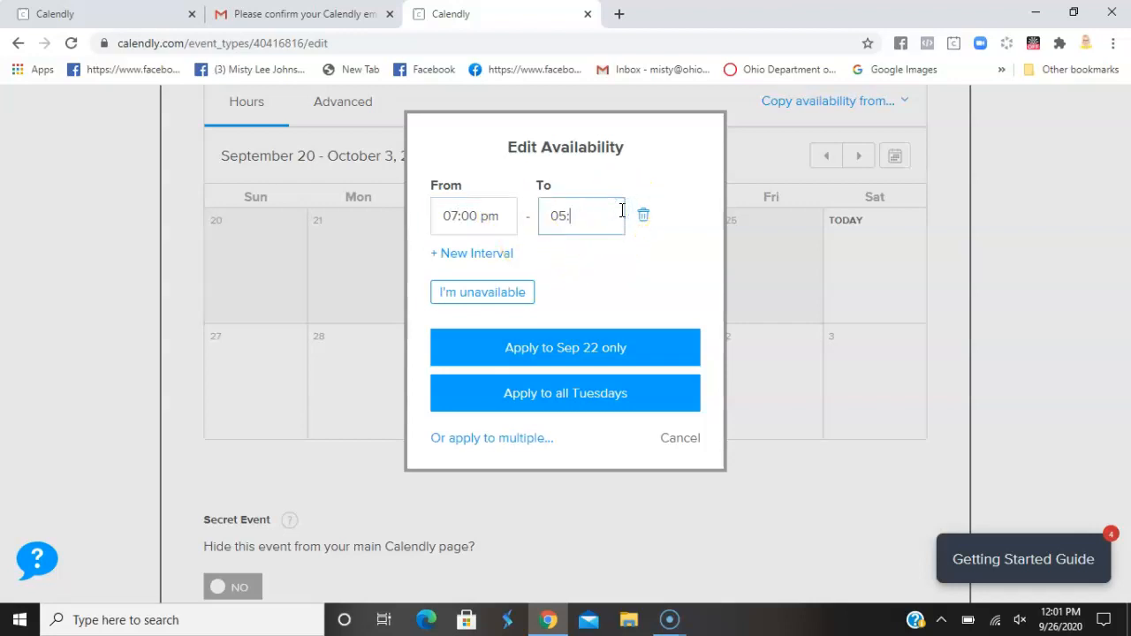
pyautogui.write('11:00 PM')
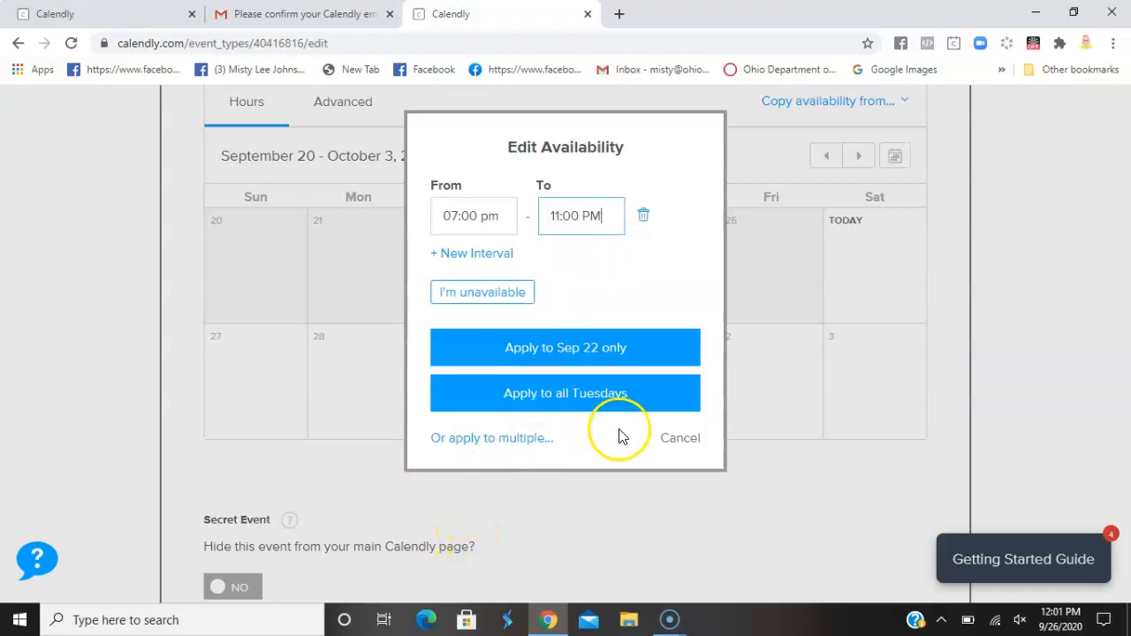
pyautogui.click(564, 392)
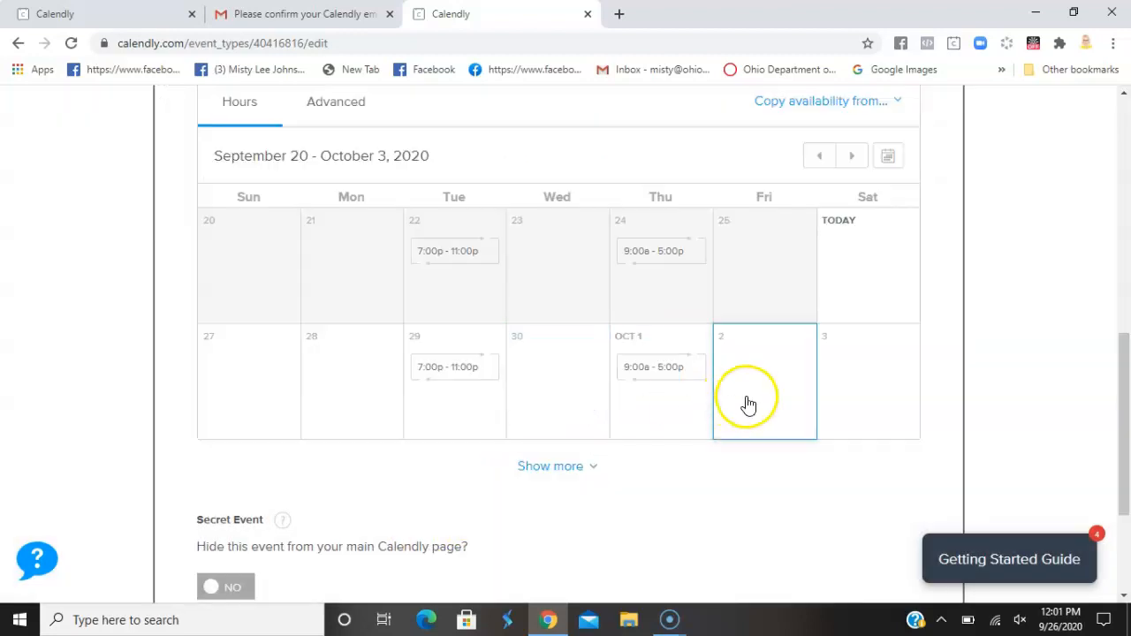
pyautogui.scroll(-3)
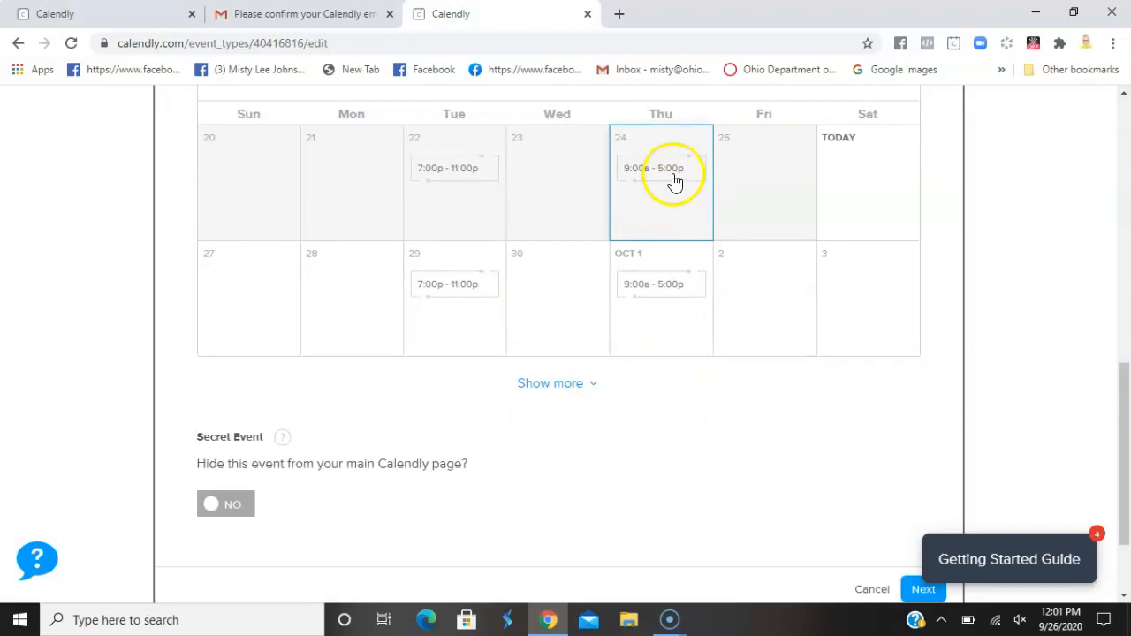
# Set Thursday September 24 hours to 7:00 pm–11:00 pm for all Thursdays
pyautogui.click(660, 168)
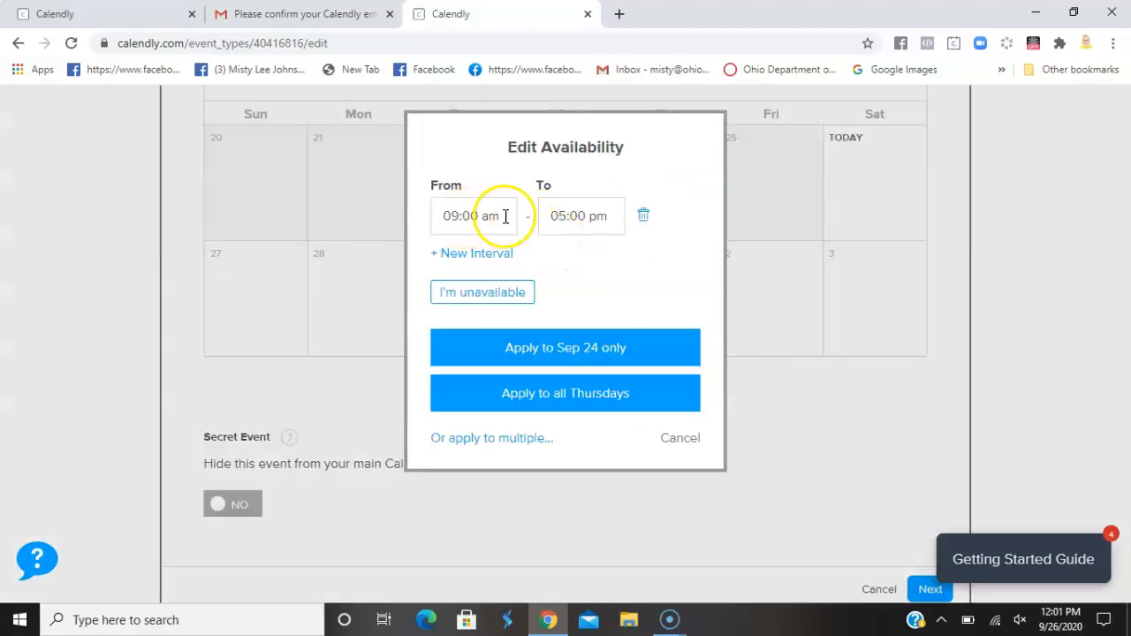
pyautogui.write('7:o')
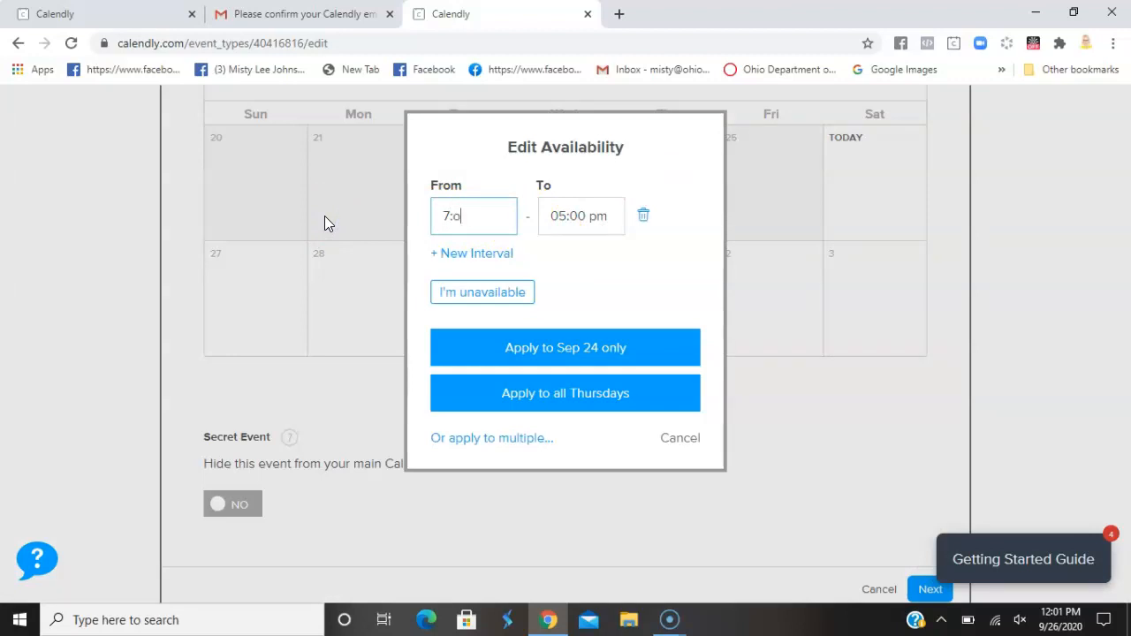
pyautogui.press('Backspace')
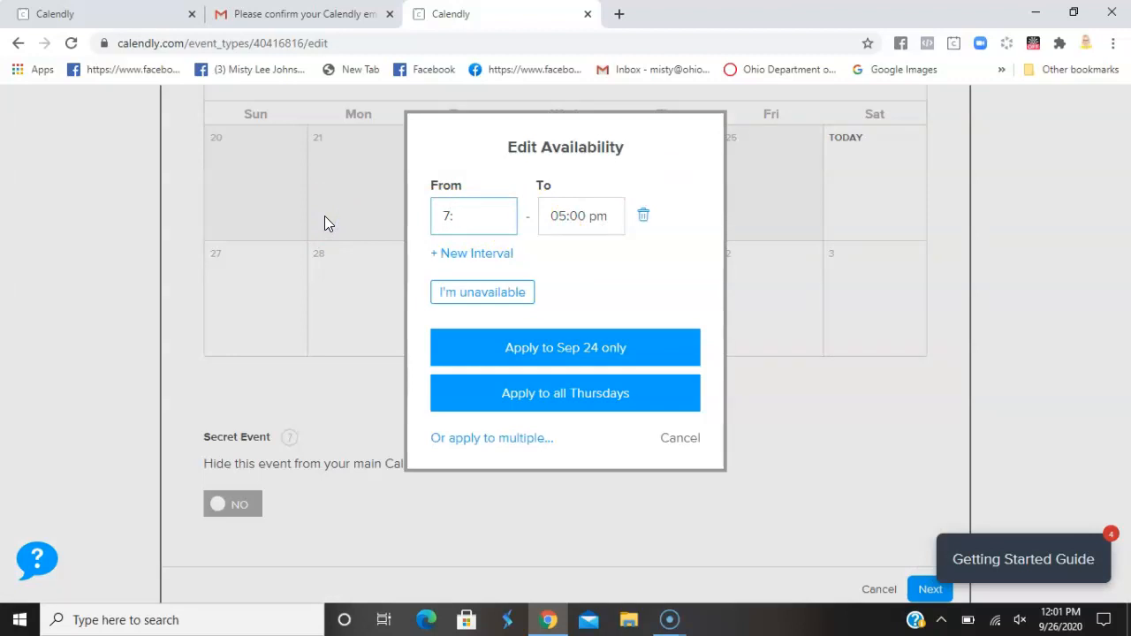
pyautogui.write(':00 PM')
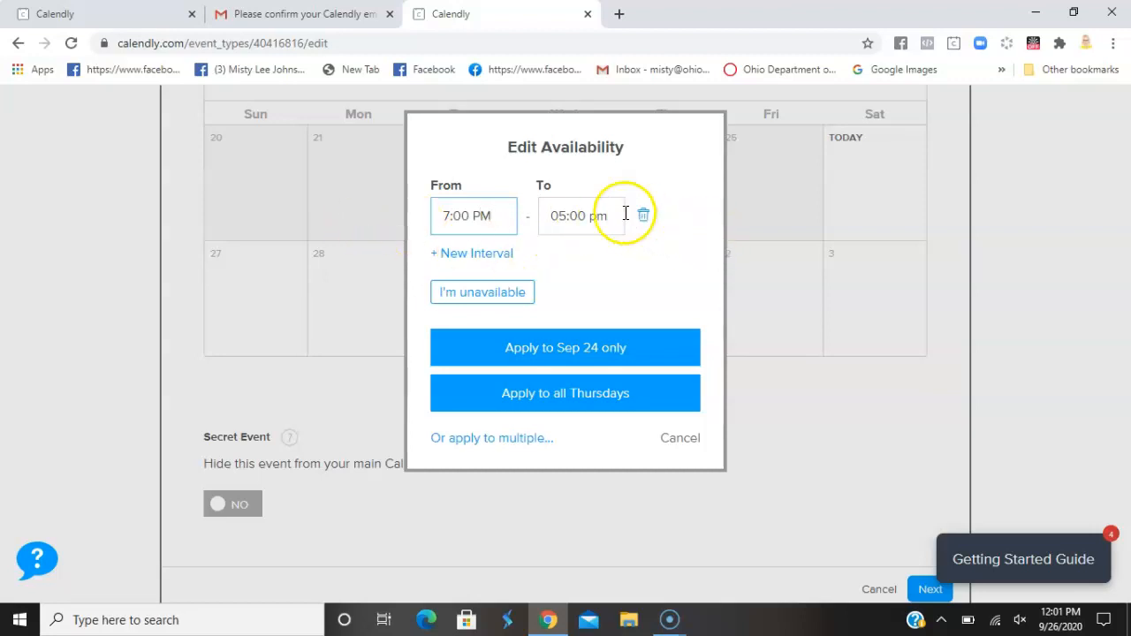
pyautogui.click(580, 215)
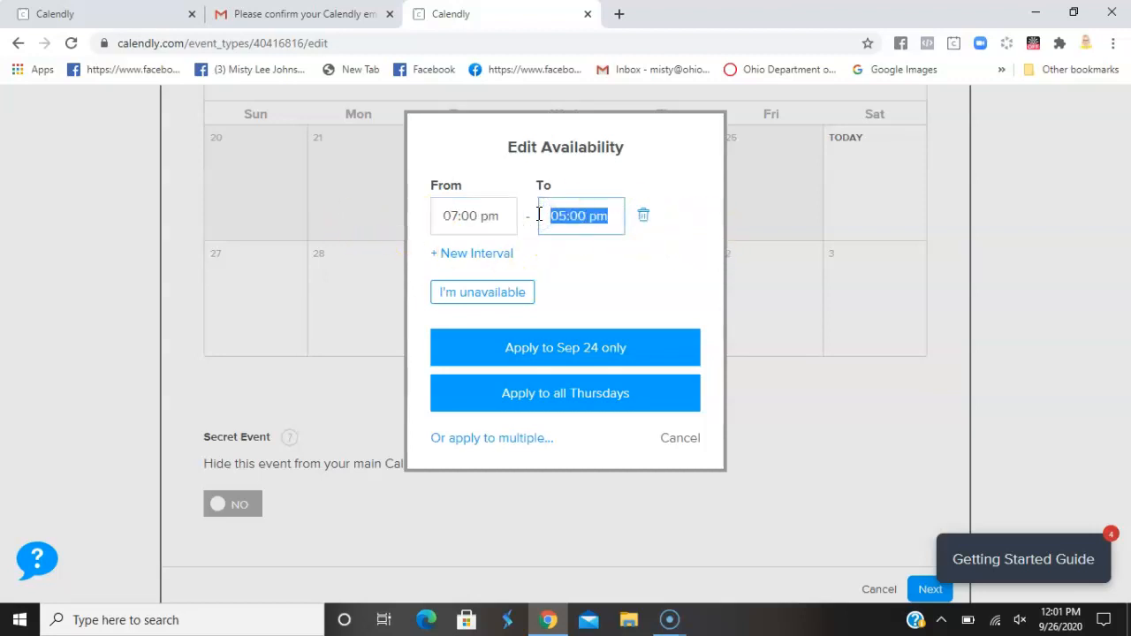
pyautogui.write('1')
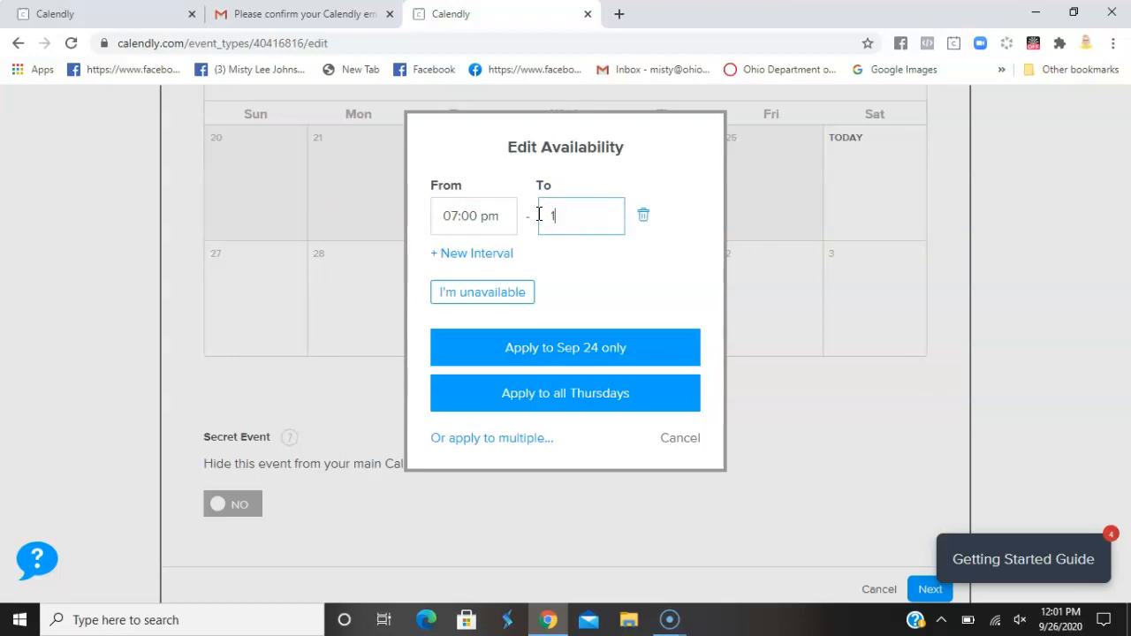
pyautogui.write('1:00')
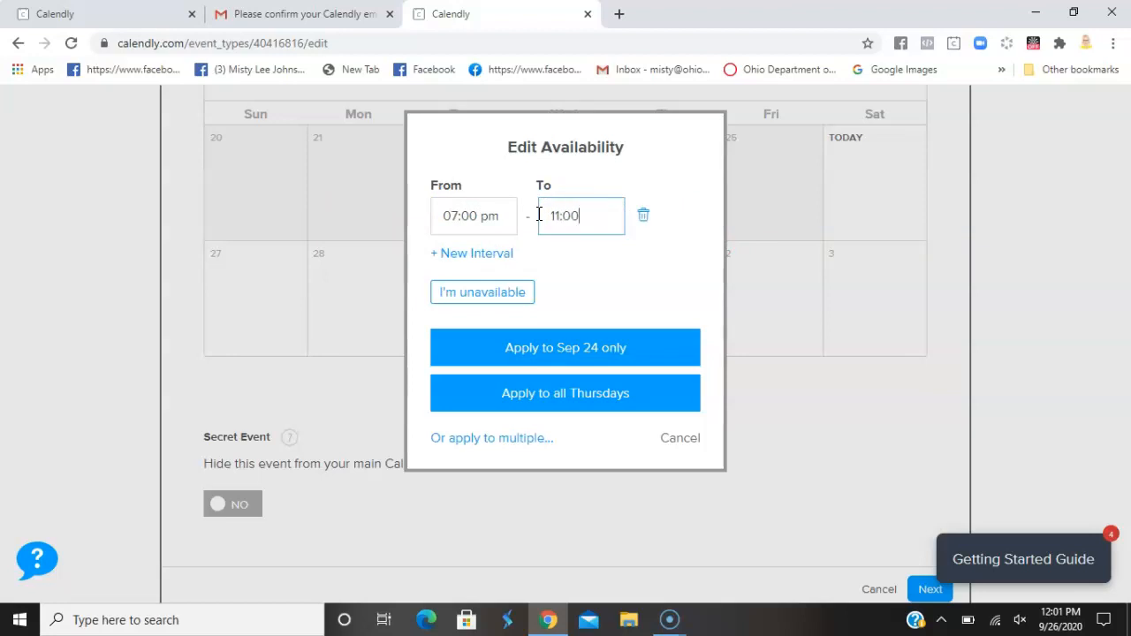
pyautogui.write('pm')
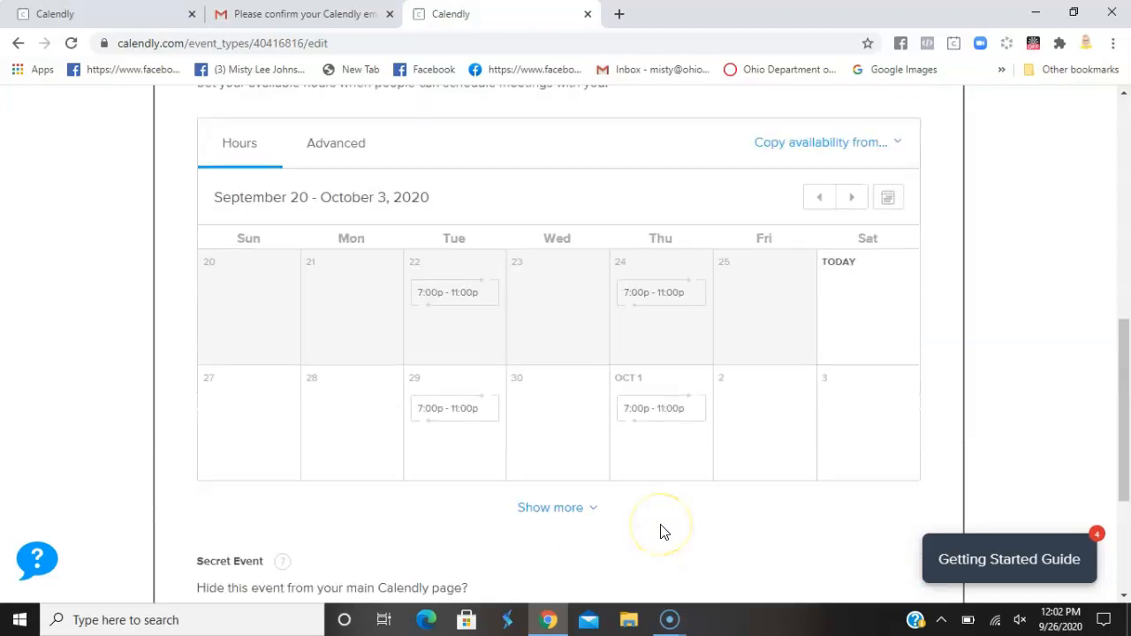
pyautogui.moveTo(868, 203)
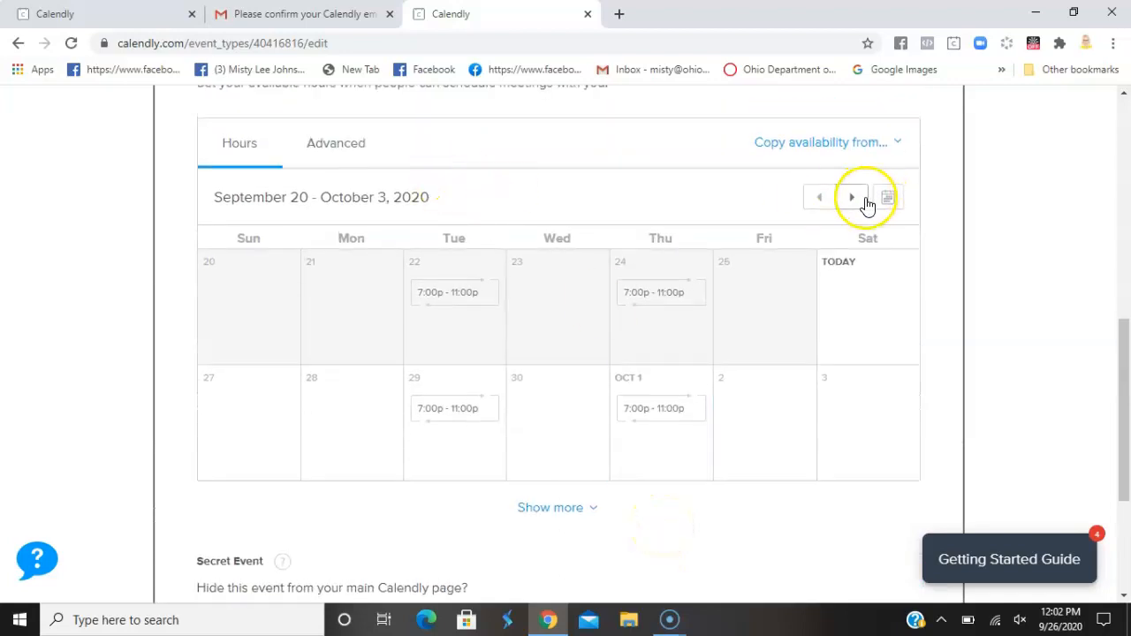
# Mark Thursday, November 26 as unavailable
pyautogui.click(851, 197)
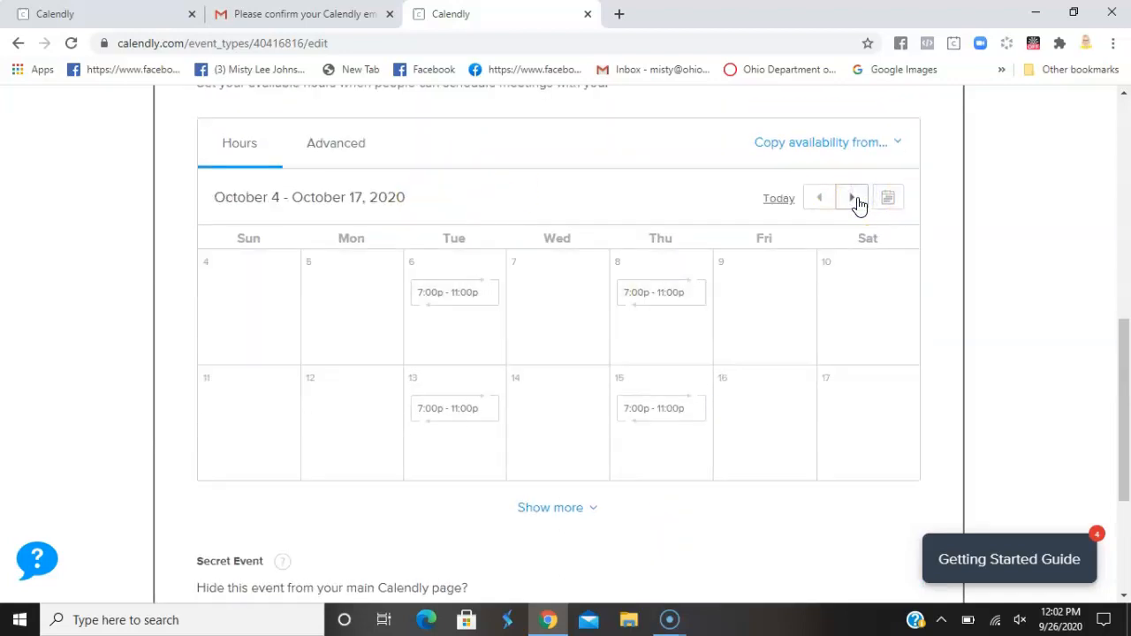
pyautogui.click(853, 197)
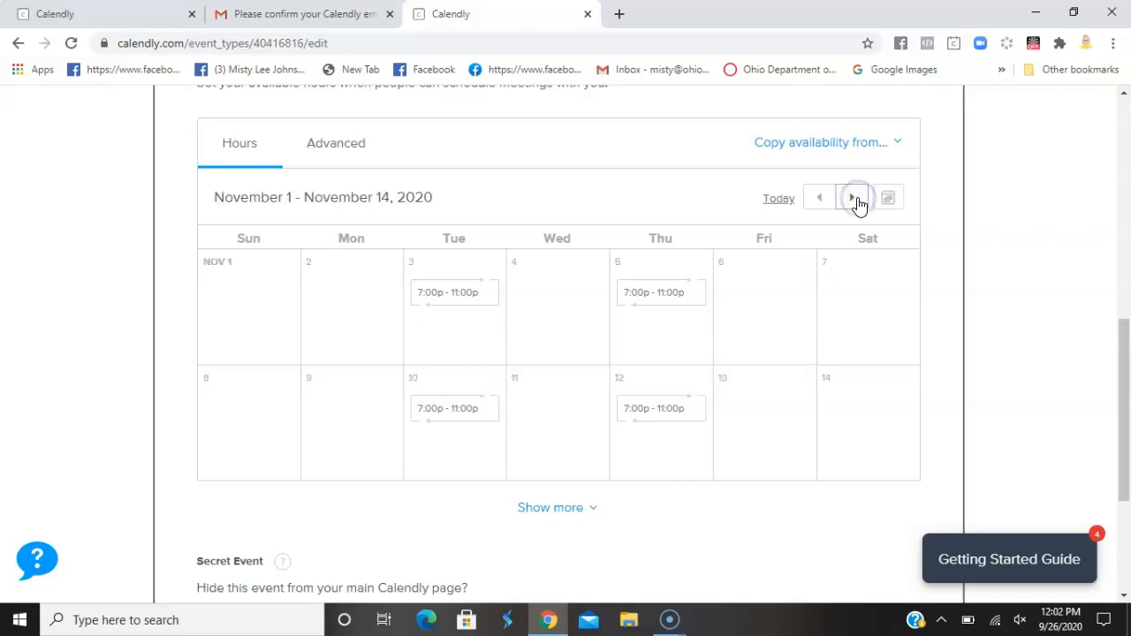
pyautogui.click(853, 197)
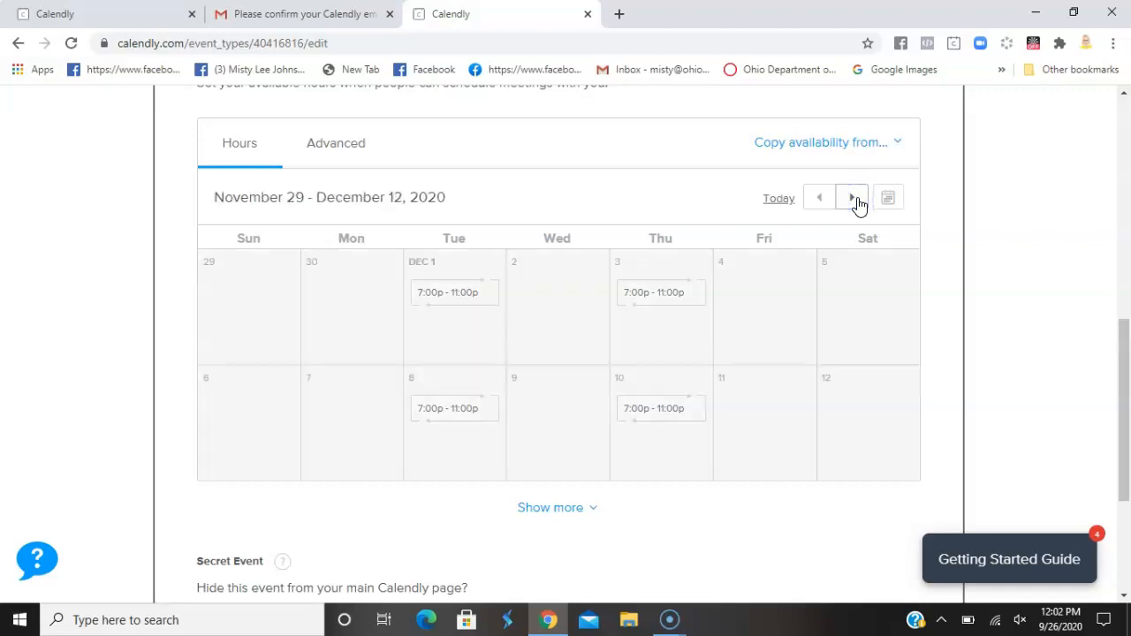
pyautogui.click(820, 198)
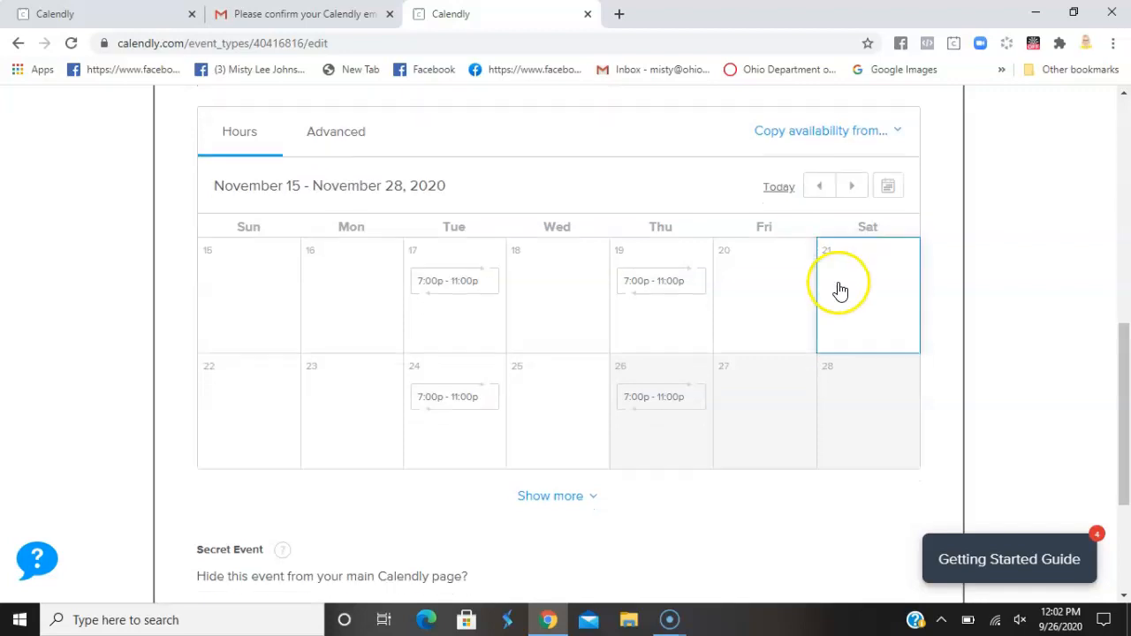
pyautogui.rightClick(651, 296)
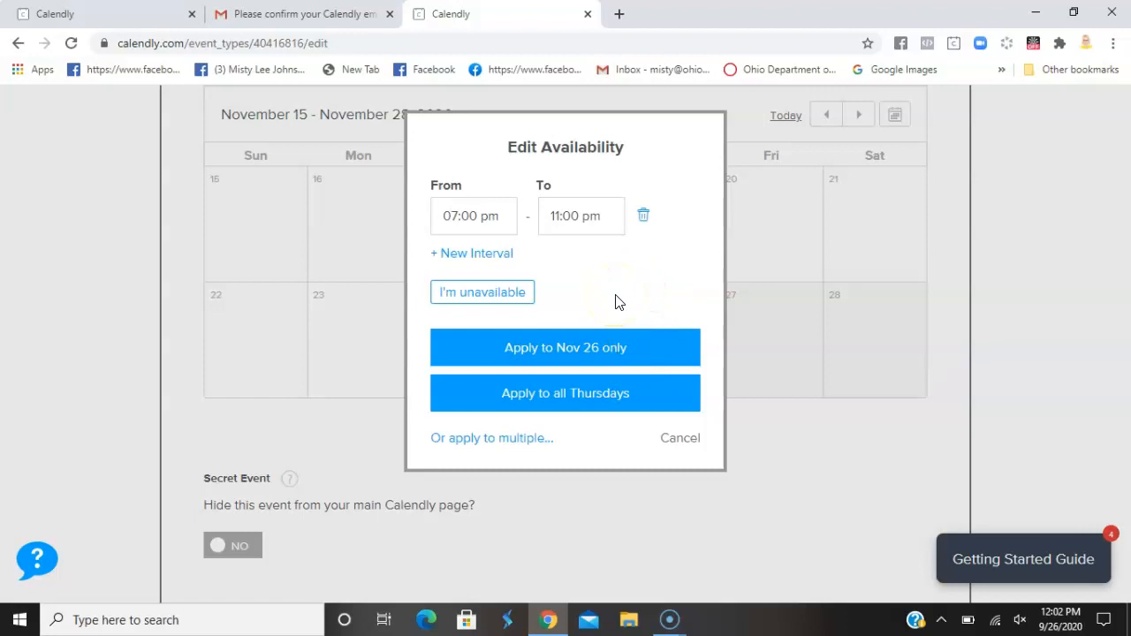
pyautogui.click(481, 292)
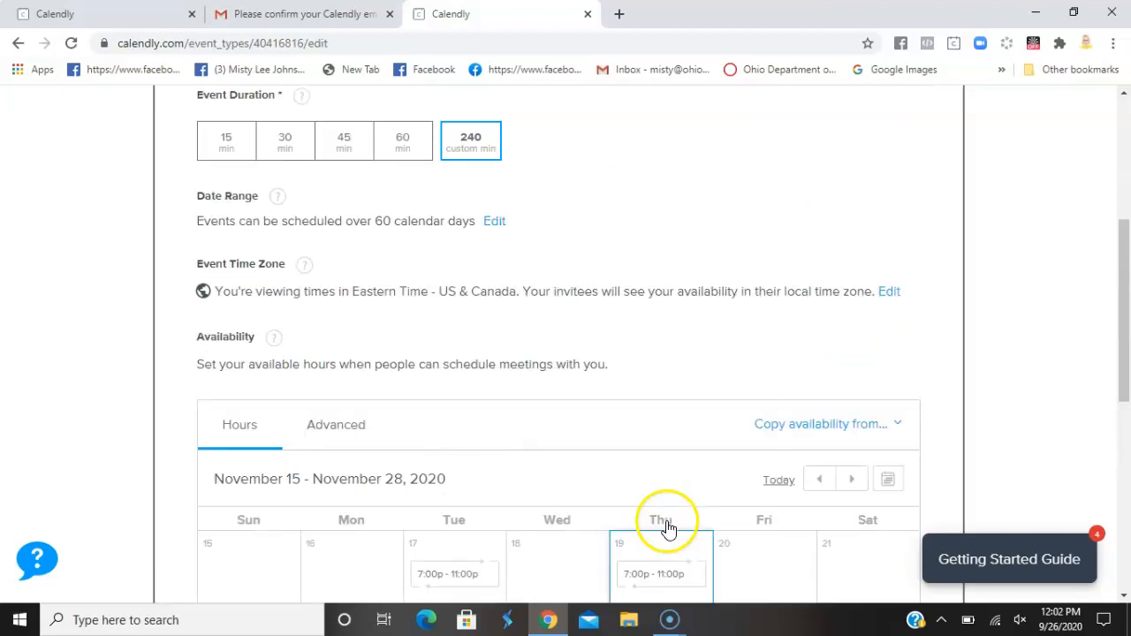
# Page the availability calendar back through October to the September weeks
pyautogui.scroll(-3)
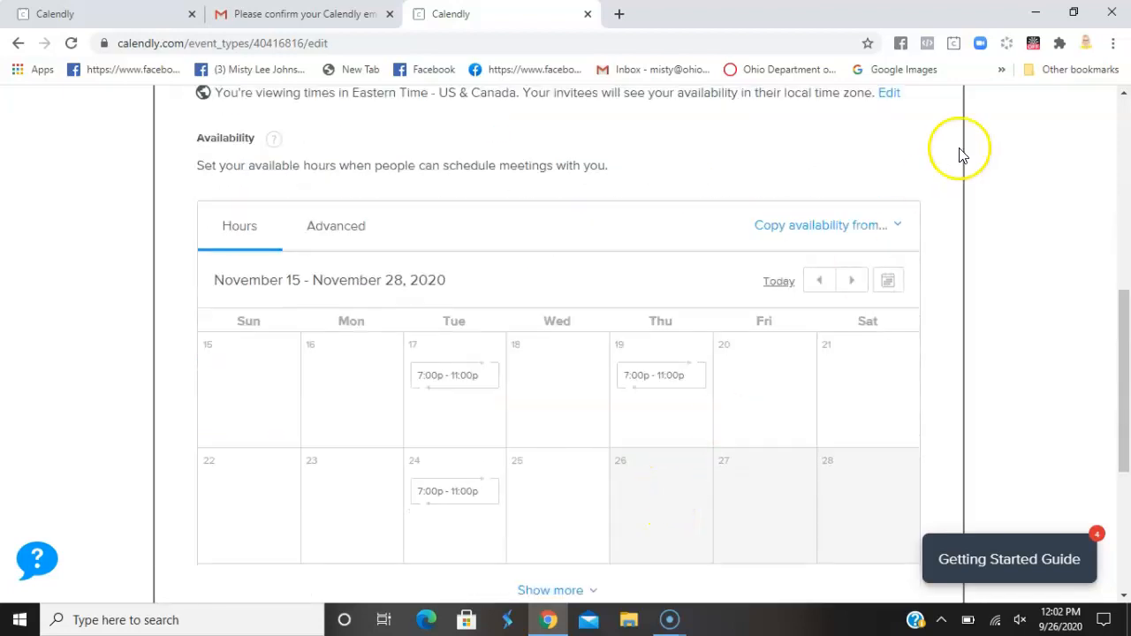
pyautogui.scroll(-3)
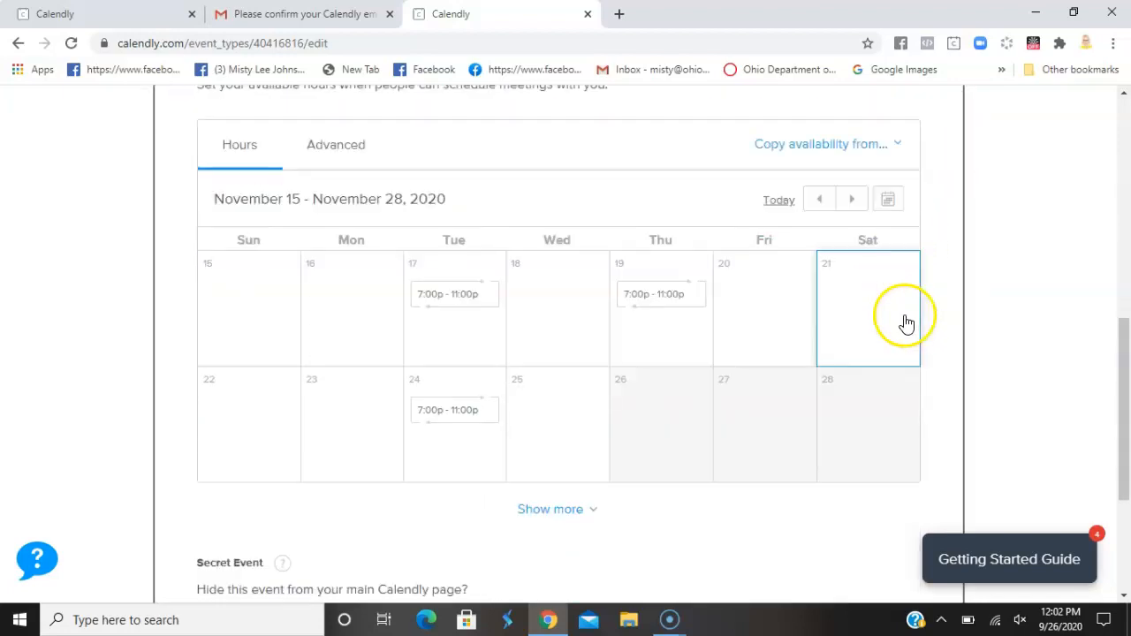
pyautogui.click(815, 198)
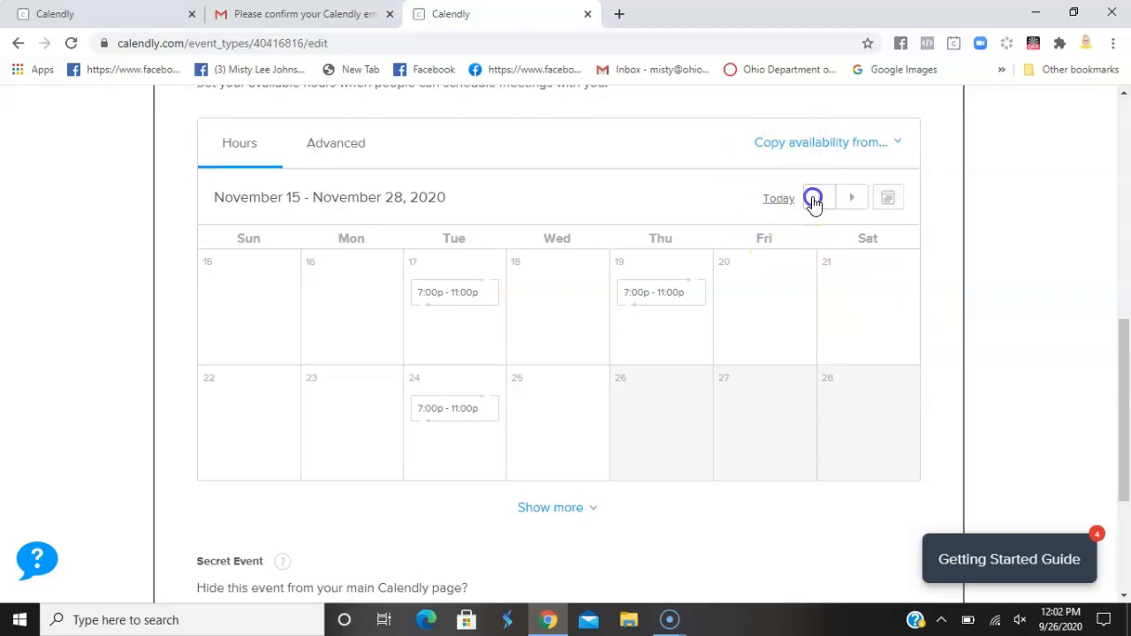
pyautogui.click(815, 197)
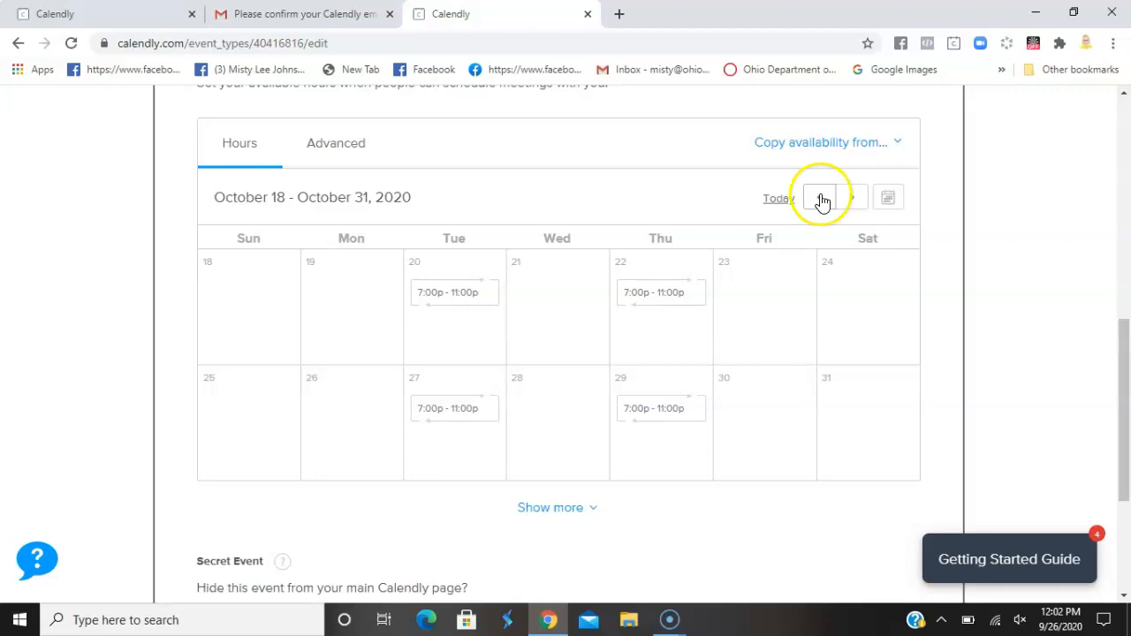
pyautogui.click(821, 197)
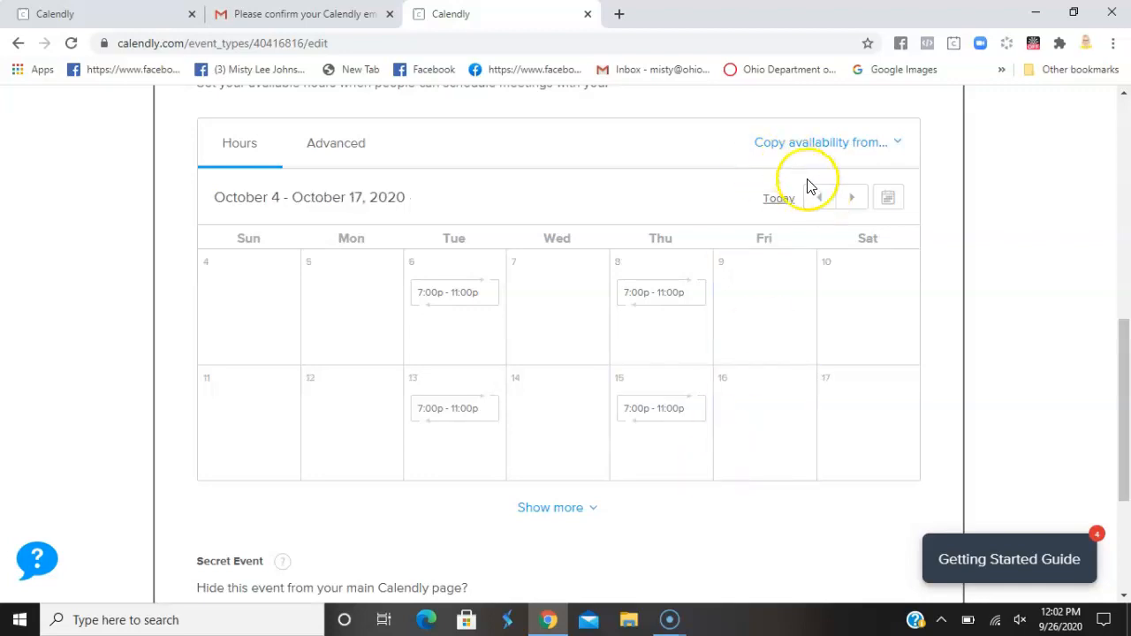
pyautogui.click(821, 197)
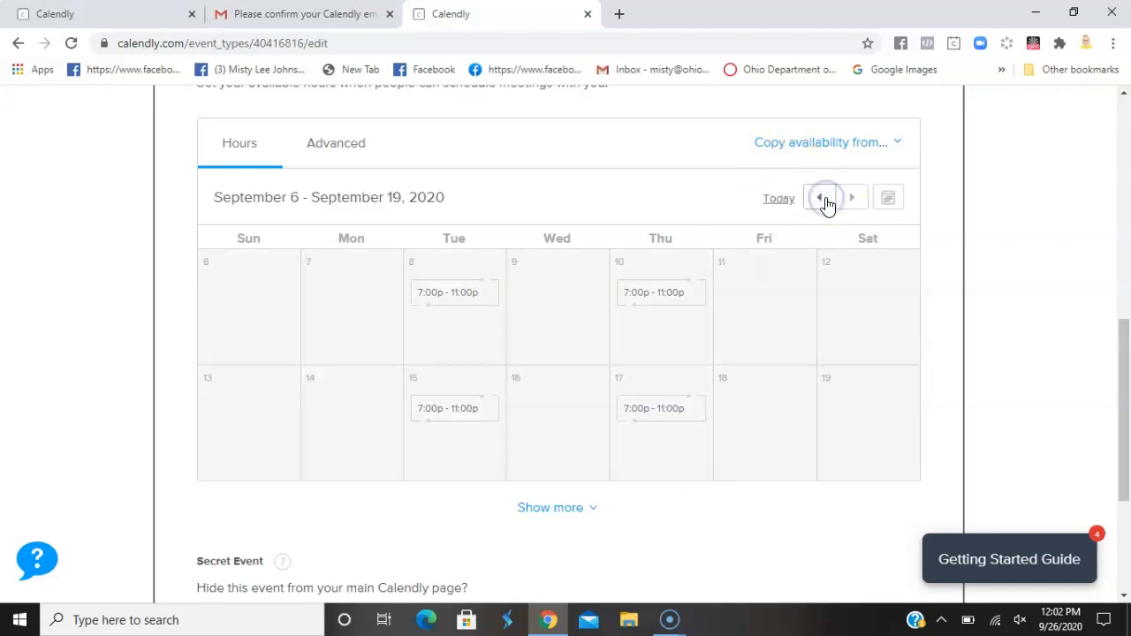
pyautogui.scroll(-3)
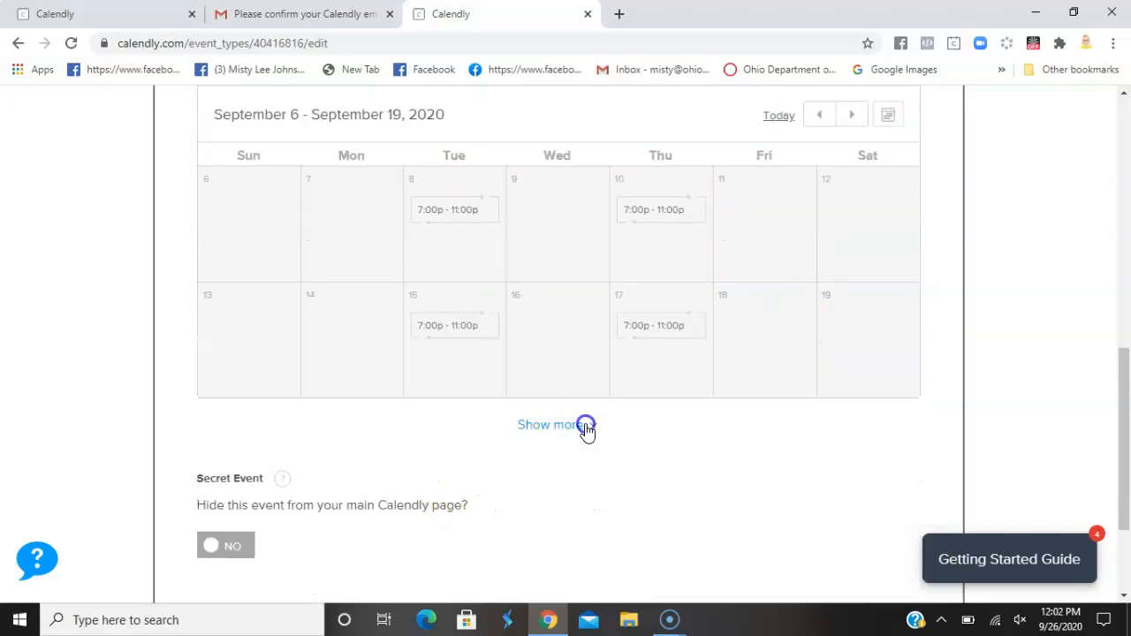
# Show more weeks and mark October 8 unavailable for that date only
pyautogui.click(558, 425)
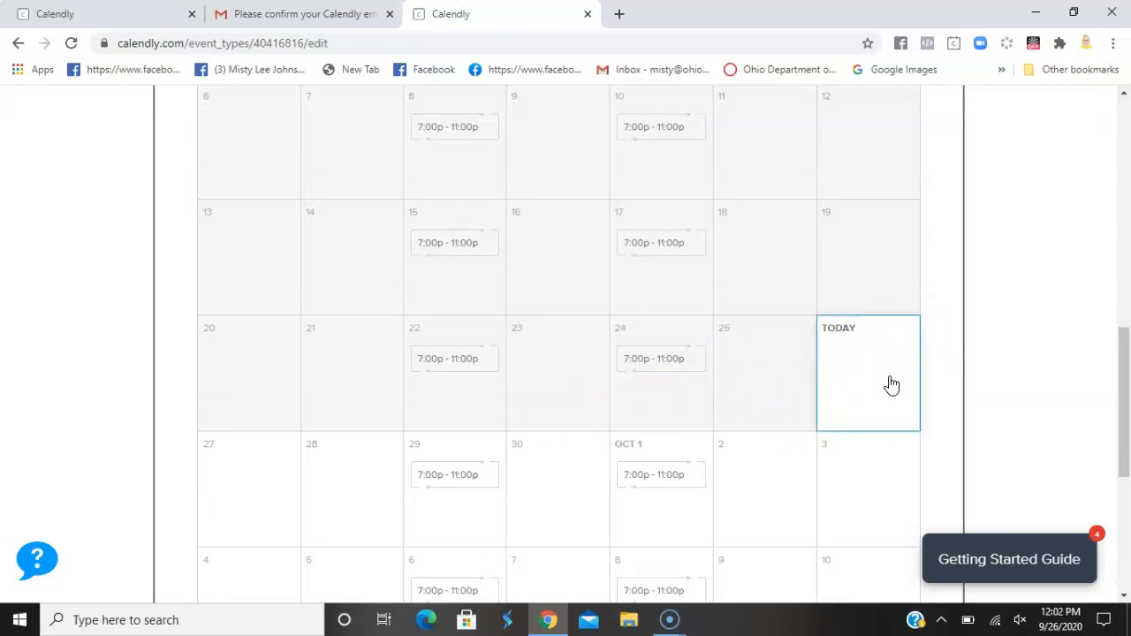
pyautogui.scroll(-3)
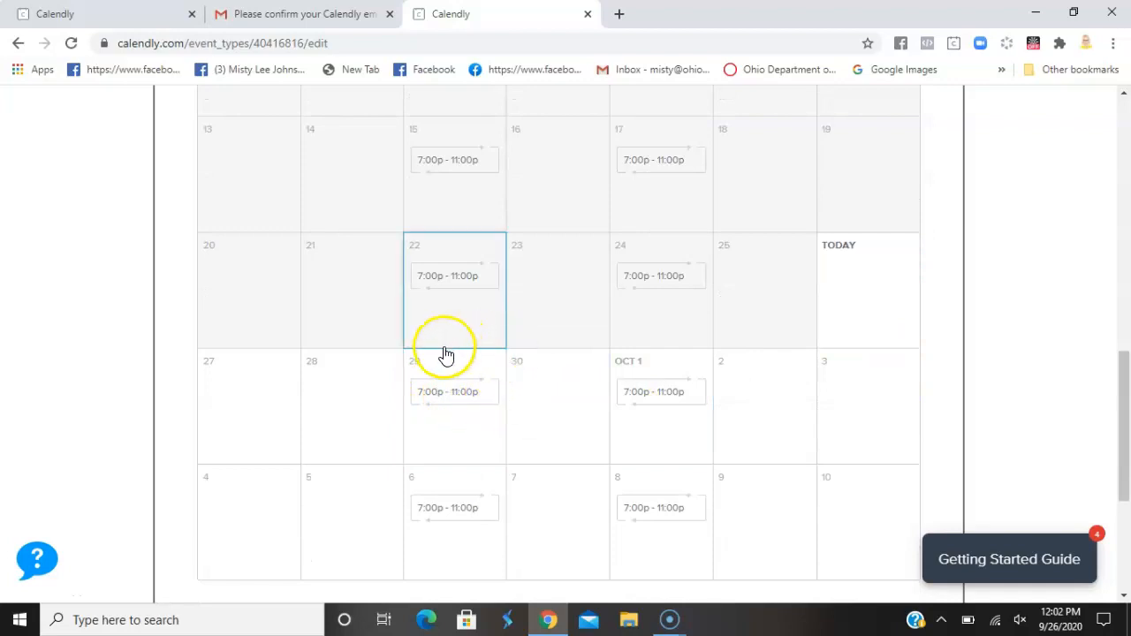
pyautogui.moveTo(699, 428)
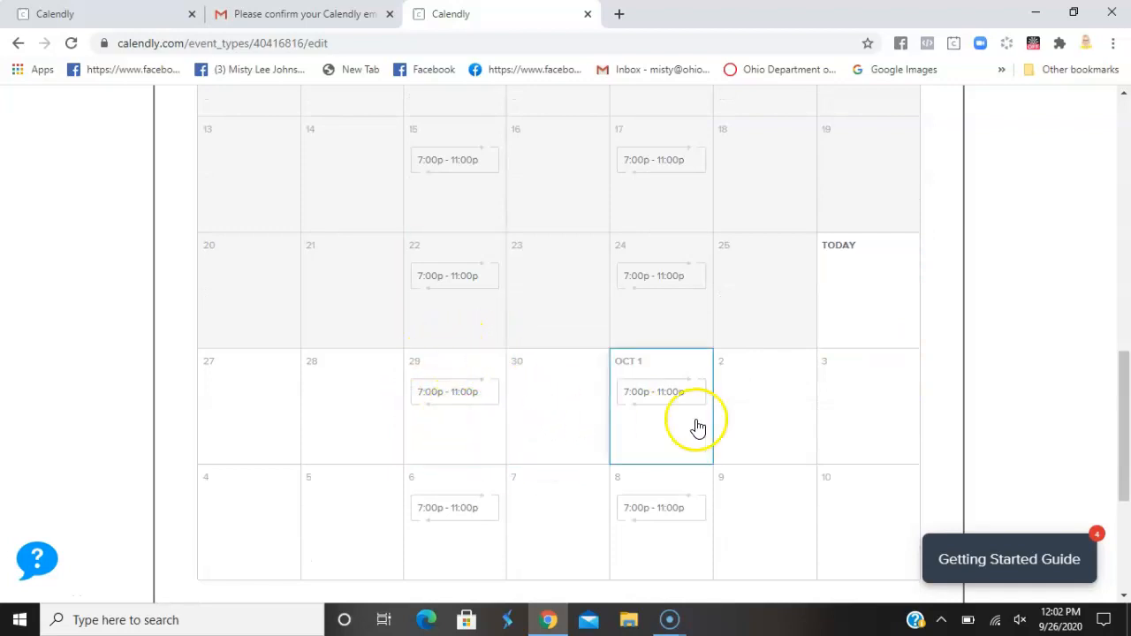
pyautogui.rightClick(699, 428)
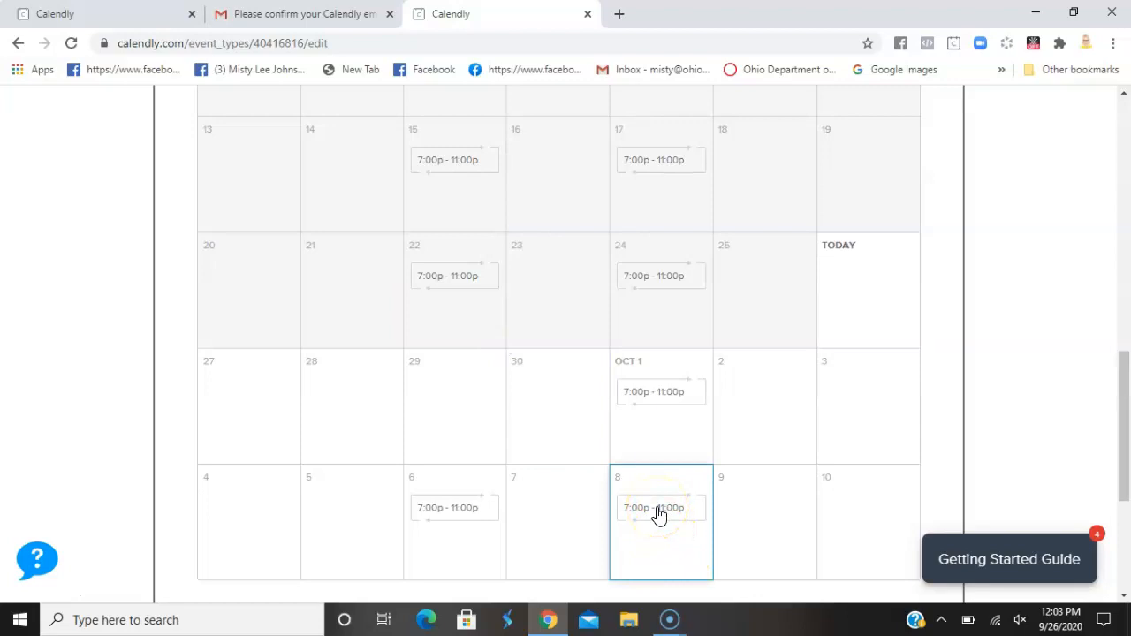
pyautogui.click(660, 507)
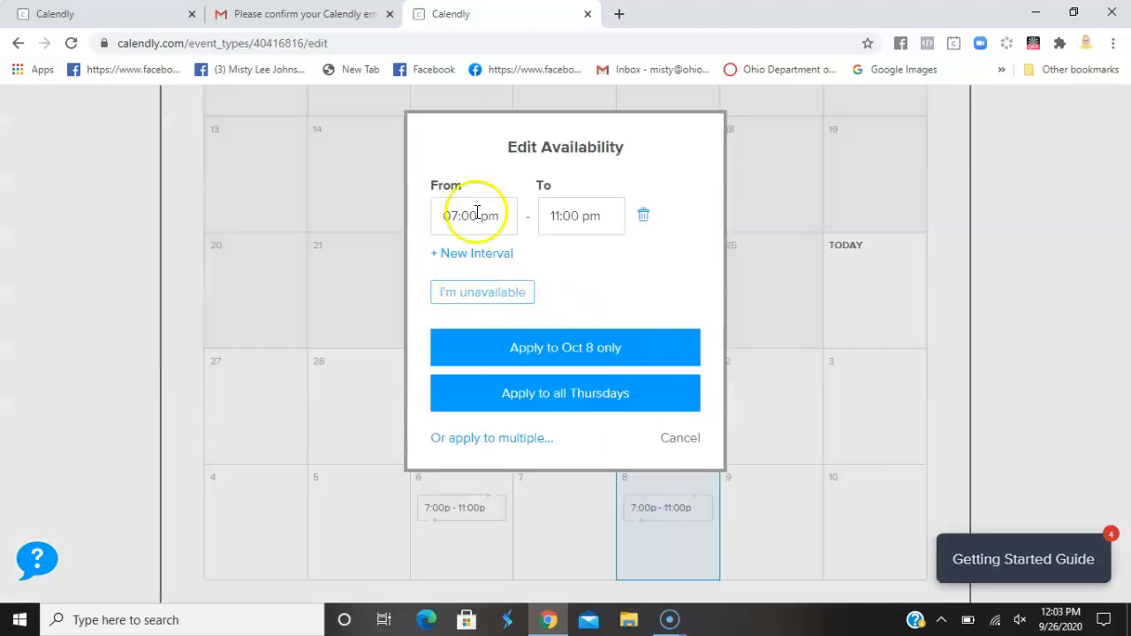
pyautogui.click(482, 292)
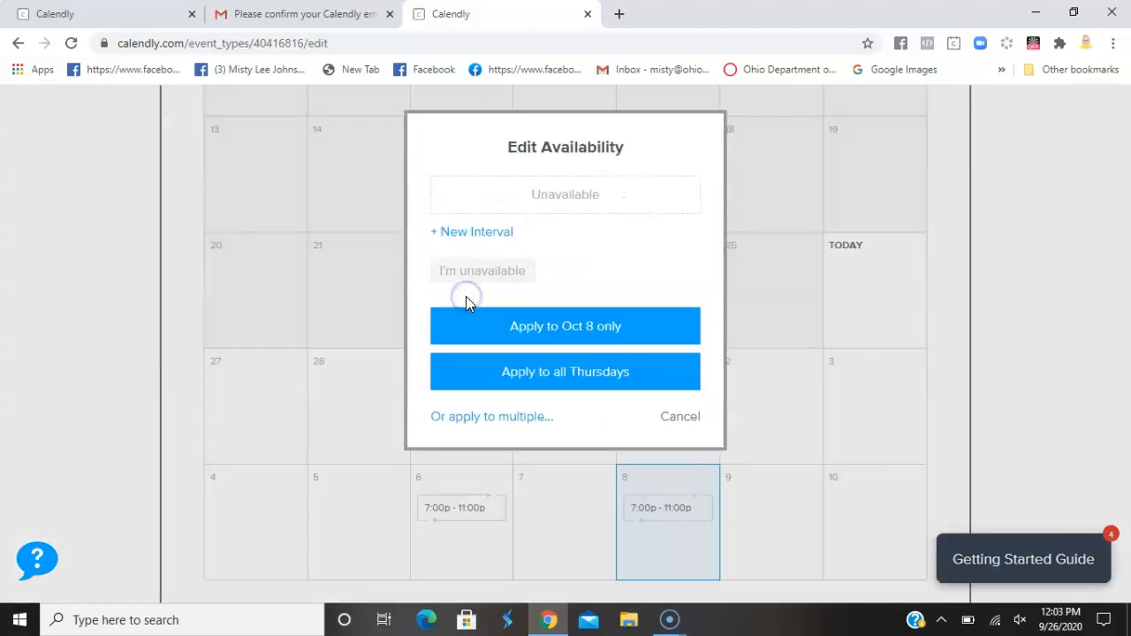
pyautogui.click(565, 371)
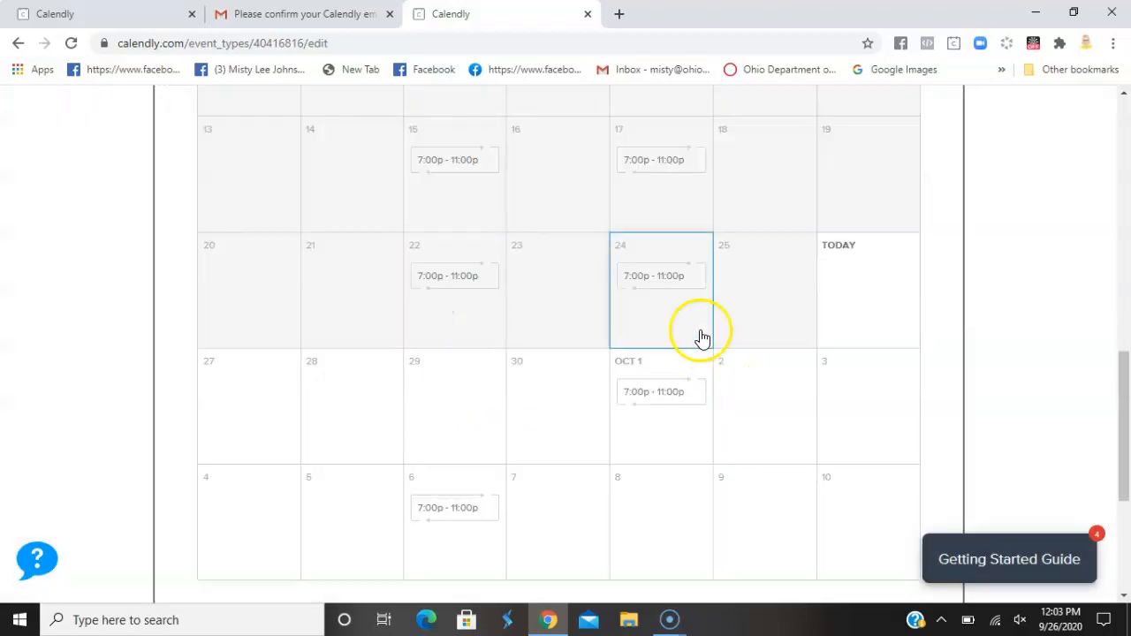
pyautogui.click(660, 274)
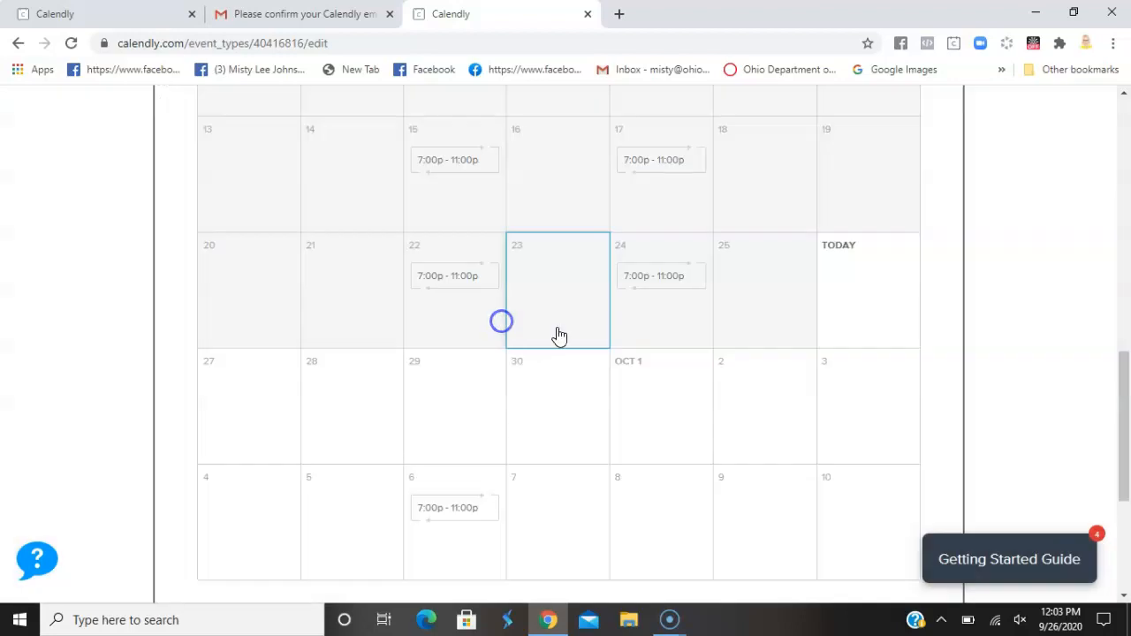
pyautogui.moveTo(1021, 318)
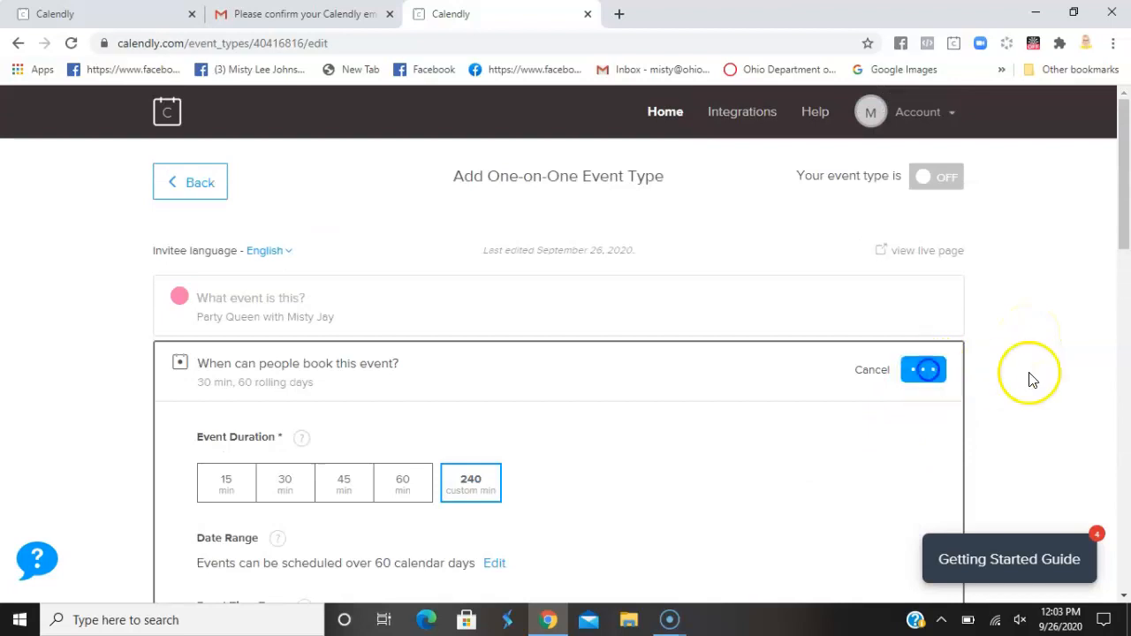
pyautogui.click(923, 369)
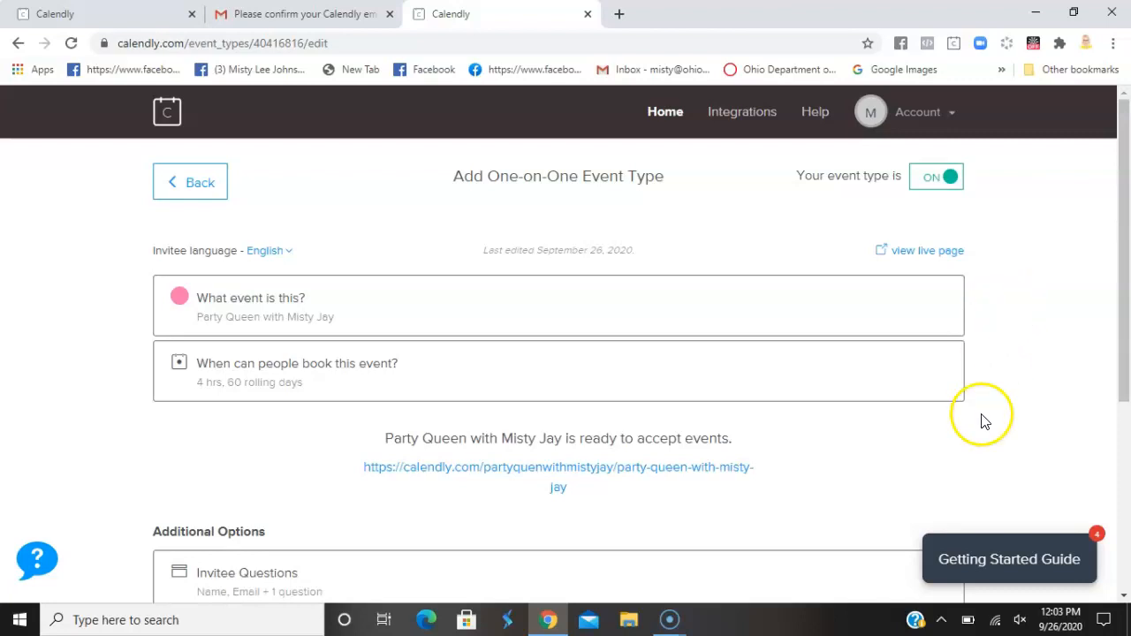
pyautogui.scroll(-3)
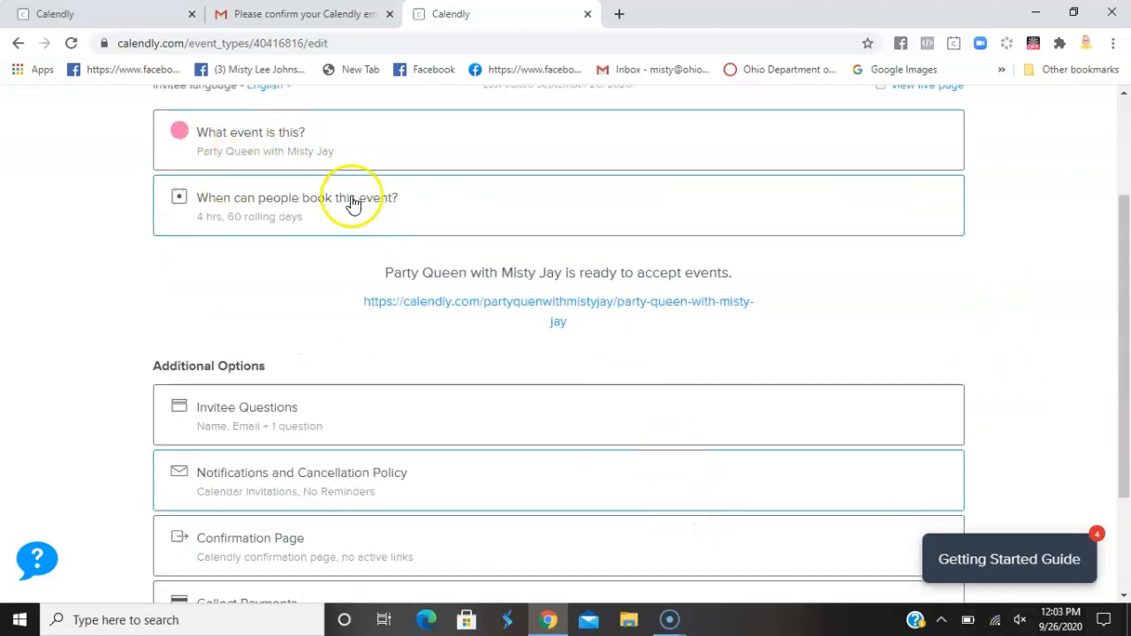
pyautogui.moveTo(822, 314)
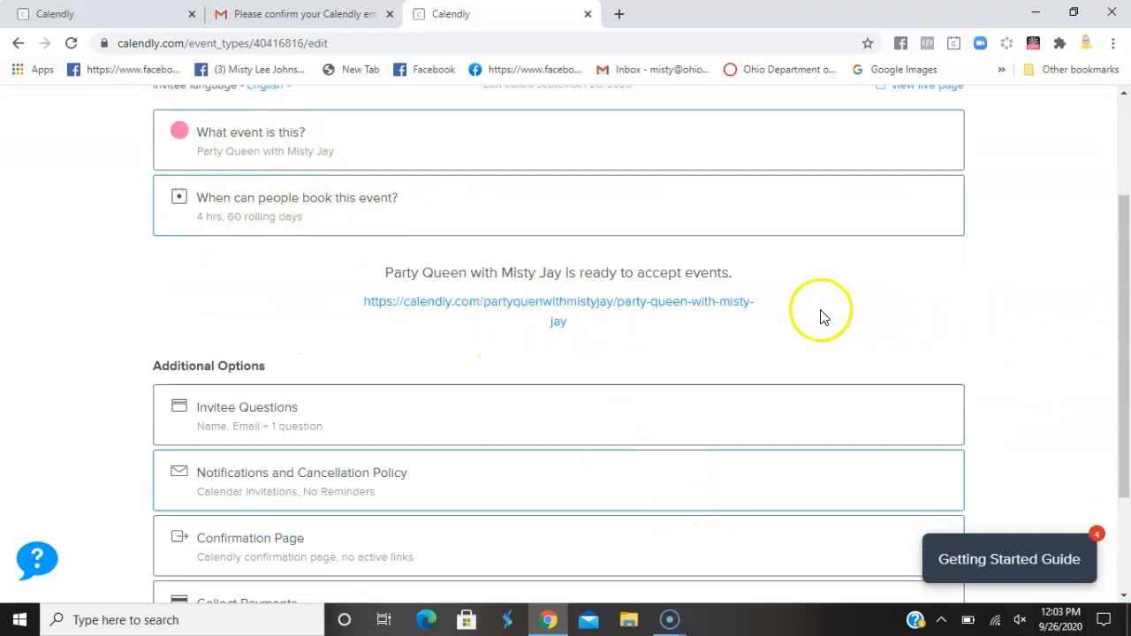
pyautogui.moveTo(305, 330)
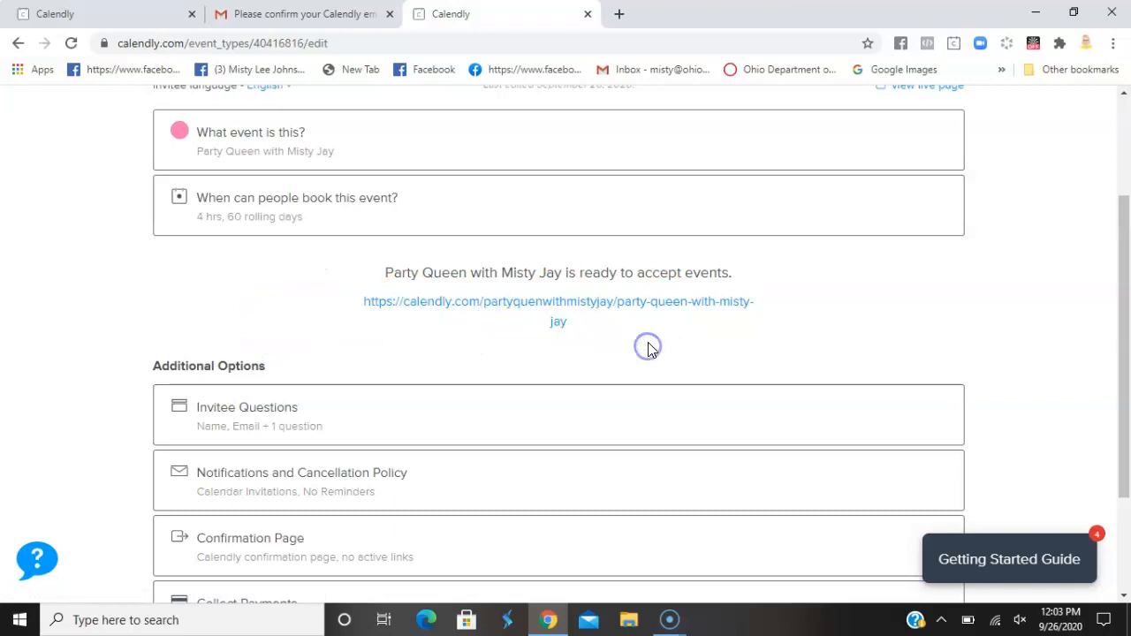
pyautogui.moveTo(931, 347)
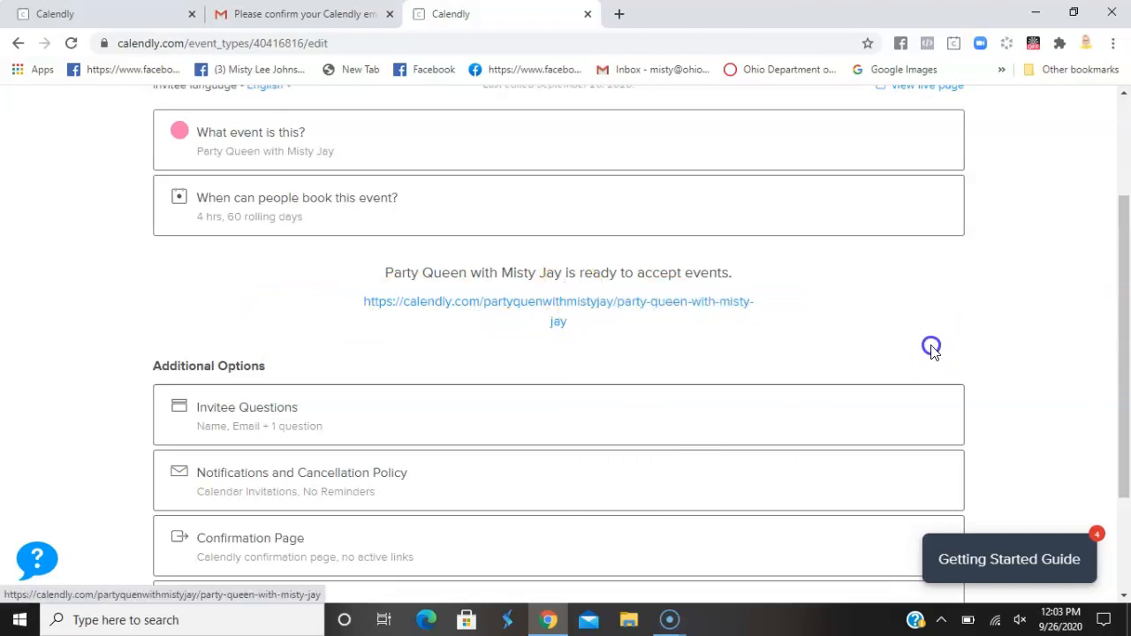
pyautogui.scroll(-3)
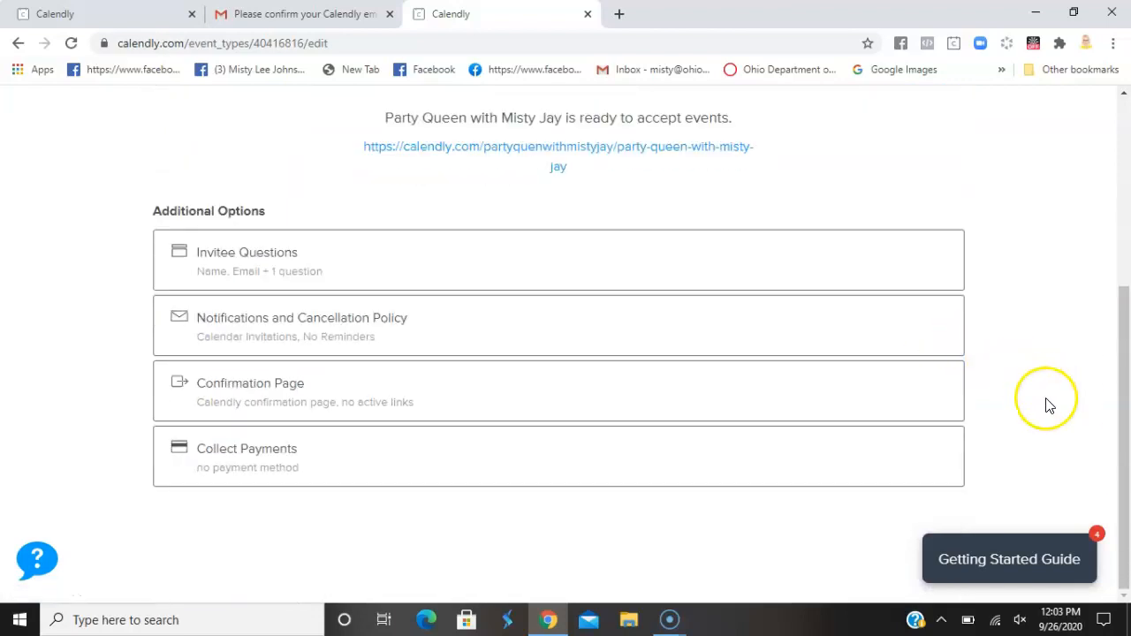
pyautogui.moveTo(298, 334)
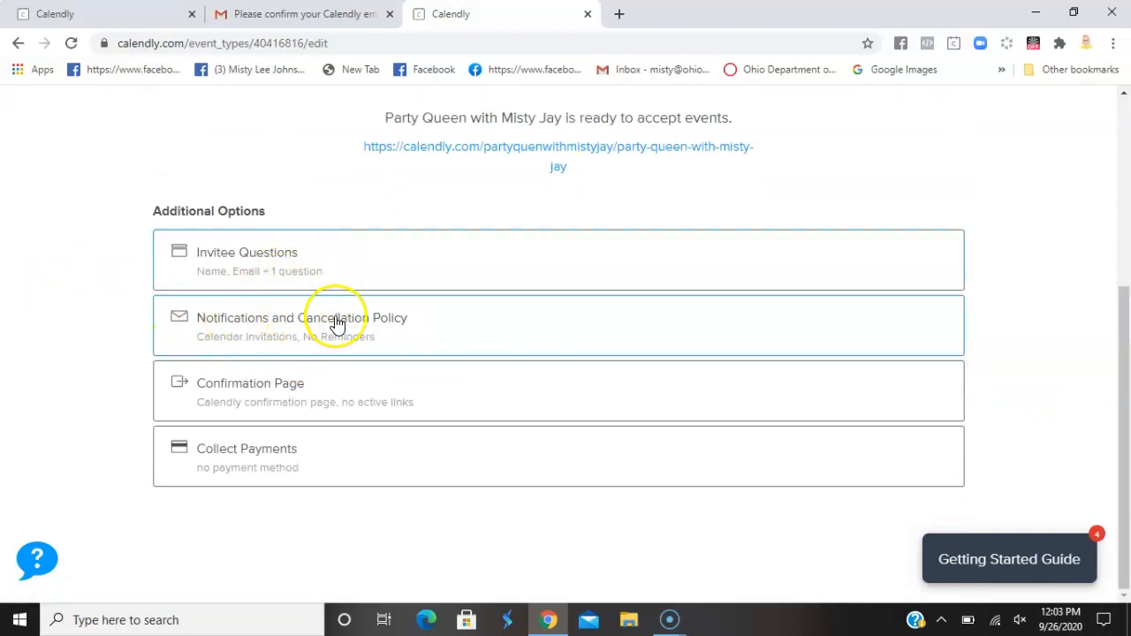
pyautogui.moveTo(232, 400)
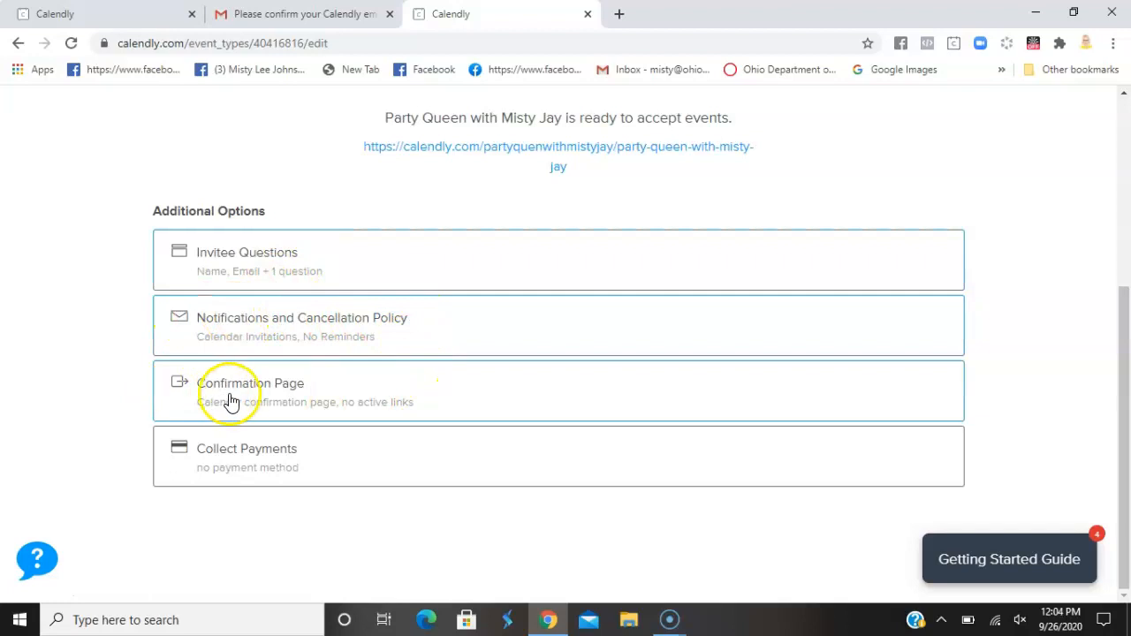
pyautogui.moveTo(477, 420)
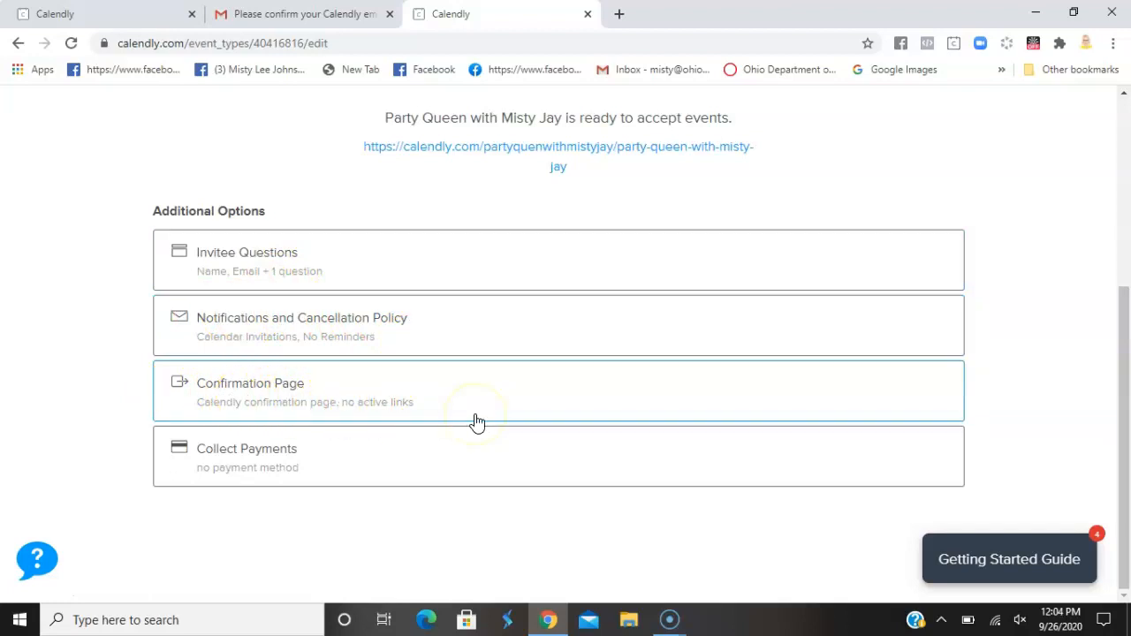
pyautogui.moveTo(376, 398)
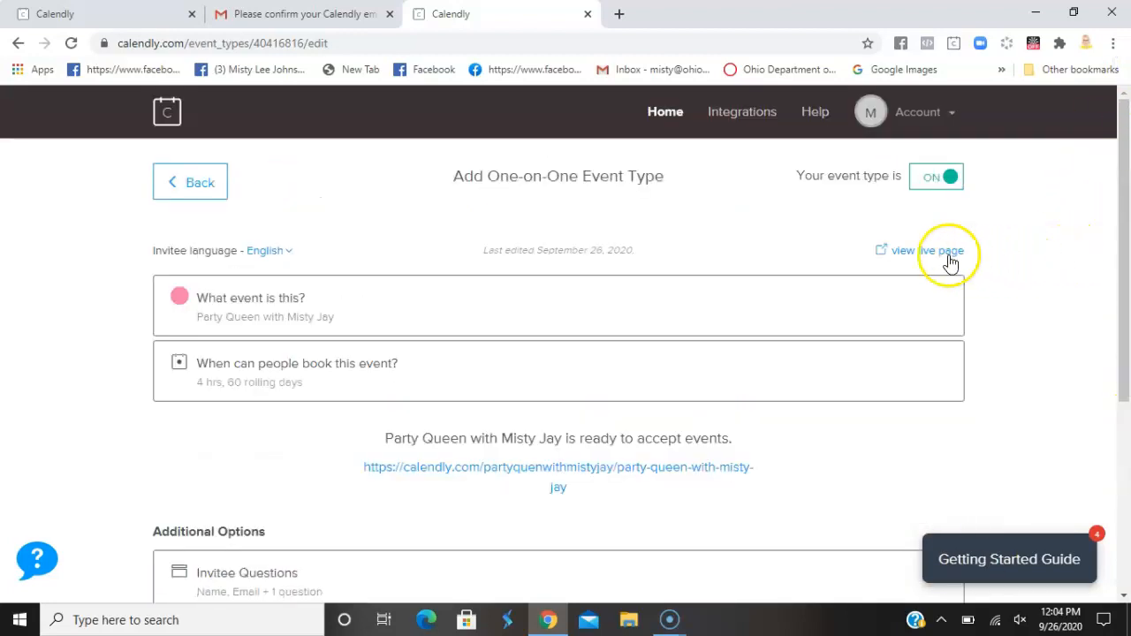
pyautogui.click(925, 250)
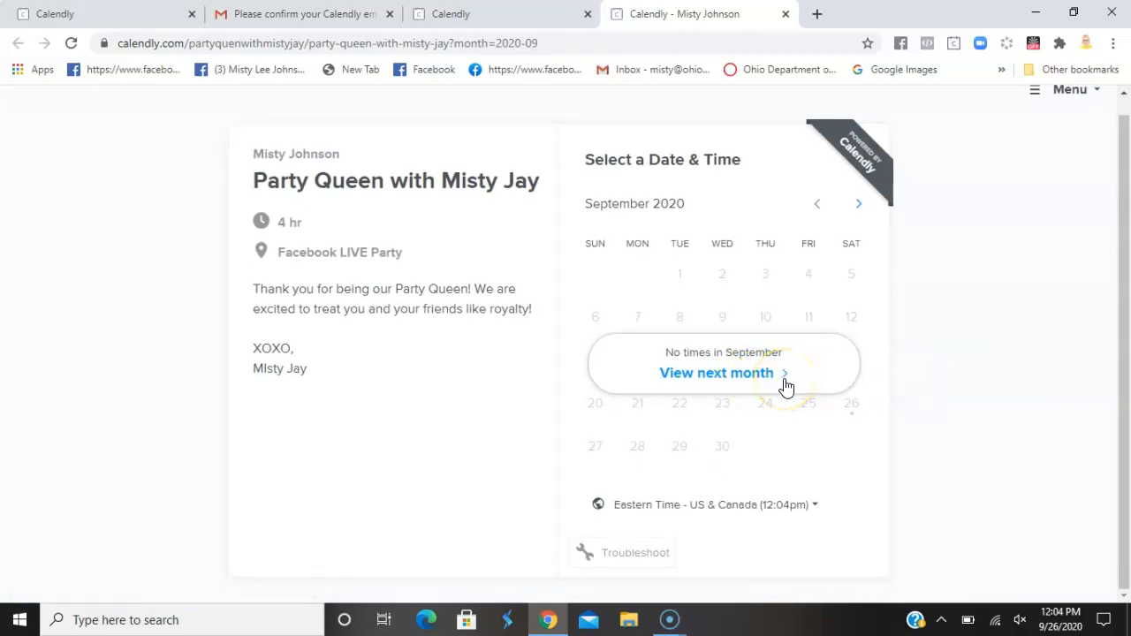
# Browse the live booking calendar forward through October to November 2020
pyautogui.click(715, 373)
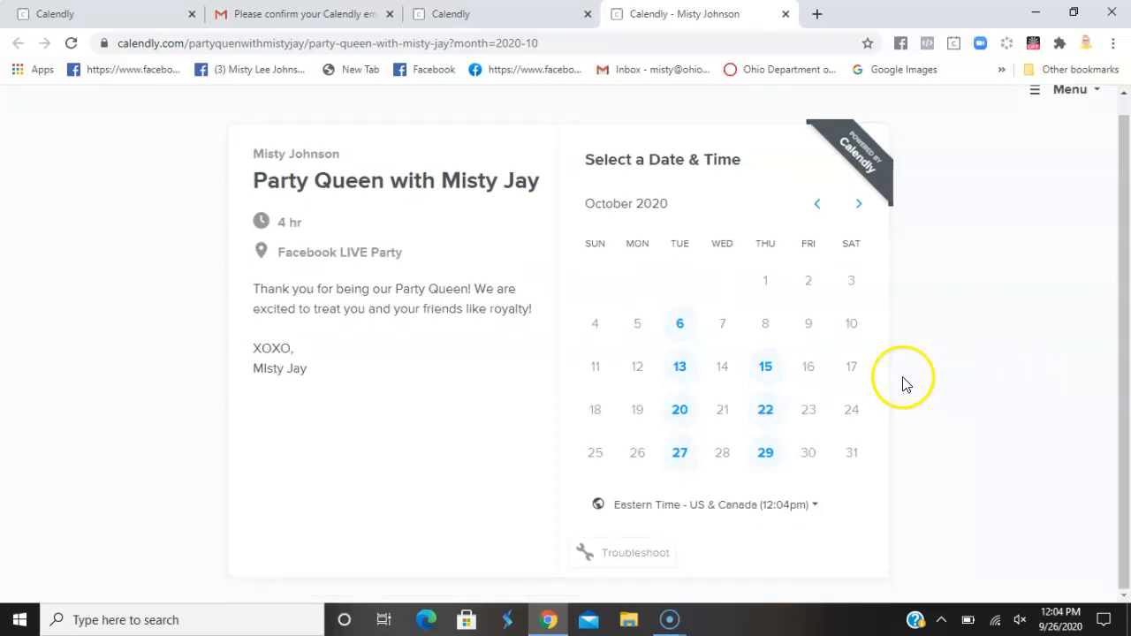
pyautogui.moveTo(670, 356)
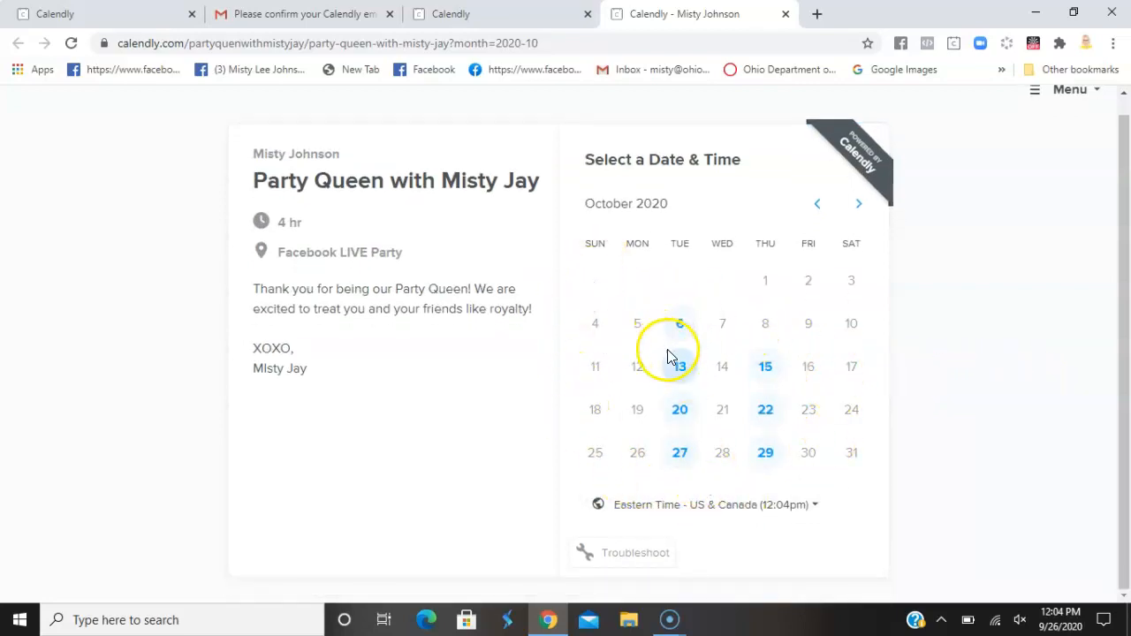
pyautogui.moveTo(765, 367)
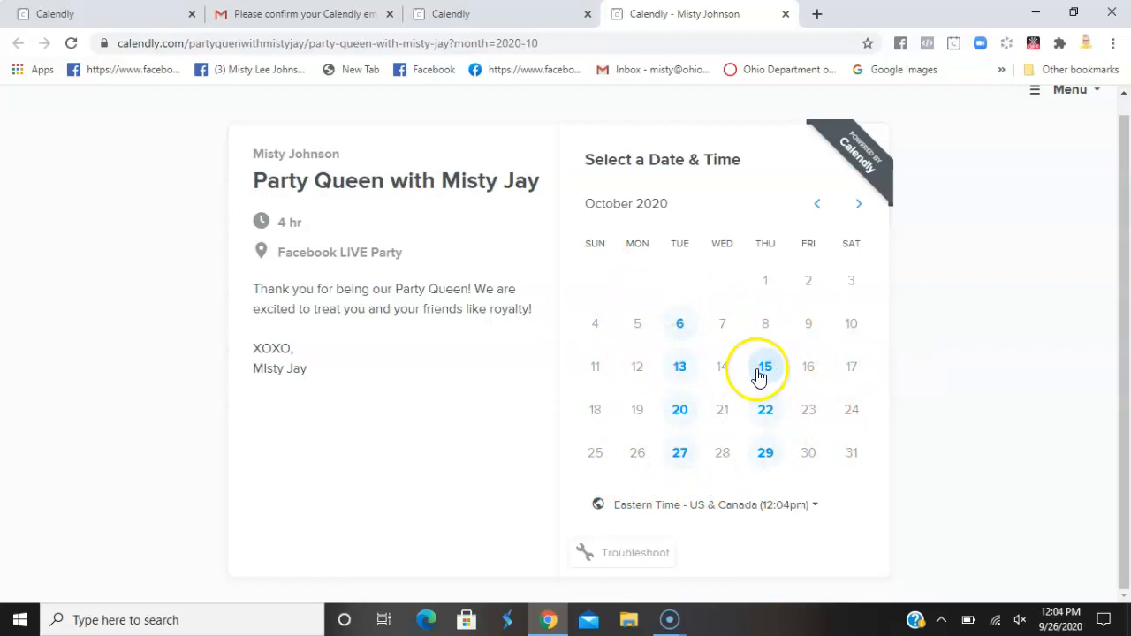
pyautogui.moveTo(1122, 539)
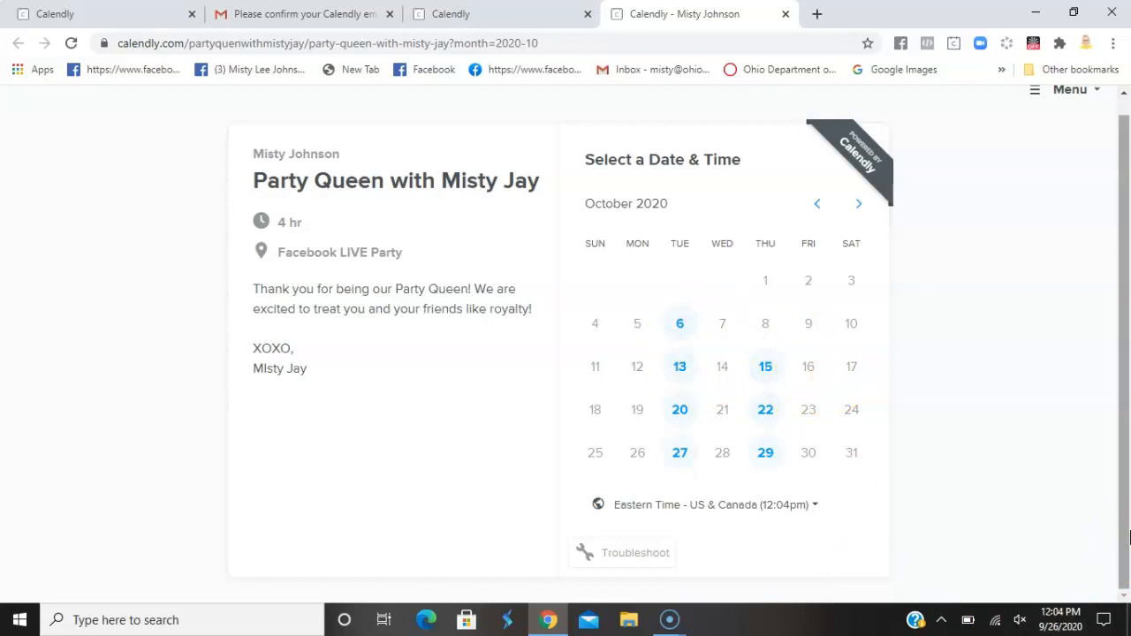
pyautogui.click(859, 203)
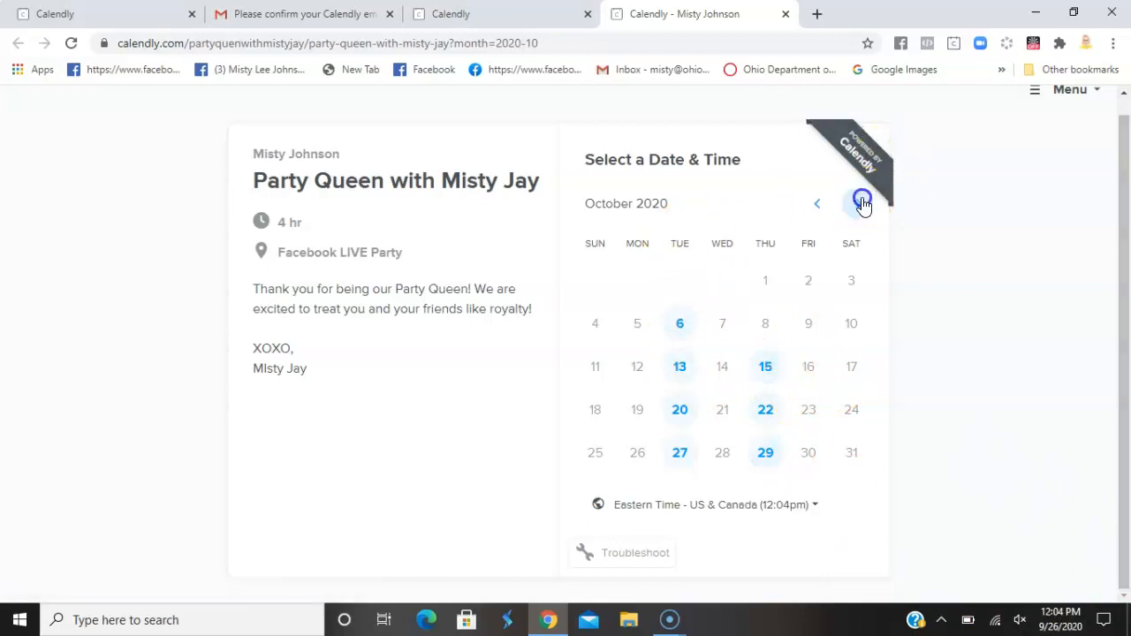
pyautogui.click(862, 204)
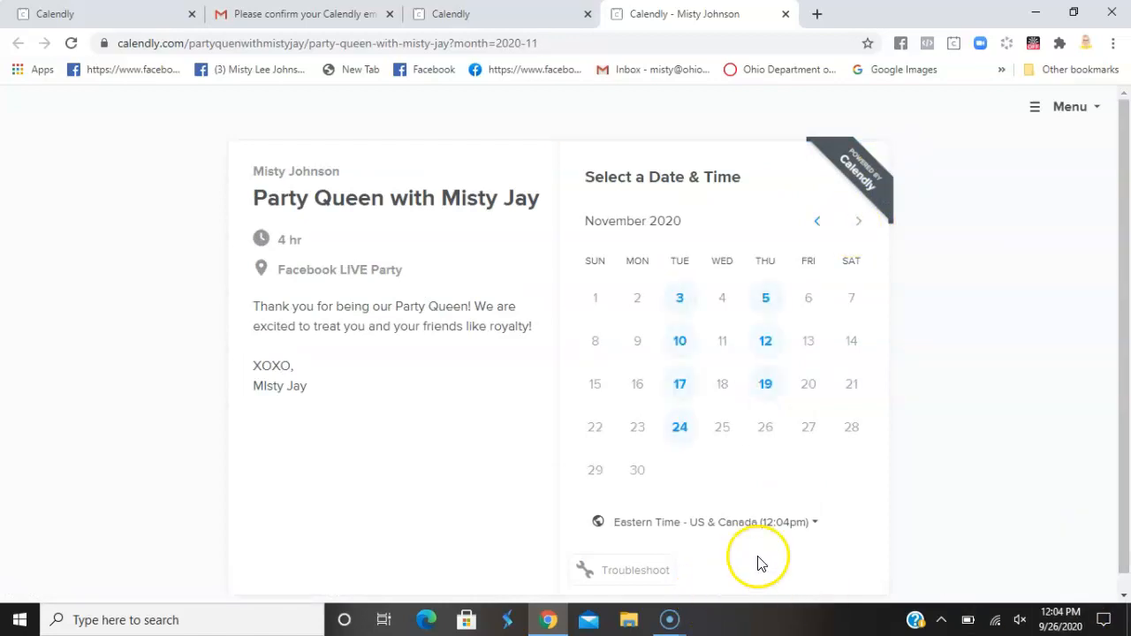
pyautogui.moveTo(766, 427)
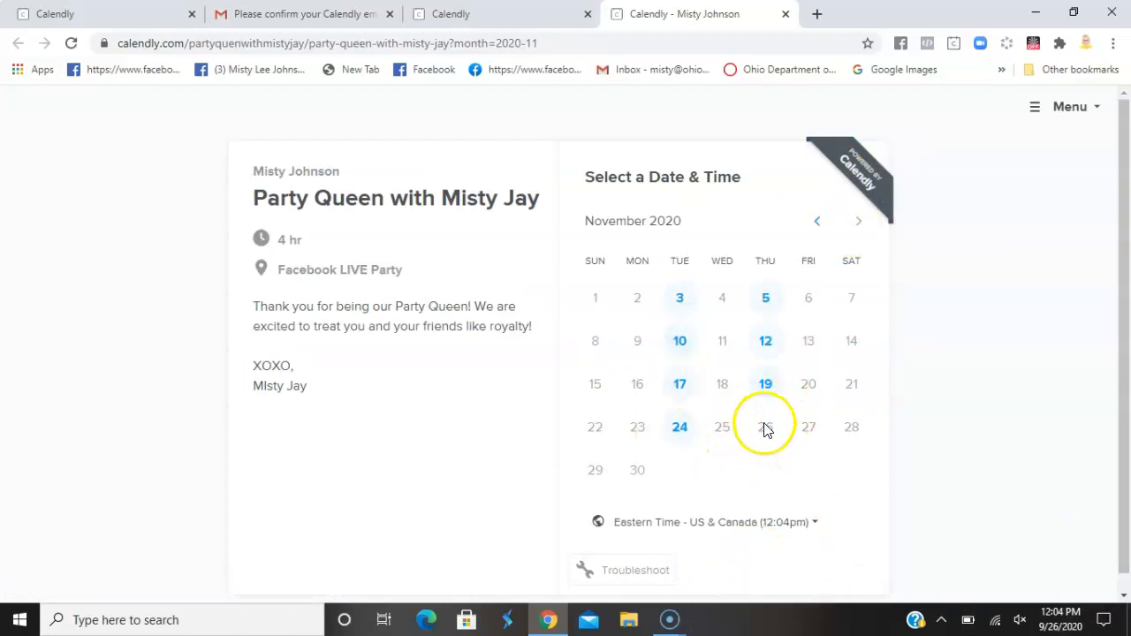
pyautogui.moveTo(860, 221)
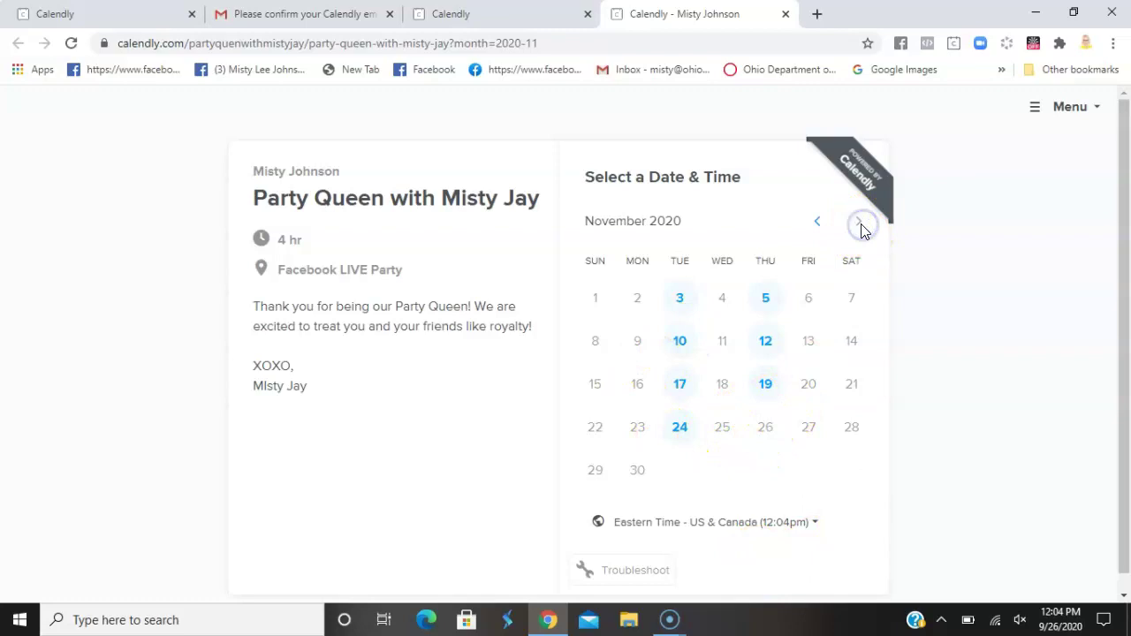
pyautogui.moveTo(1022, 504)
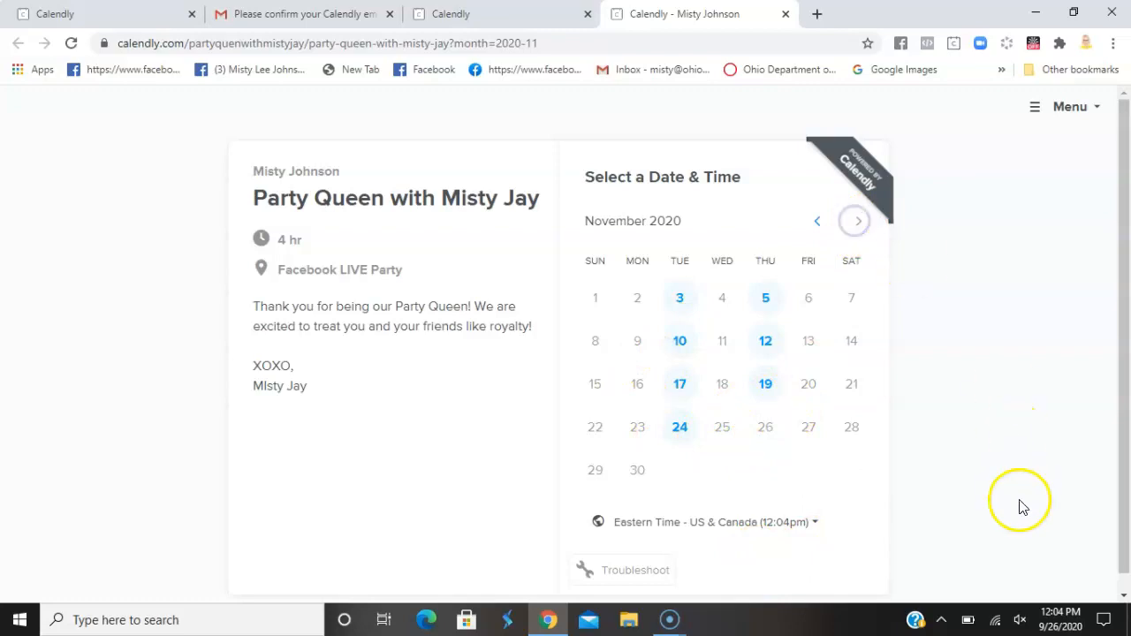
pyautogui.moveTo(1023, 504)
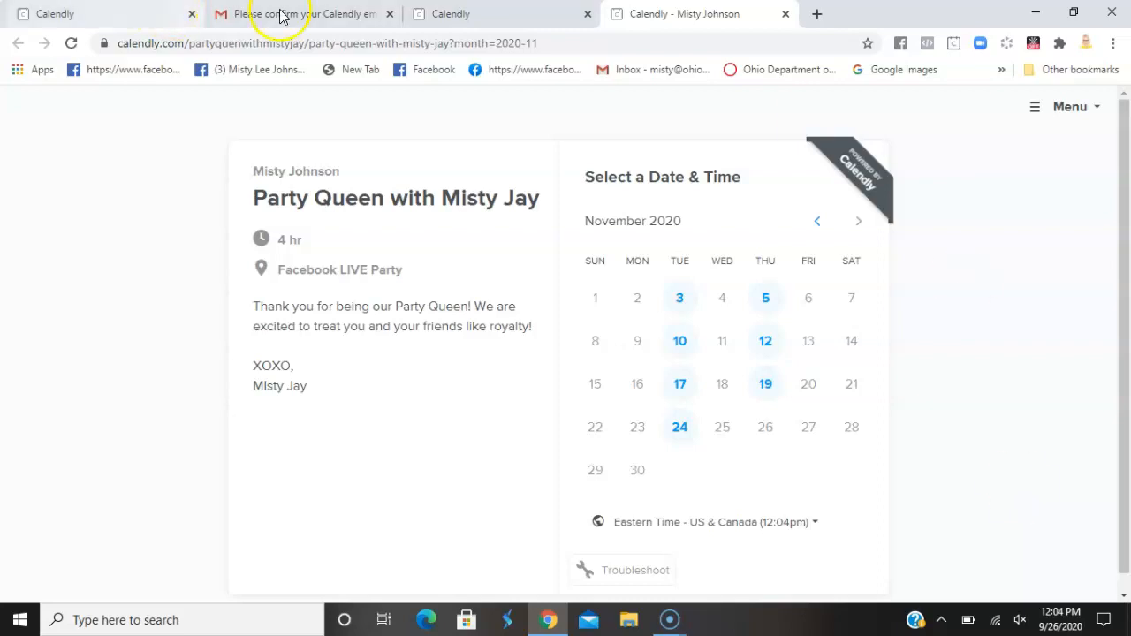
# Copy the Party Queen with Misty Jay link from the event types dashboard
pyautogui.click(501, 13)
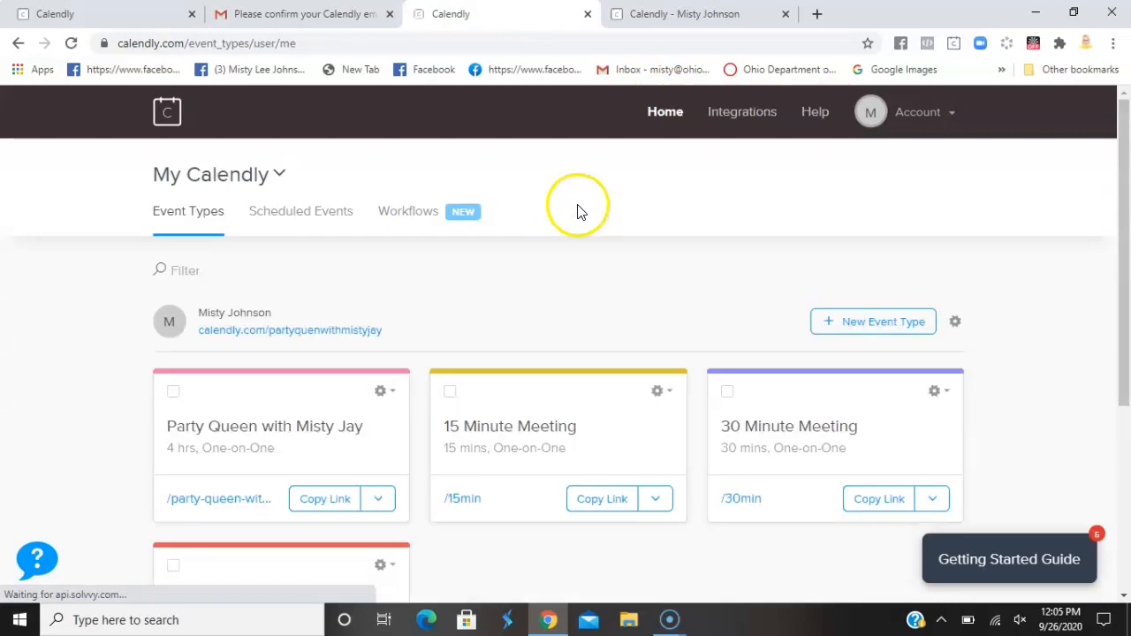
pyautogui.scroll(-3)
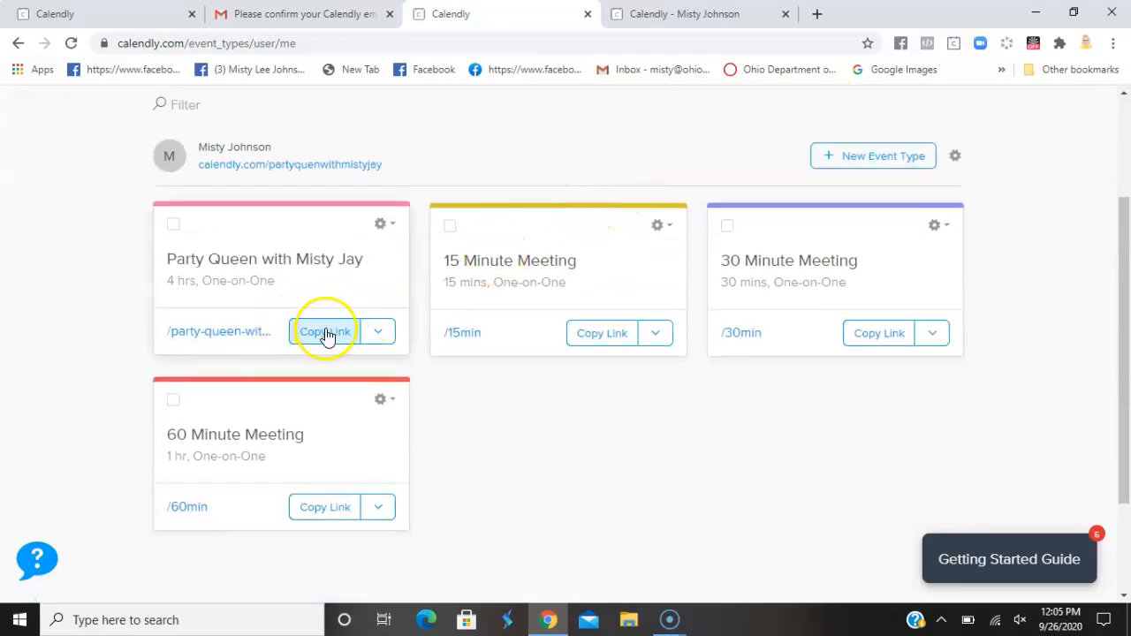
pyautogui.moveTo(336, 283)
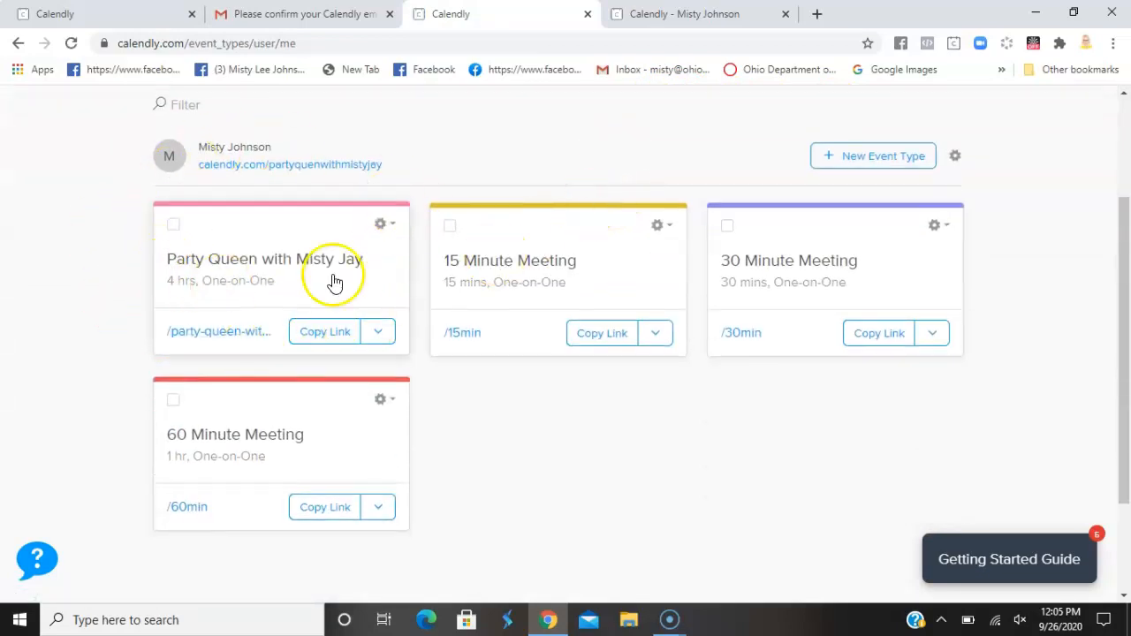
pyautogui.moveTo(444, 261)
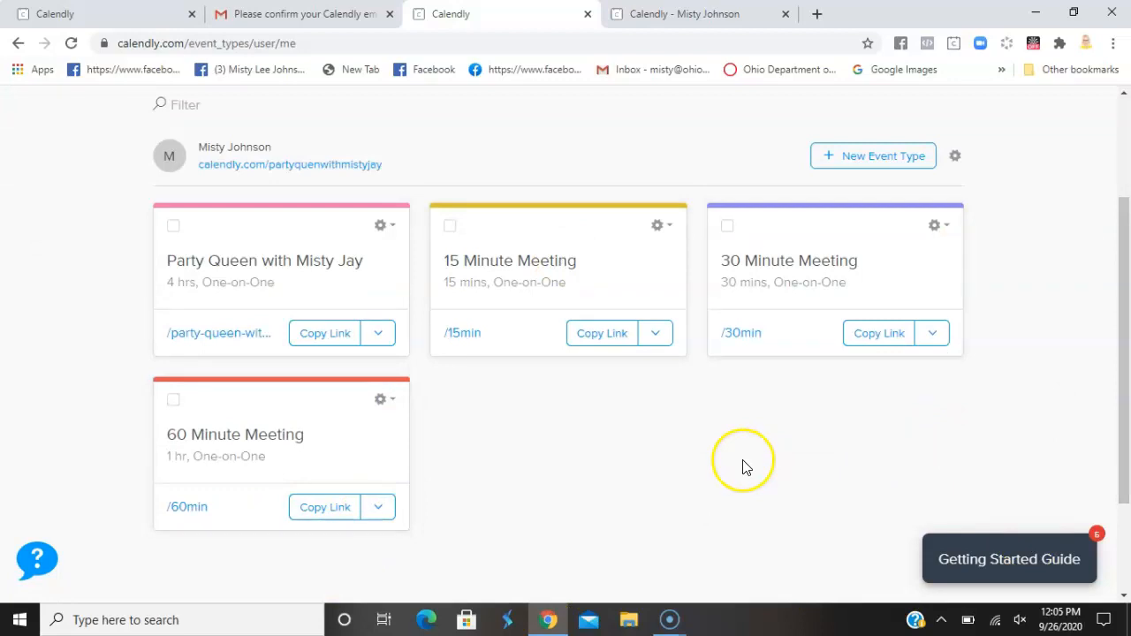
pyautogui.moveTo(1062, 594)
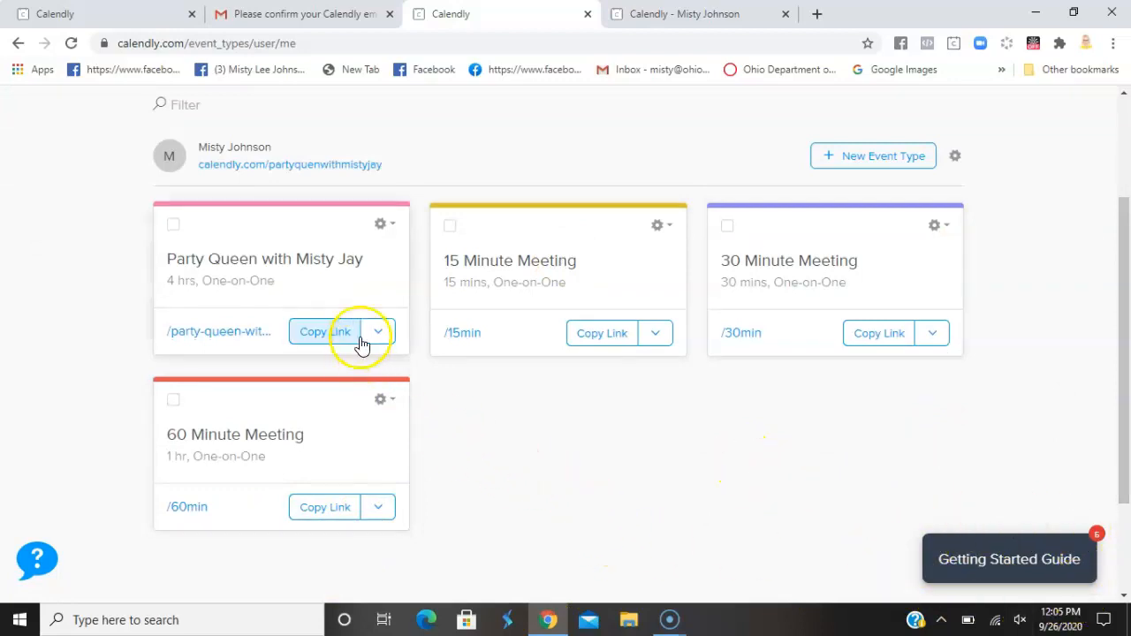
pyautogui.click(325, 332)
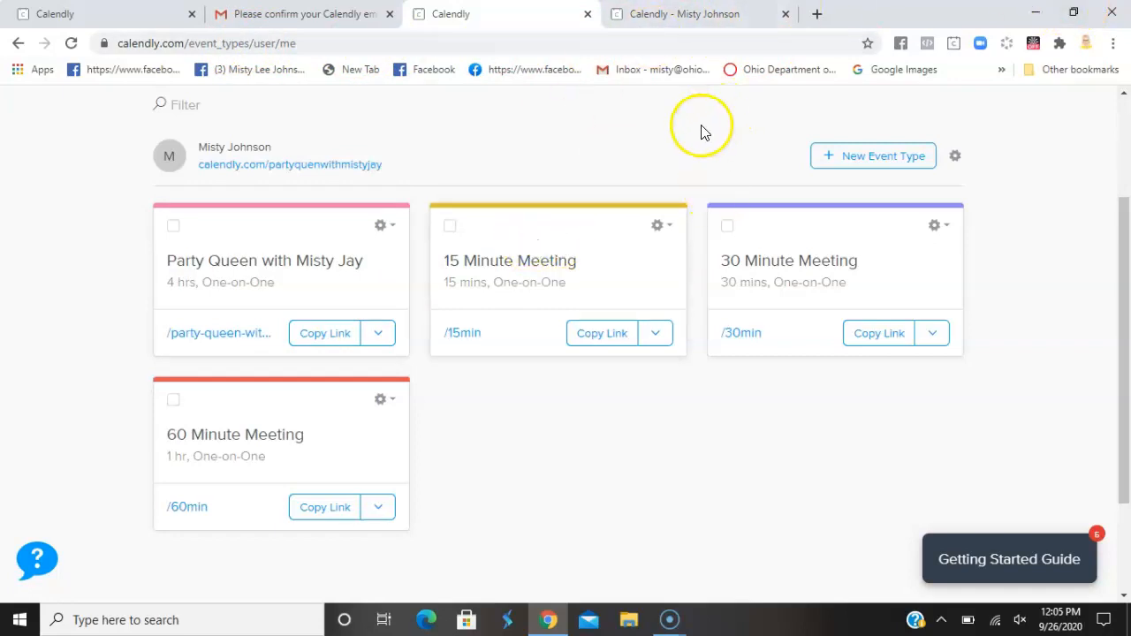
pyautogui.moveTo(678, 174)
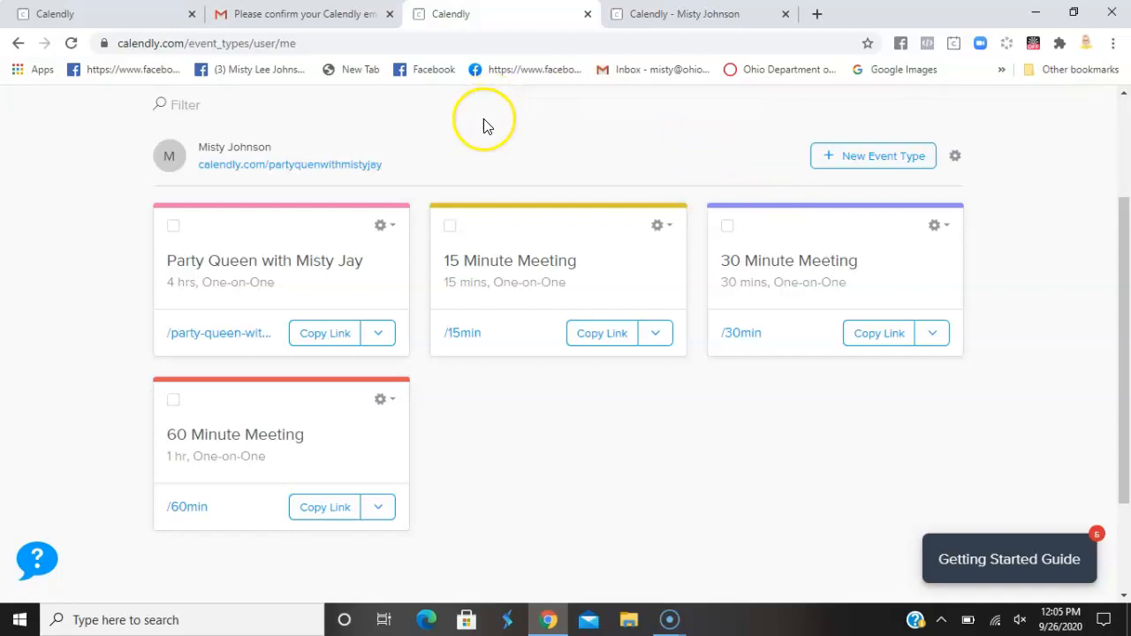
pyautogui.moveTo(586, 142)
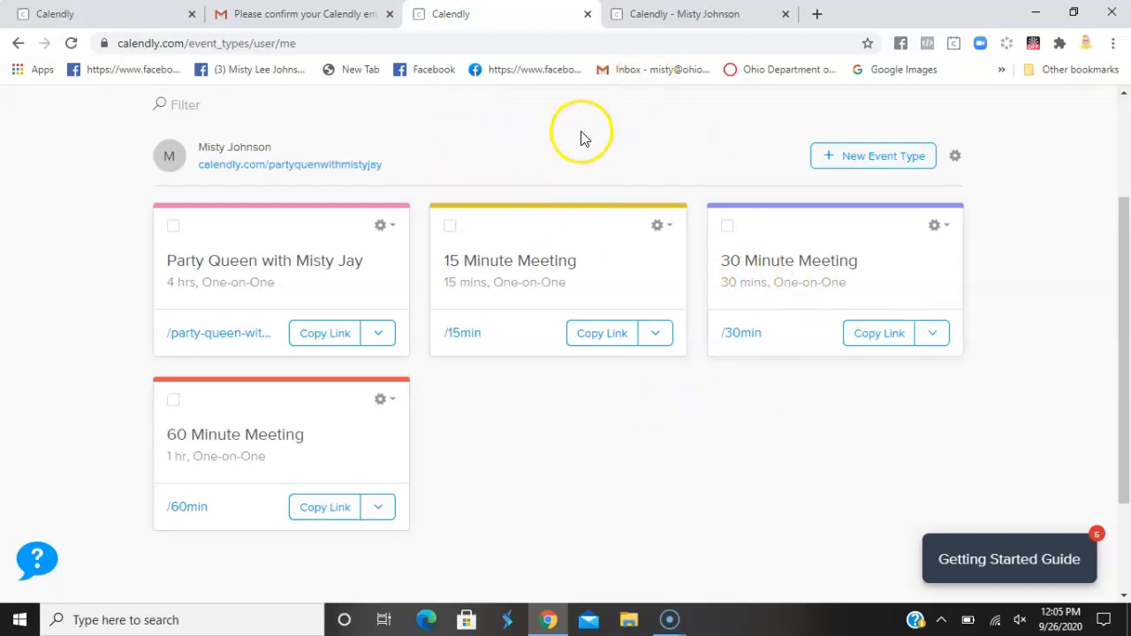
pyautogui.moveTo(634, 164)
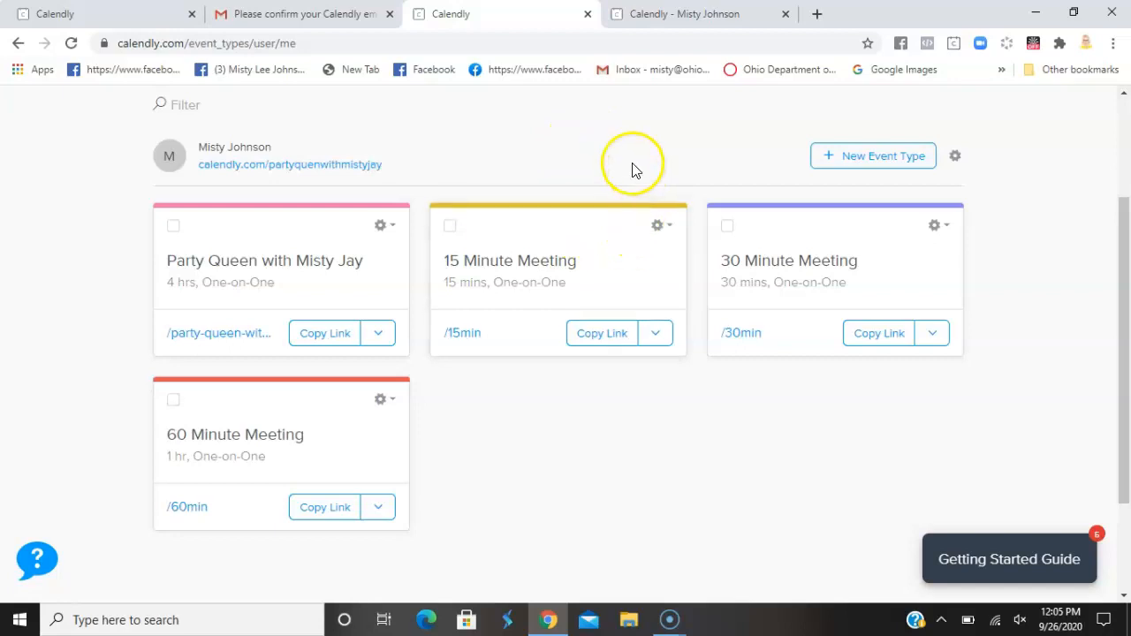
pyautogui.moveTo(623, 170)
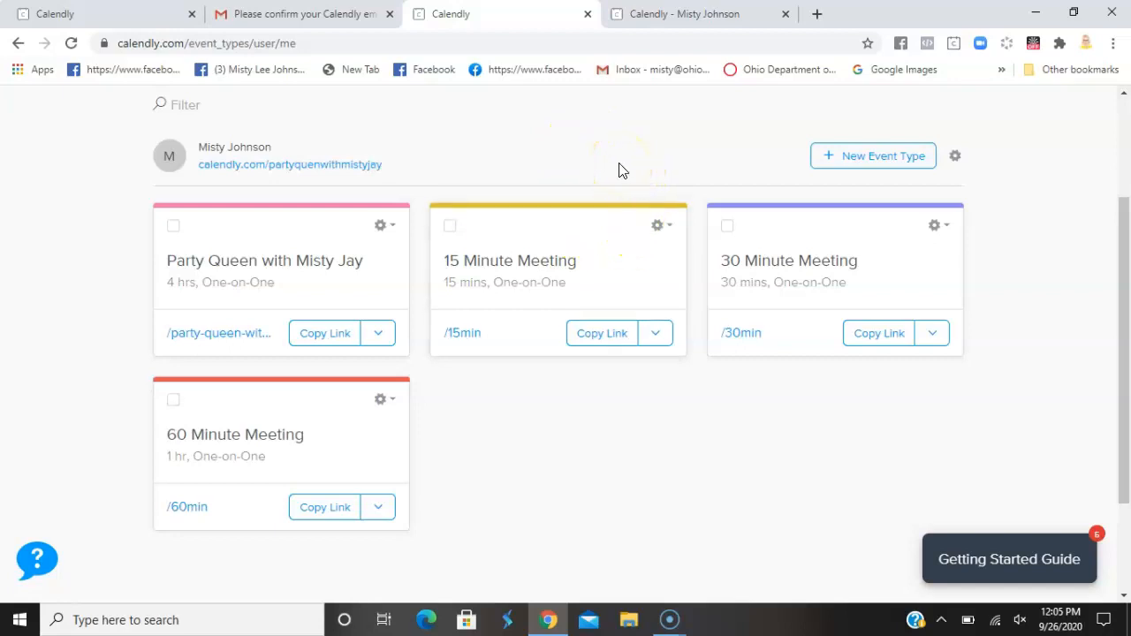